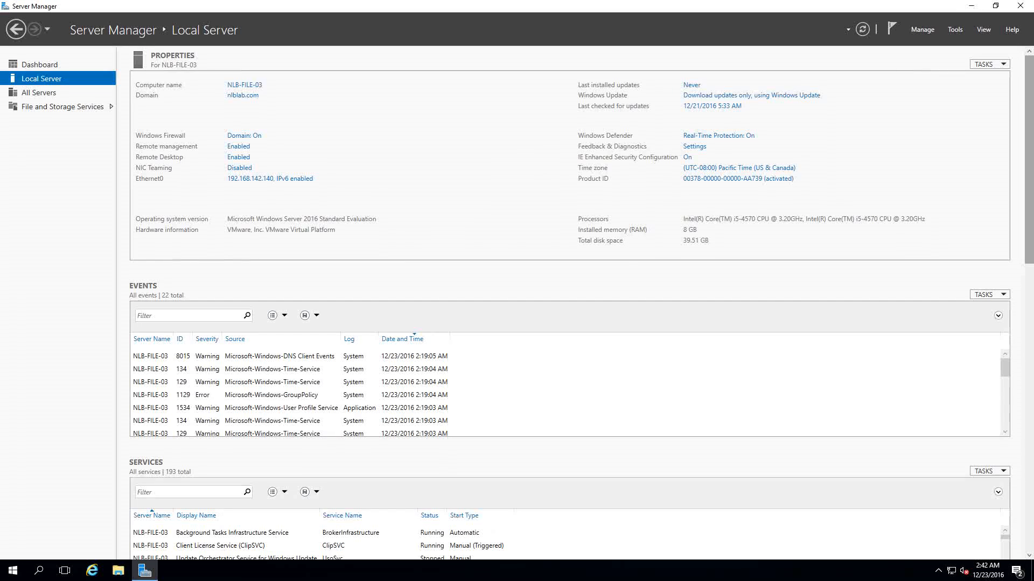
pyautogui.moveTo(702, 359)
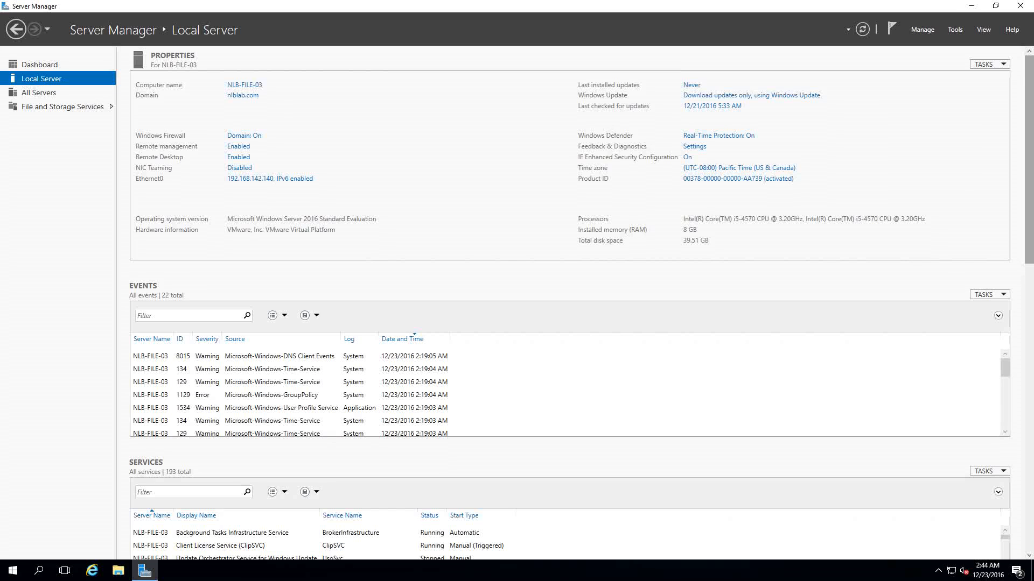
pyautogui.moveTo(851, 374)
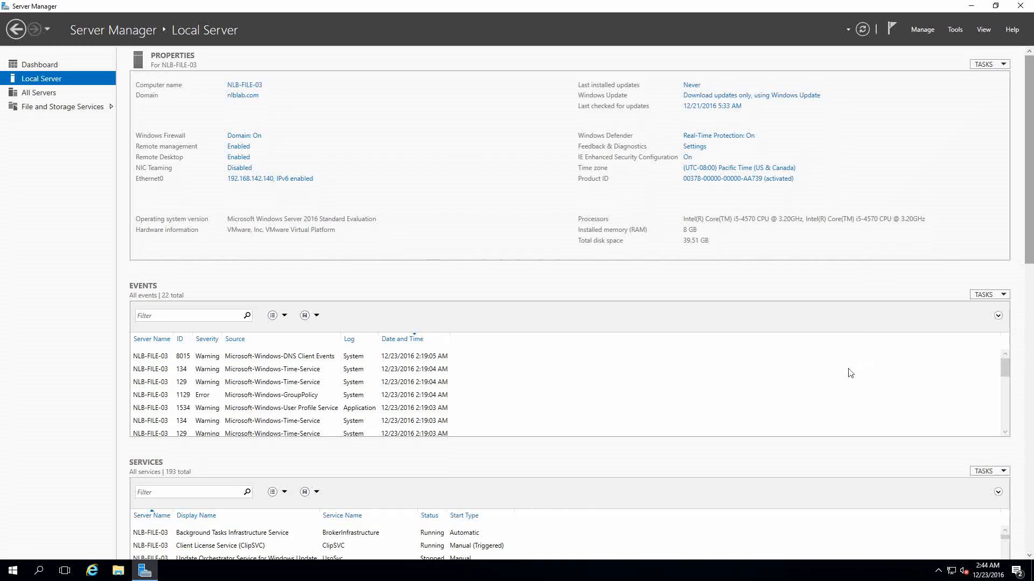
pyautogui.moveTo(803, 312)
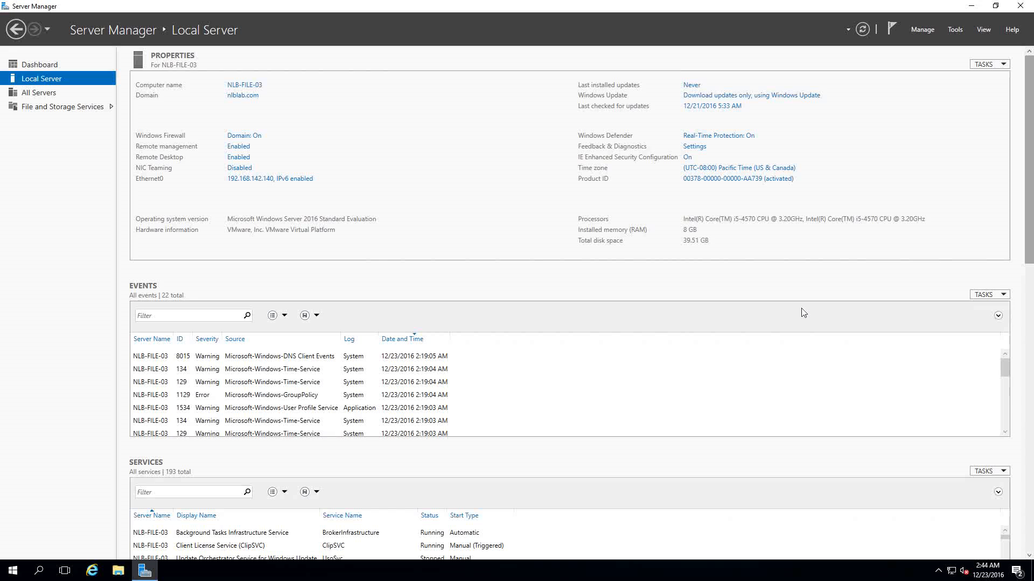
pyautogui.moveTo(219, 463)
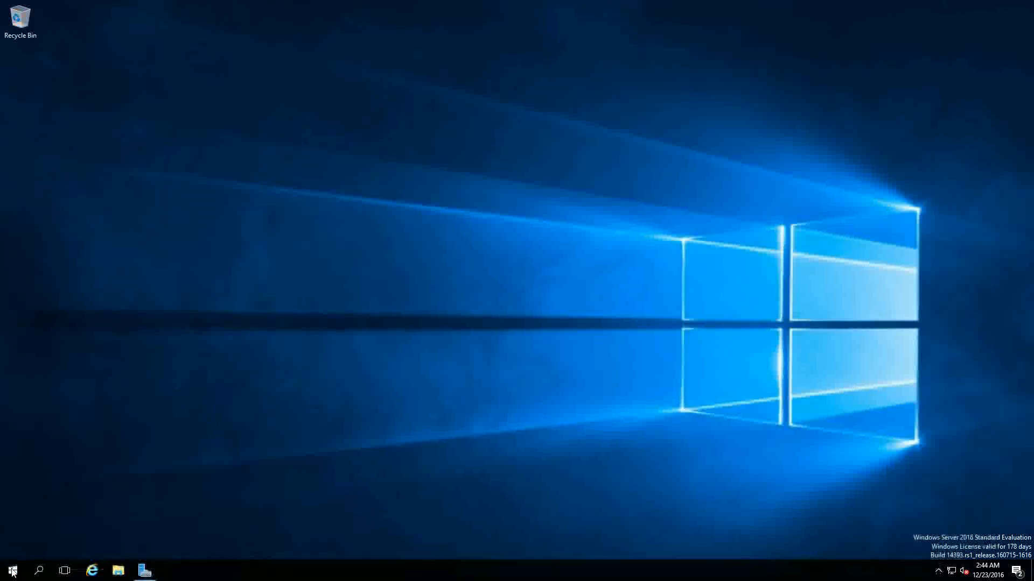
pyautogui.moveTo(68, 385)
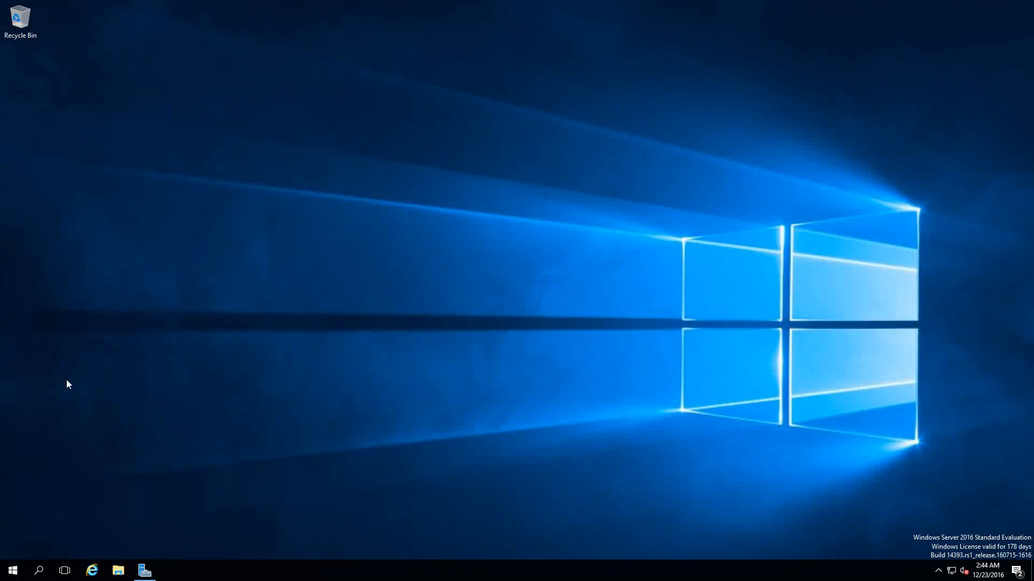
# Step: Initialize the uninitialized 40 GB Disk 1 from Disk Management and confirm the partition style
pyautogui.click(170, 570)
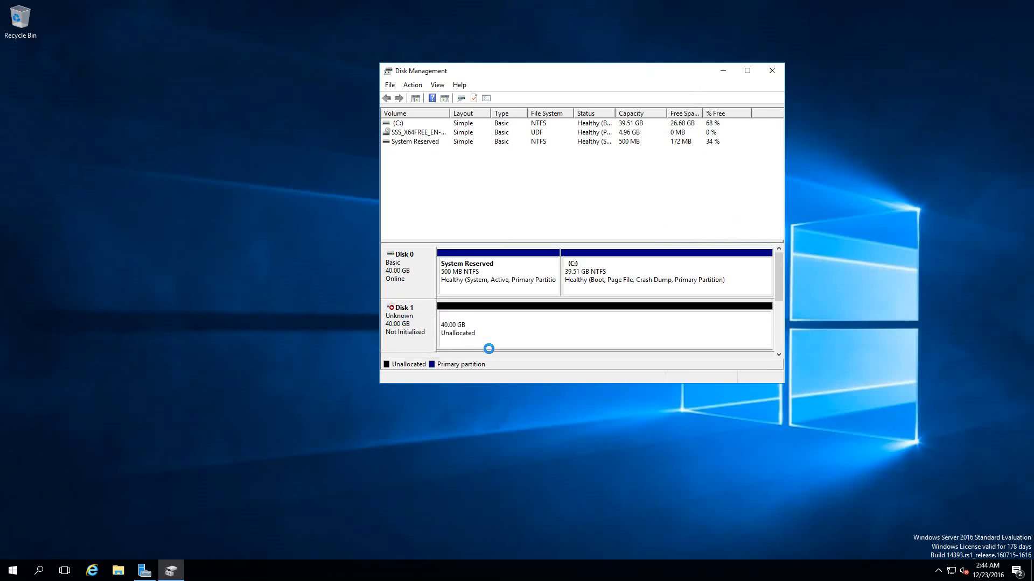
pyautogui.rightClick(402, 323)
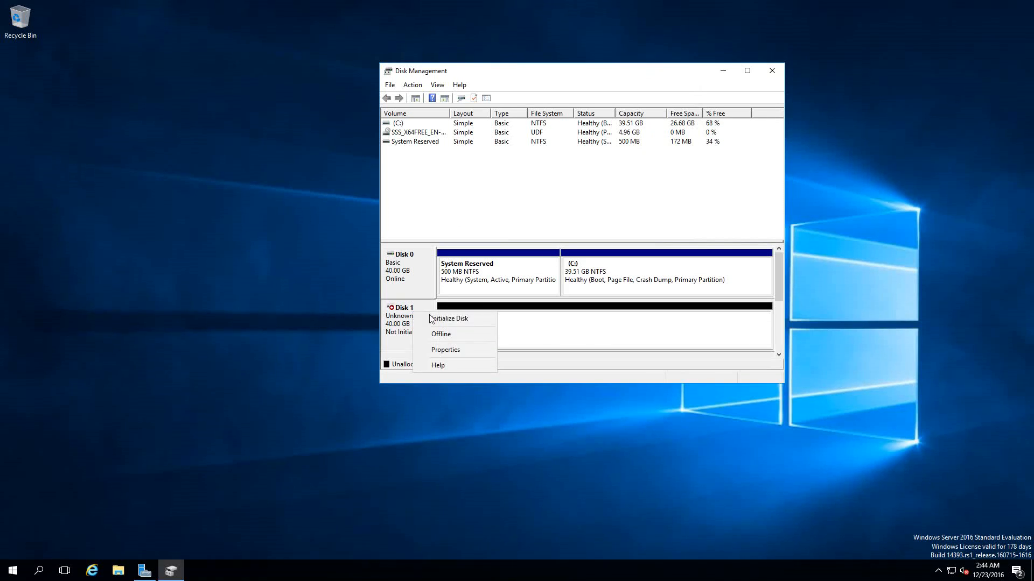
pyautogui.click(452, 318)
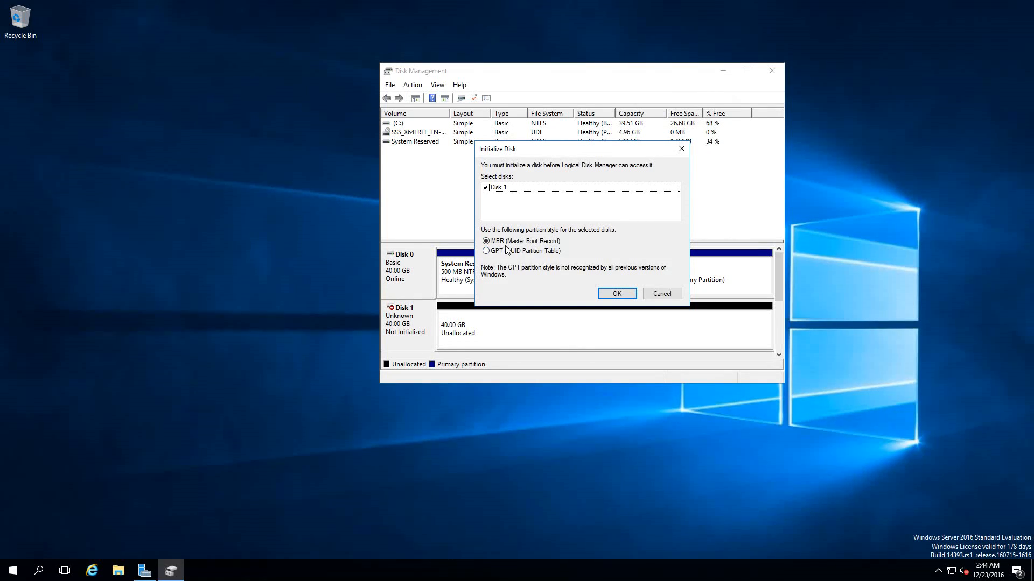
pyautogui.moveTo(554, 324)
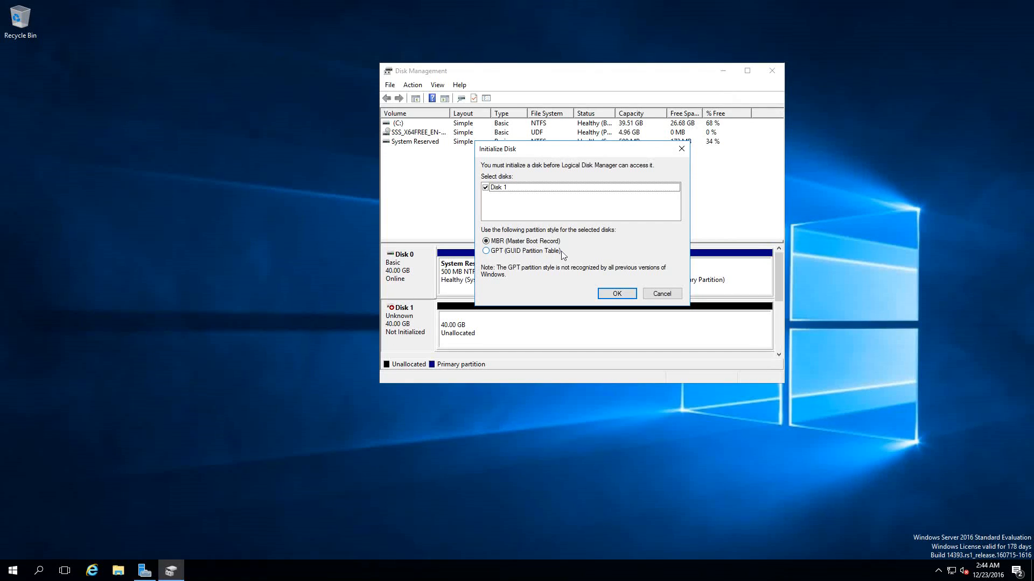
pyautogui.click(616, 294)
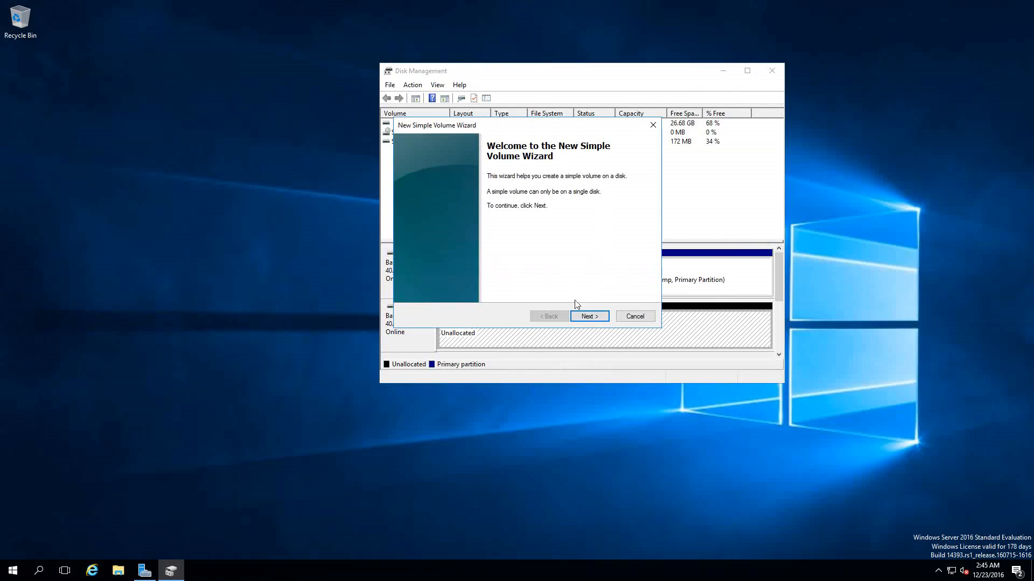
# Step: Run the New Simple Volume wizard on Disk 1 keeping drive letter E and NTFS
pyautogui.click(588, 317)
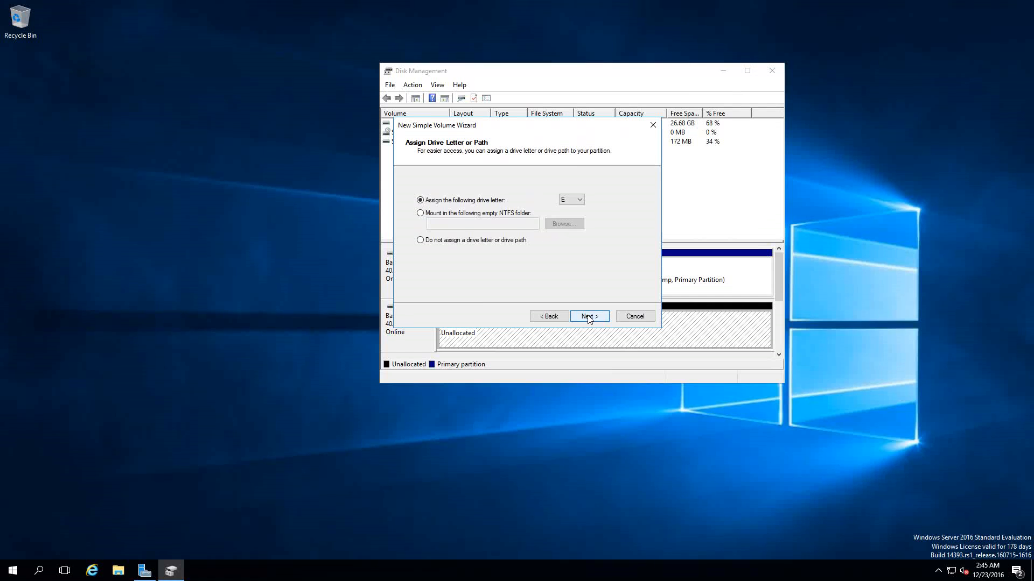
pyautogui.click(587, 316)
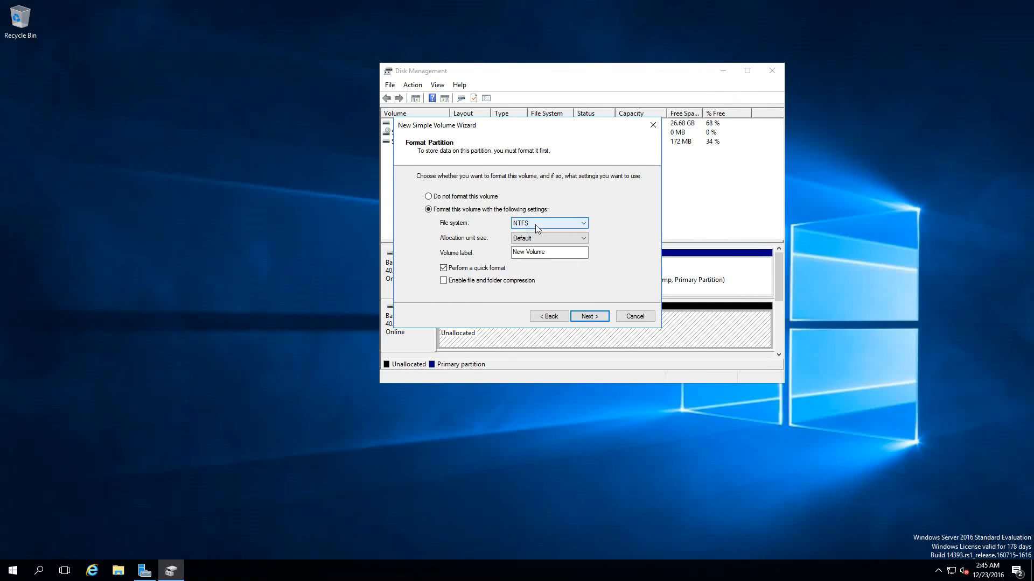
pyautogui.click(582, 223)
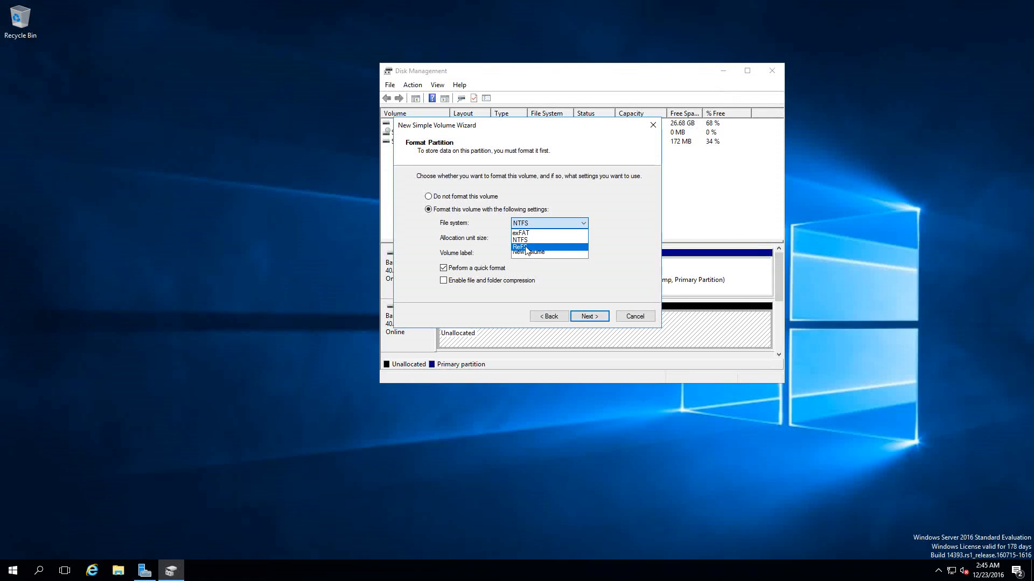
pyautogui.moveTo(520, 233)
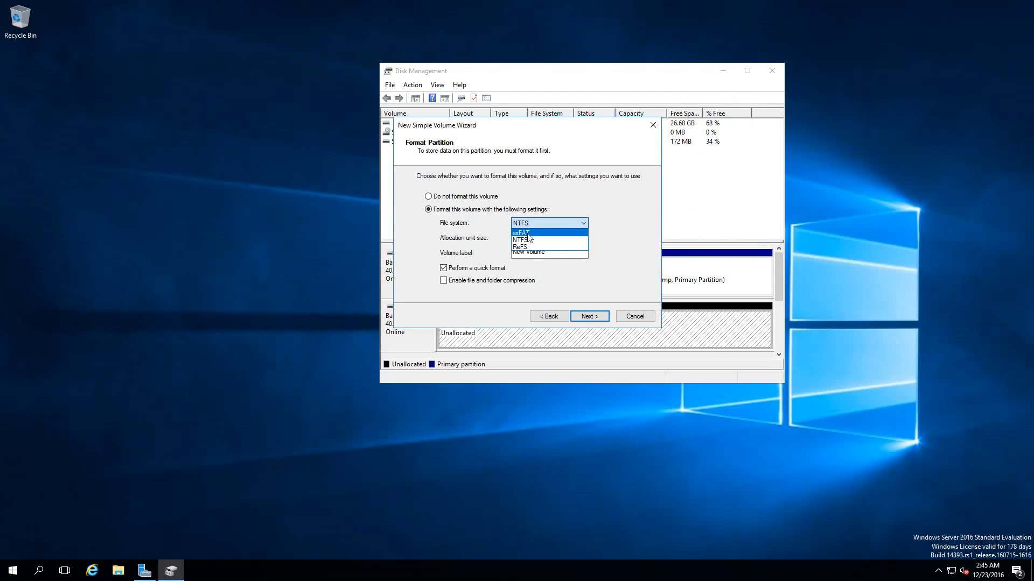
pyautogui.click(520, 240)
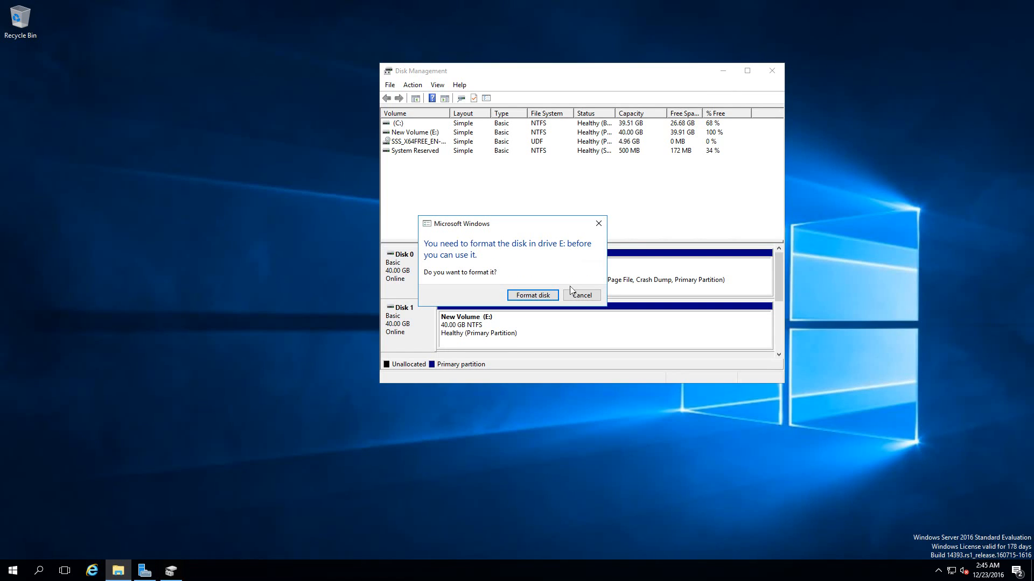
# Step: Dismiss the format prompt for E: and check the new drive among This PC's drives
pyautogui.click(581, 295)
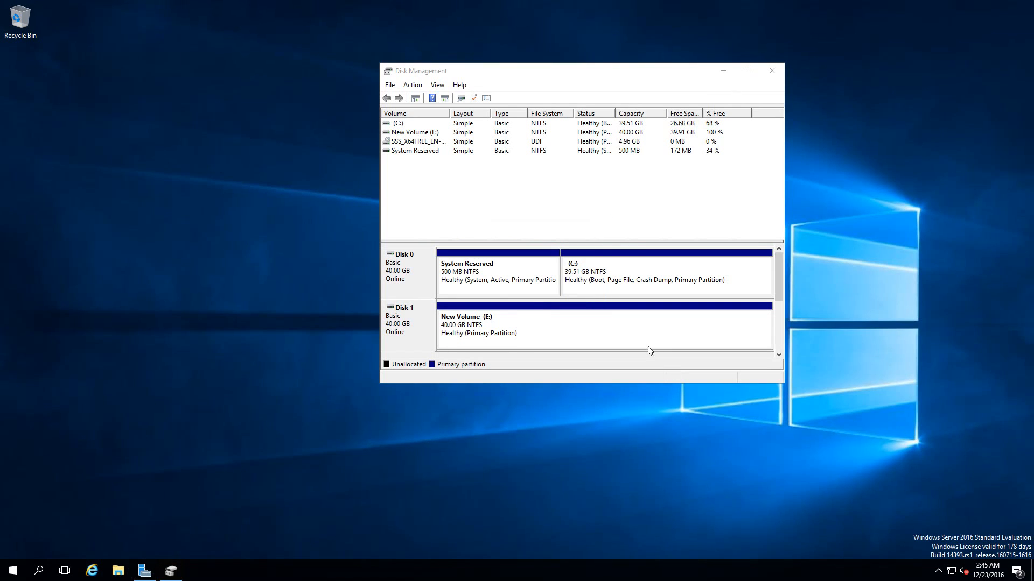
pyautogui.click(118, 570)
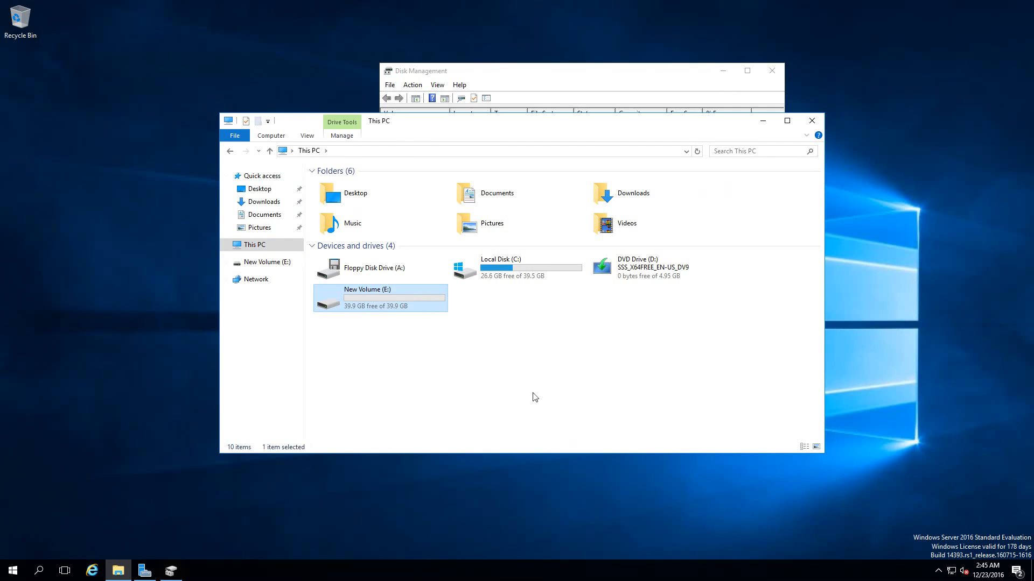
pyautogui.click(144, 570)
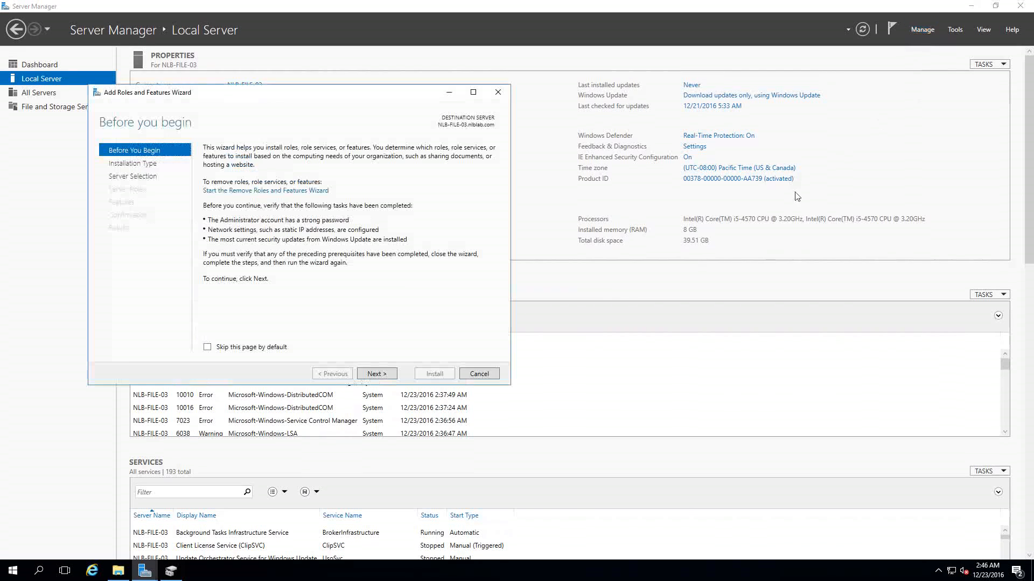
# Step: Proceed with role-based installation and expand File and Storage Services > File and iSCSI Services
pyautogui.click(376, 374)
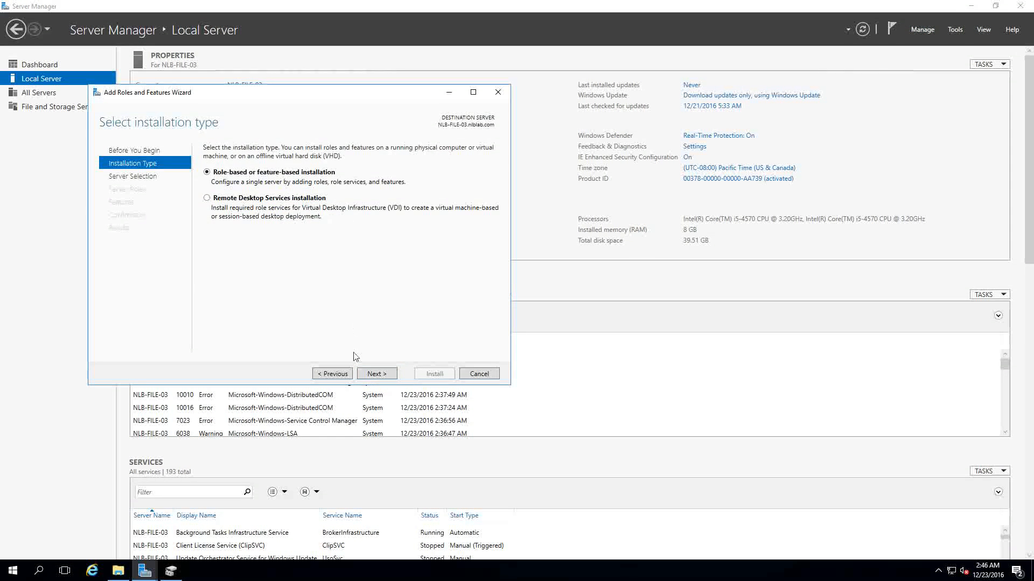
pyautogui.click(376, 373)
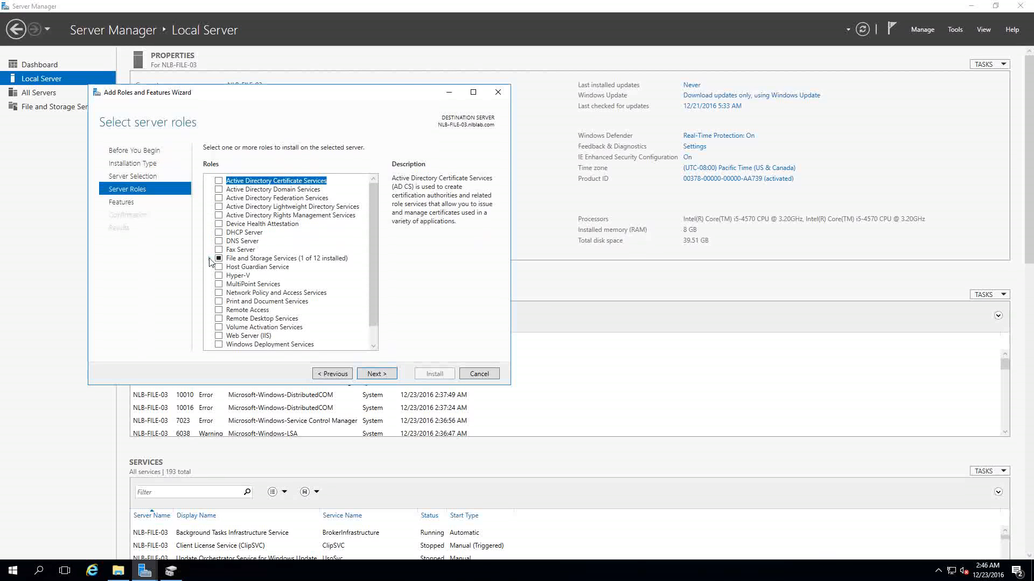
pyautogui.click(219, 258)
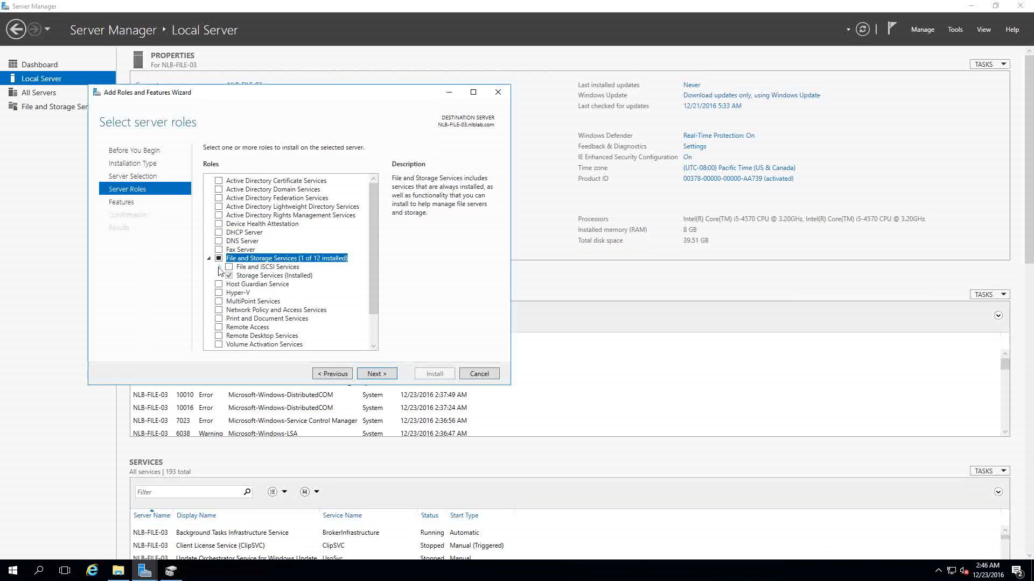
pyautogui.click(267, 266)
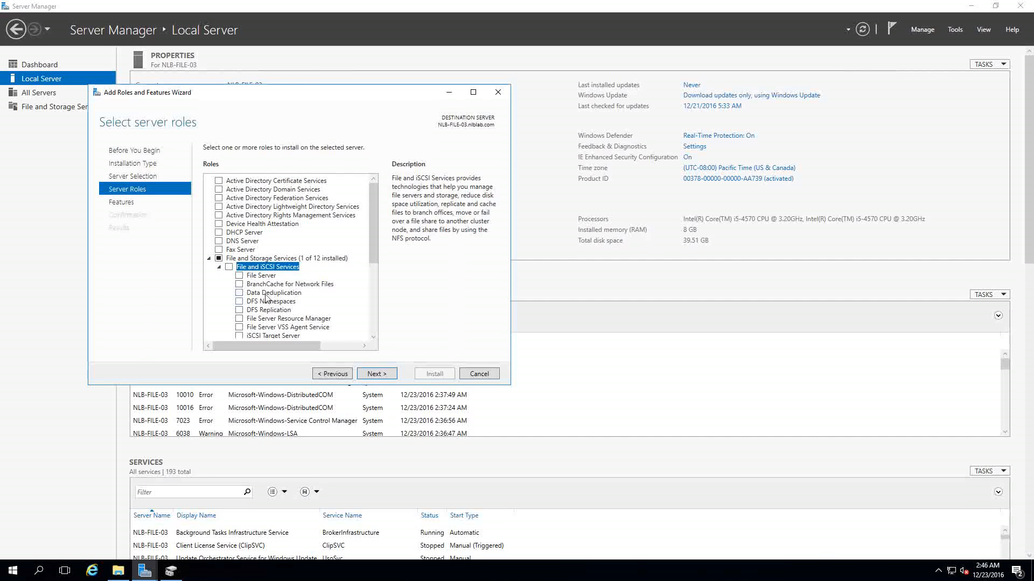
pyautogui.click(273, 292)
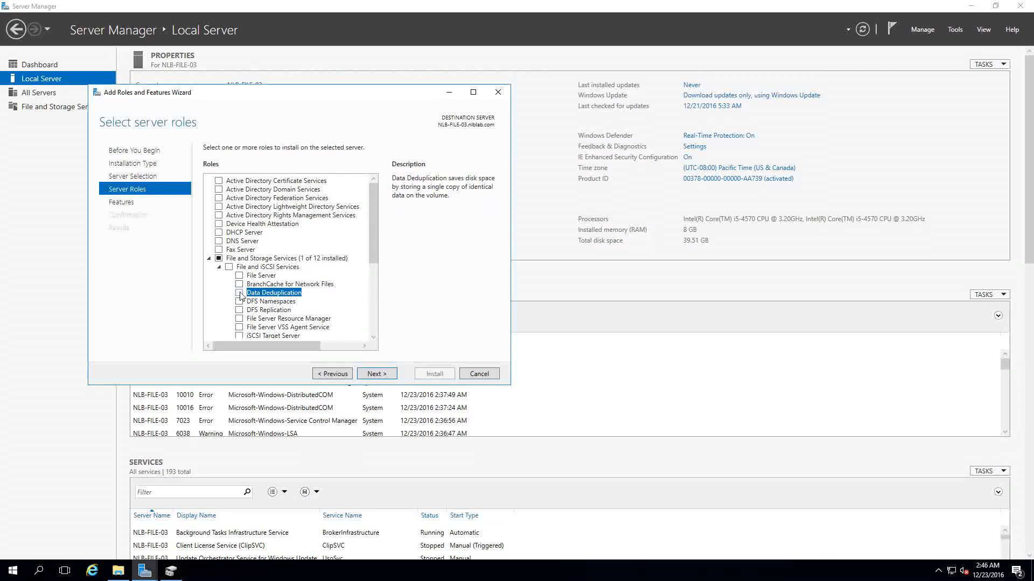
# Step: Mark Data Deduplication with its required File Server feature and continue to the Confirmation page
pyautogui.click(241, 292)
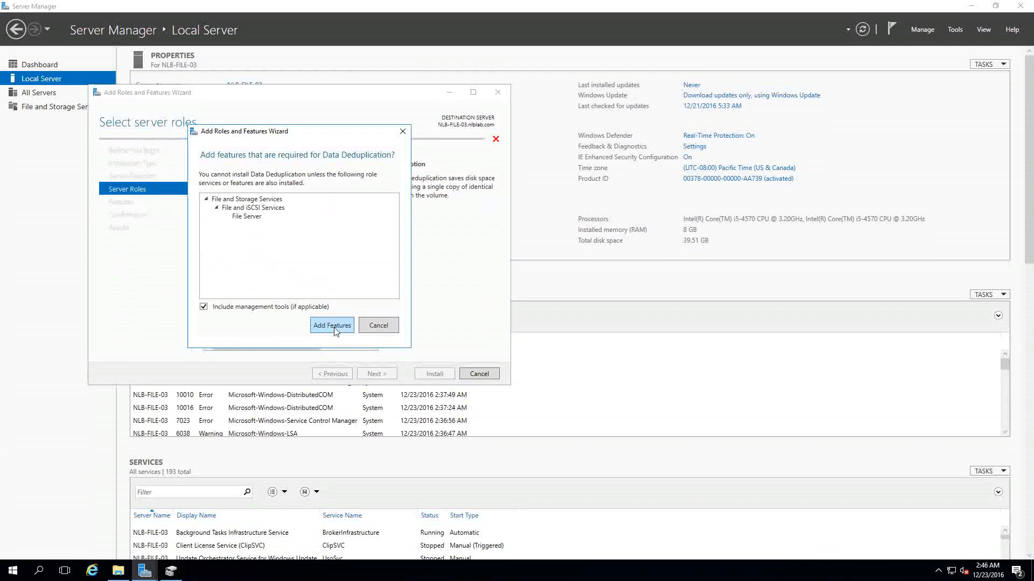
pyautogui.click(332, 326)
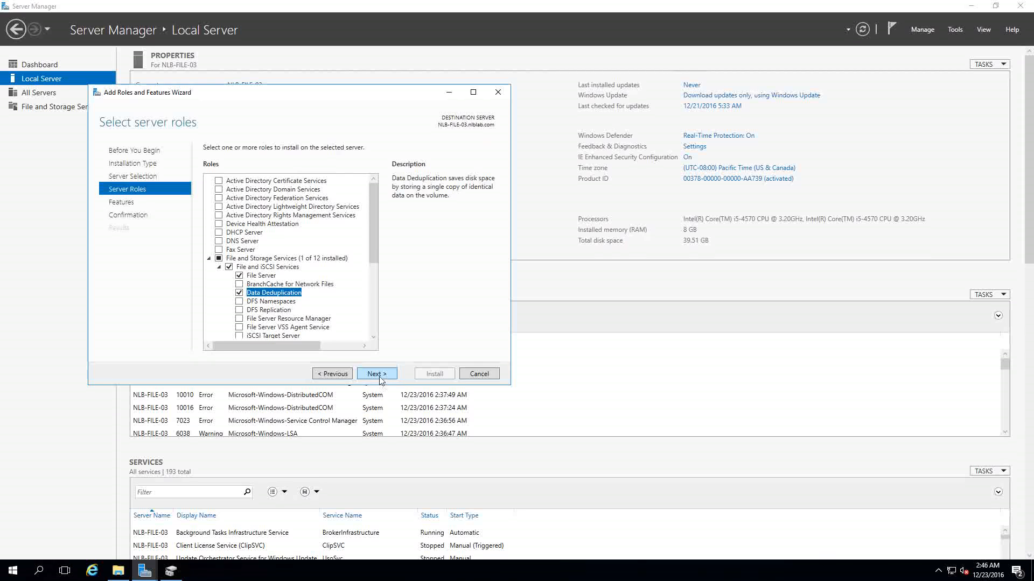
pyautogui.click(375, 374)
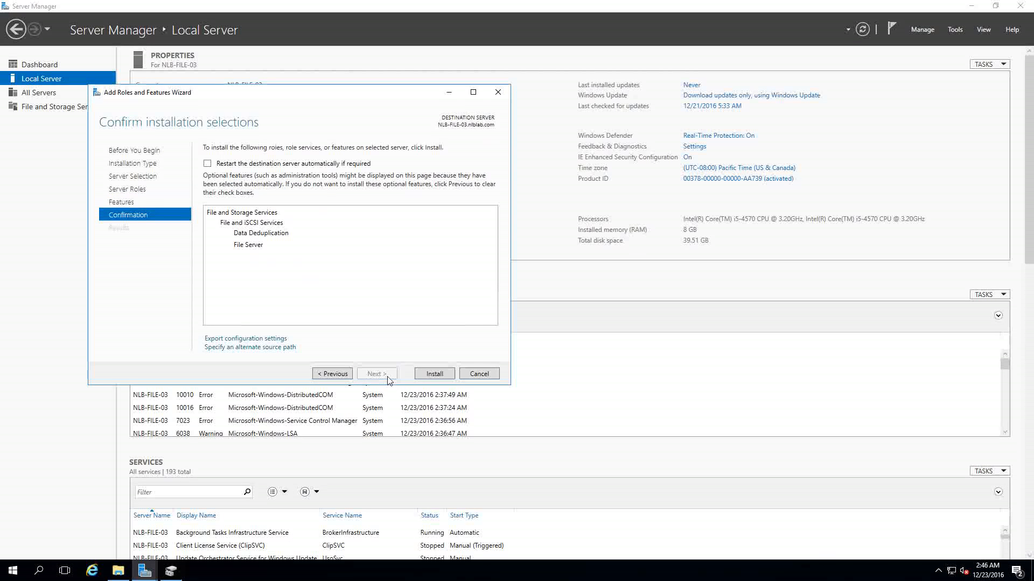
pyautogui.click(433, 373)
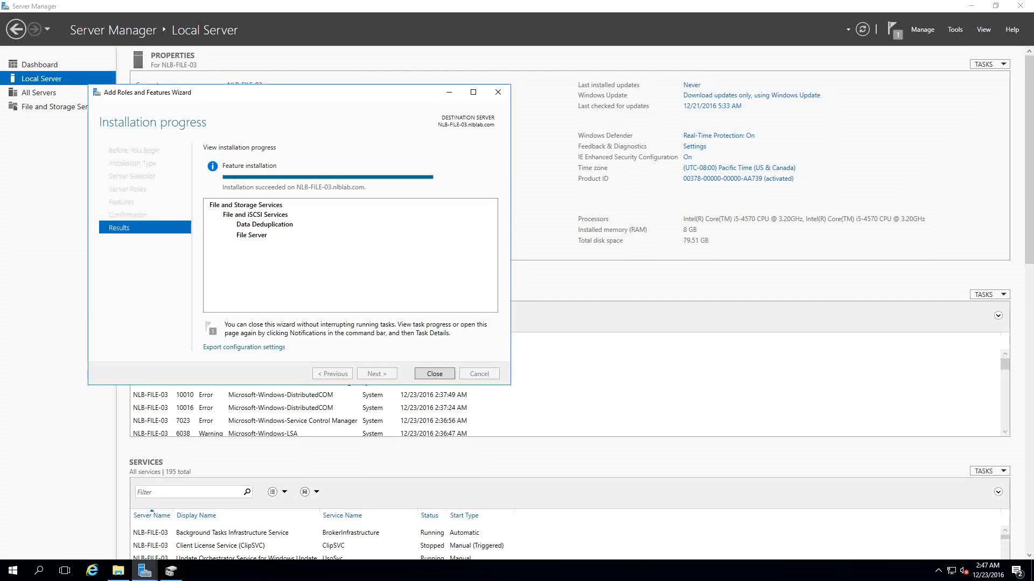
pyautogui.moveTo(397, 365)
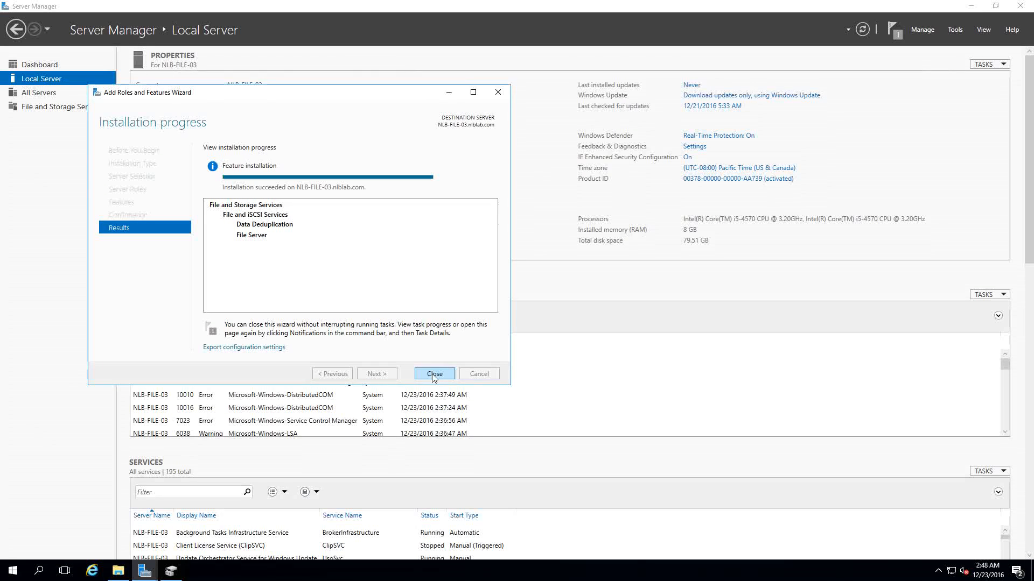
pyautogui.moveTo(434, 374)
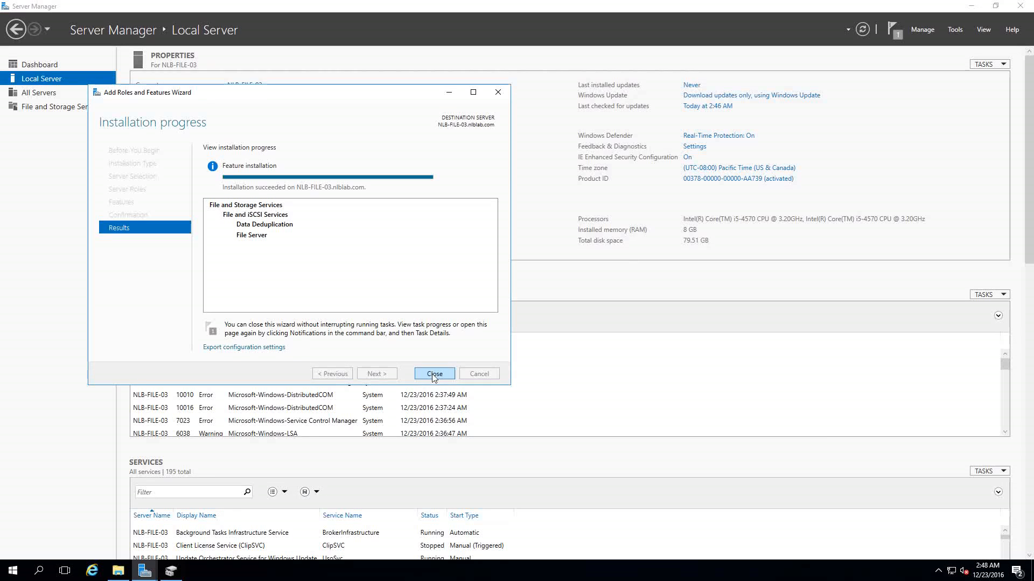
# Step: Close the wizard after the Data Deduplication installation succeeded
pyautogui.click(433, 374)
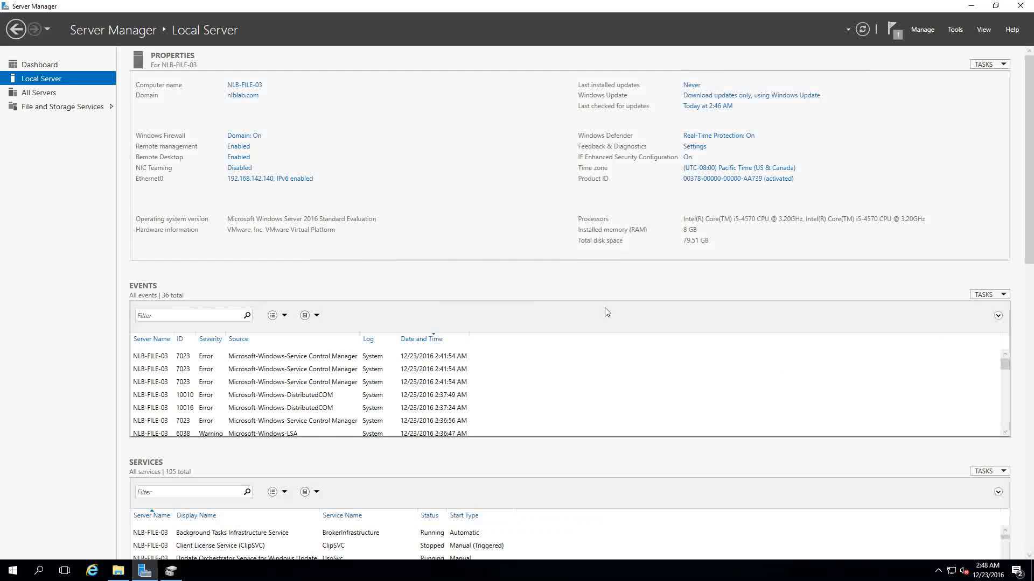
pyautogui.moveTo(24, 140)
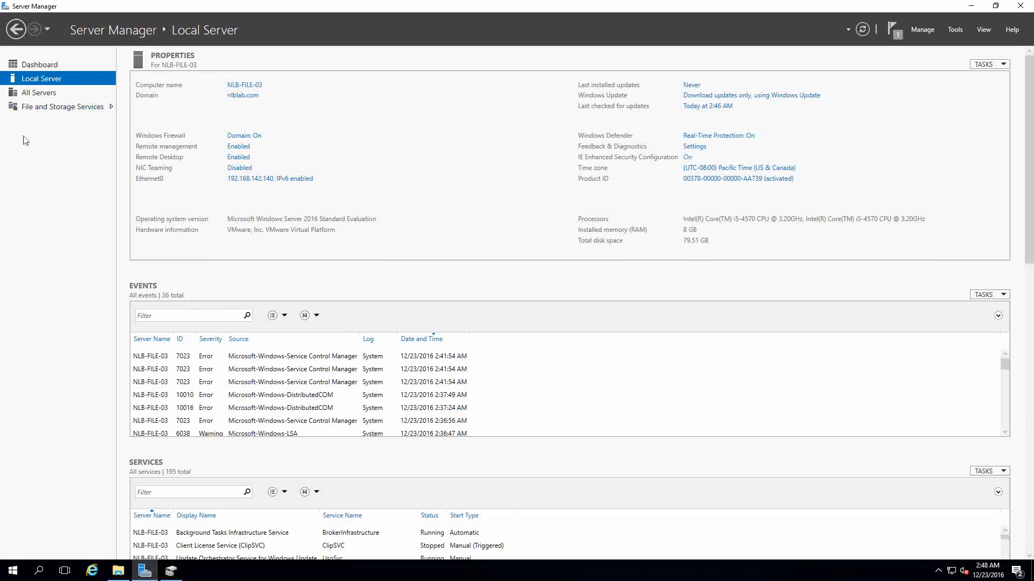
pyautogui.moveTo(62, 107)
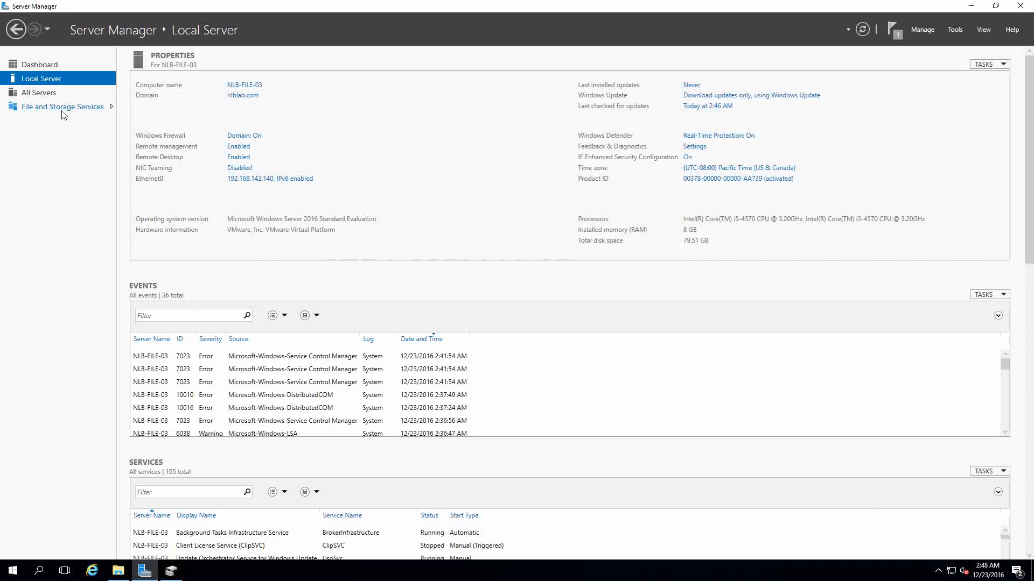
# Step: Go to File and Storage Services > Volumes and bring up the actions menu for volume E:
pyautogui.click(63, 107)
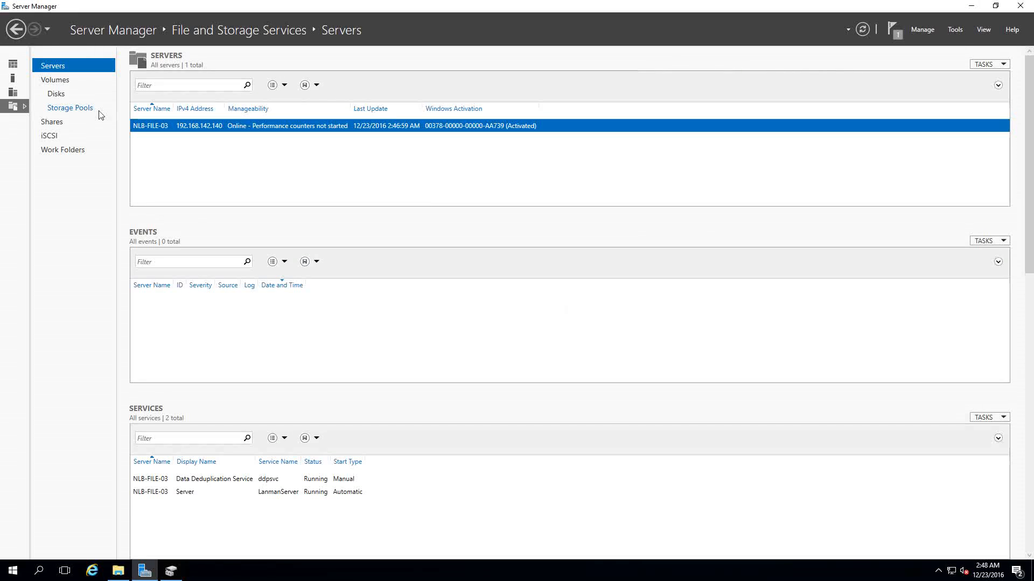
pyautogui.moveTo(56, 94)
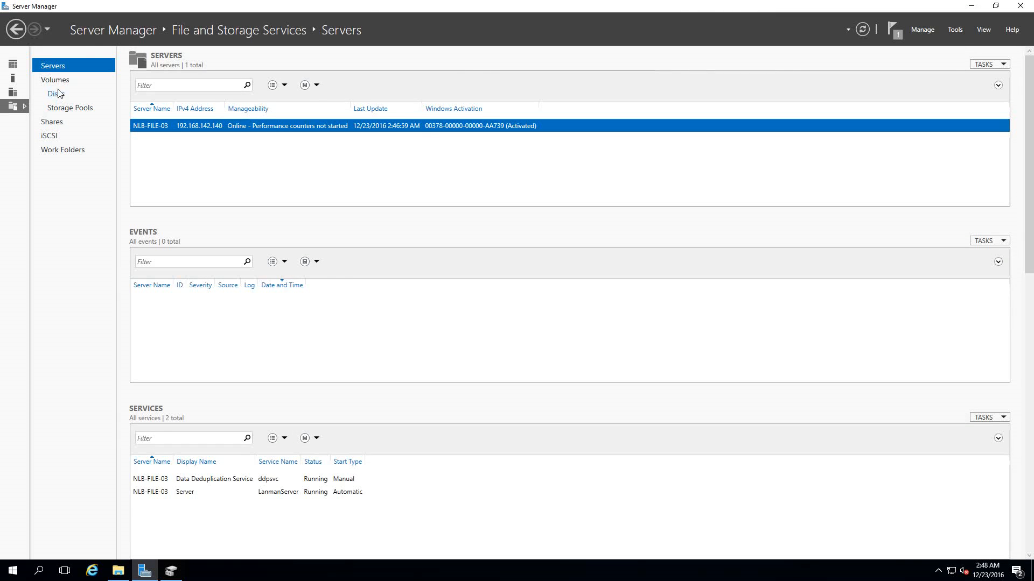
pyautogui.click(56, 79)
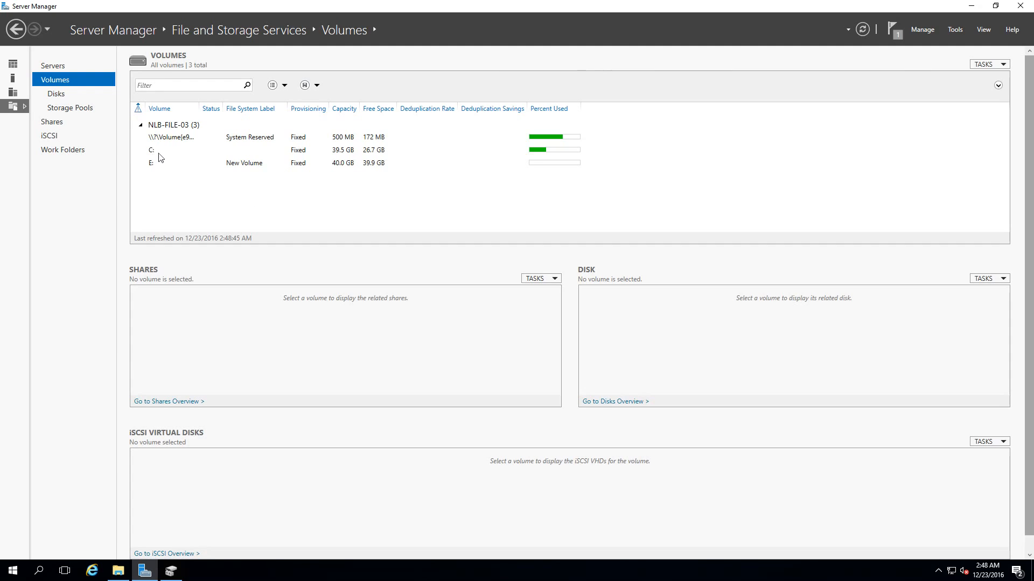
pyautogui.click(171, 150)
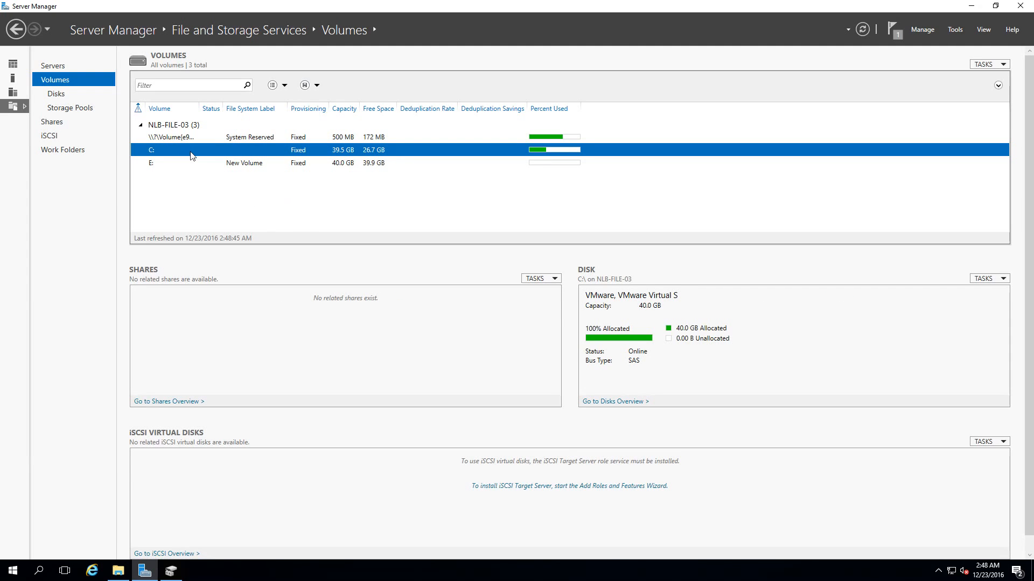
pyautogui.moveTo(333, 212)
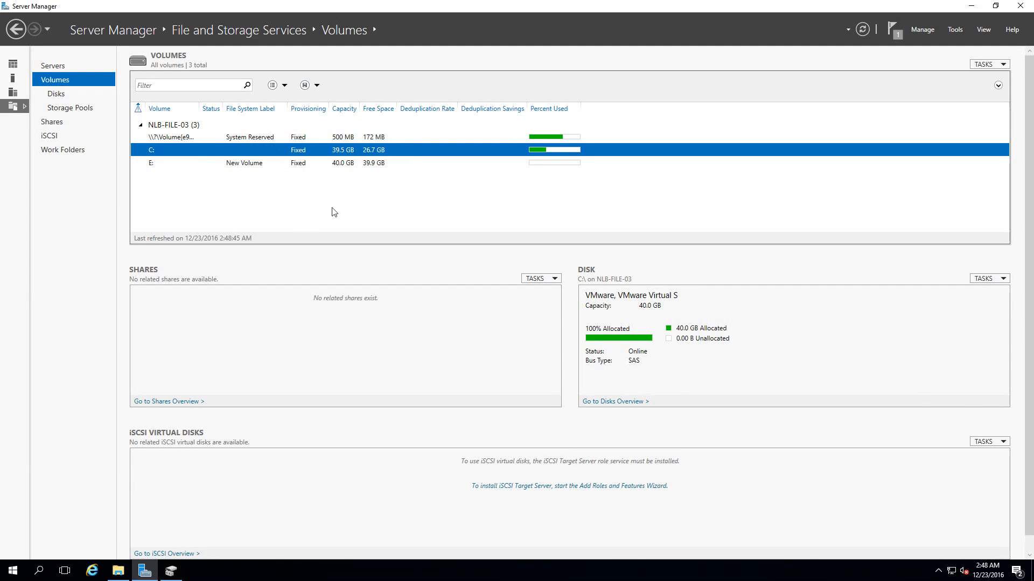
pyautogui.moveTo(297, 168)
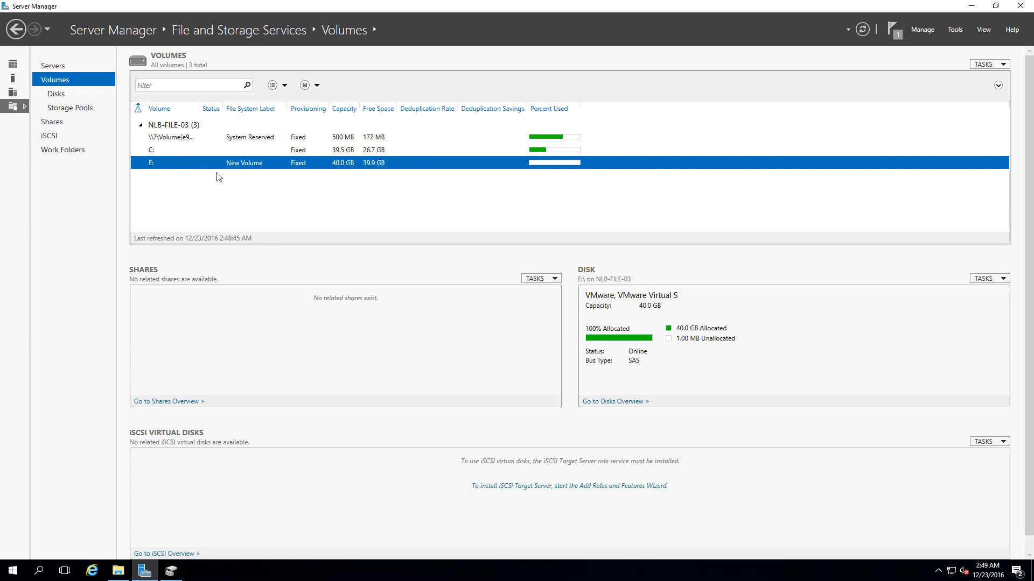
pyautogui.moveTo(222, 181)
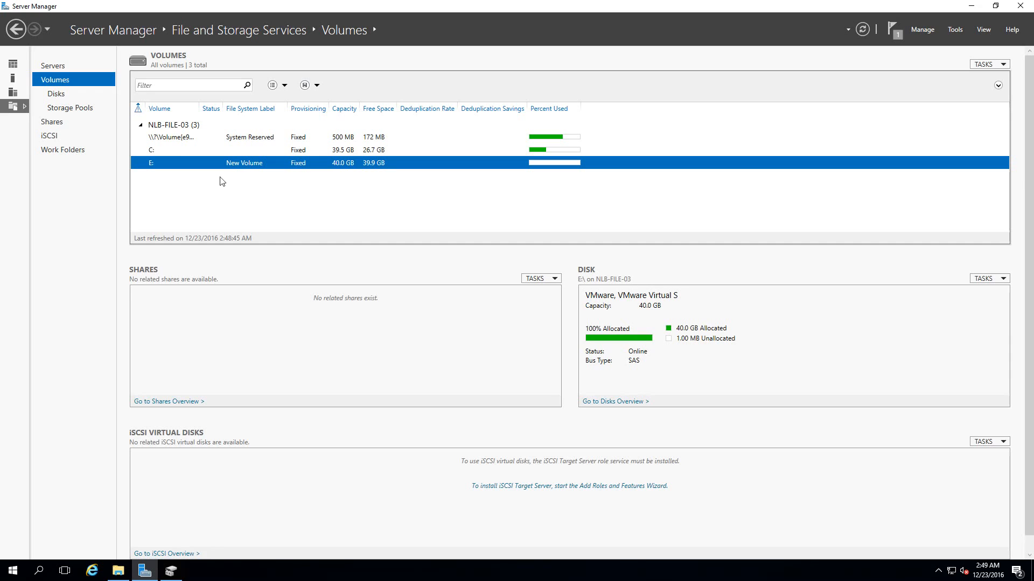
pyautogui.moveTo(332, 165)
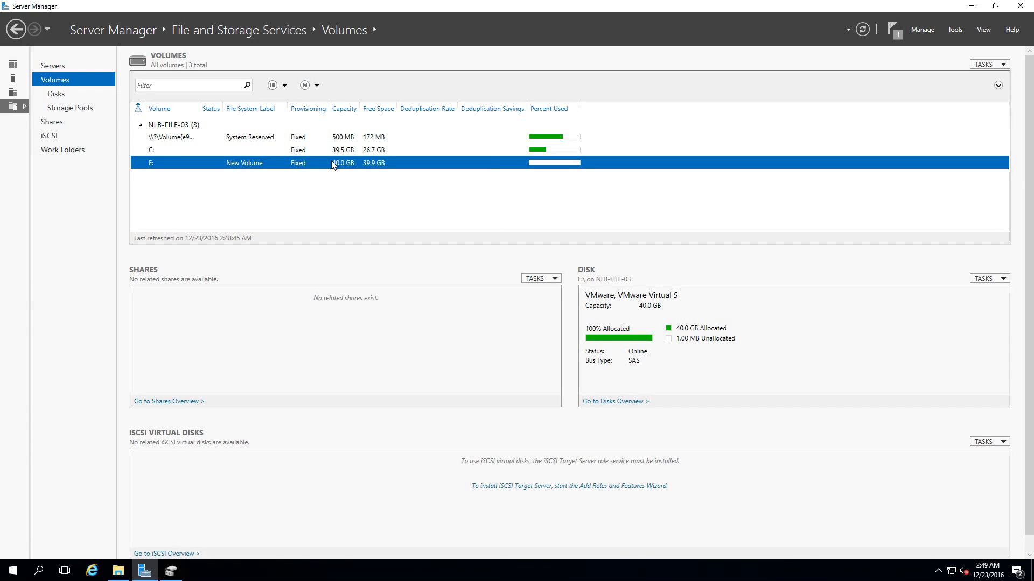
pyautogui.rightClick(333, 162)
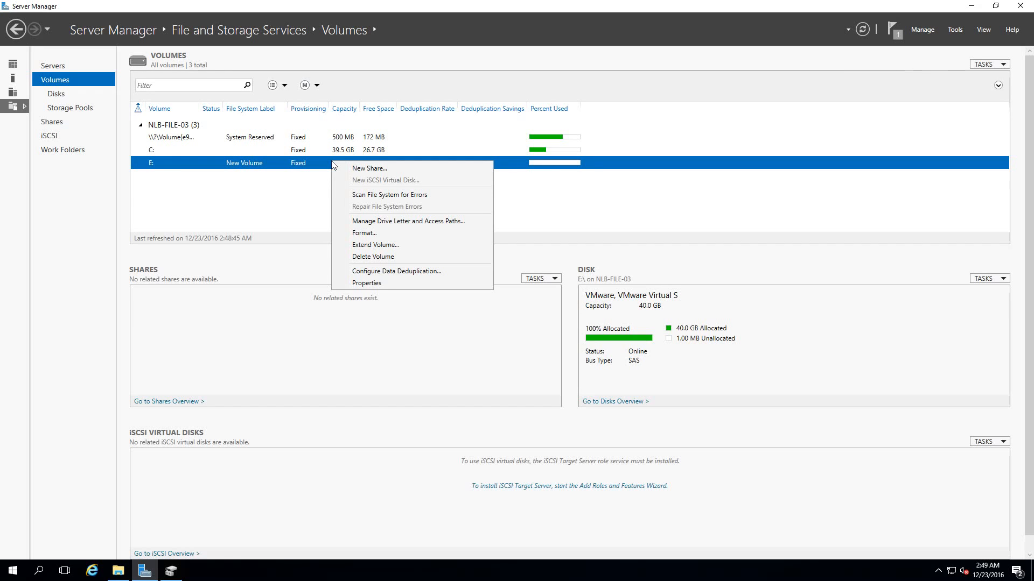
pyautogui.moveTo(395, 271)
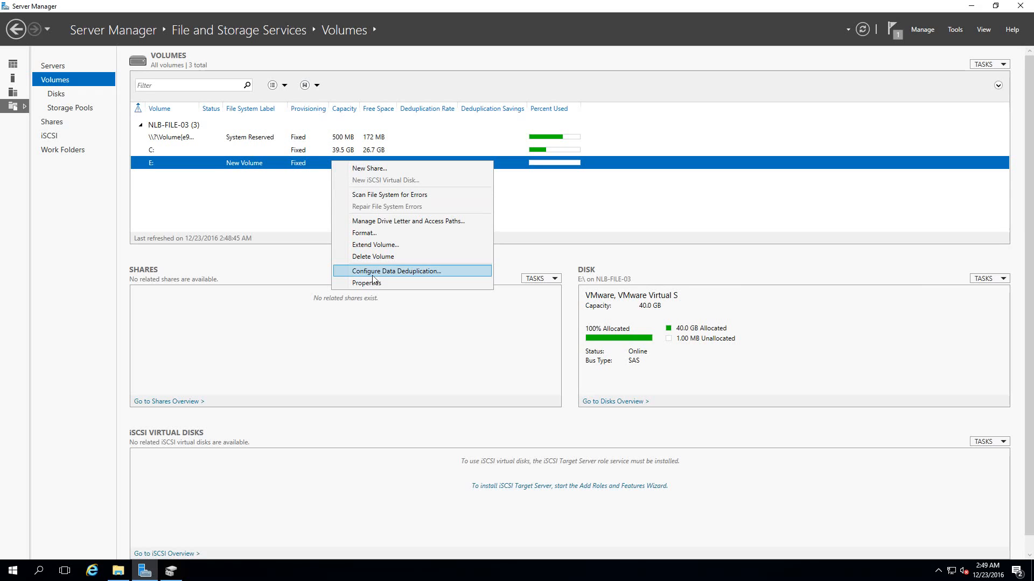
pyautogui.moveTo(362, 271)
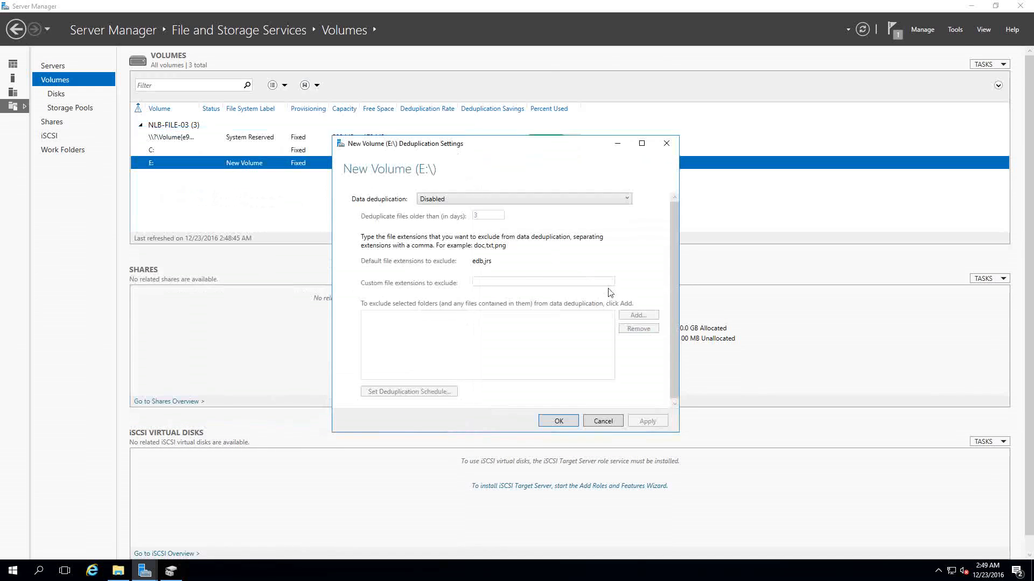
pyautogui.moveTo(603, 291)
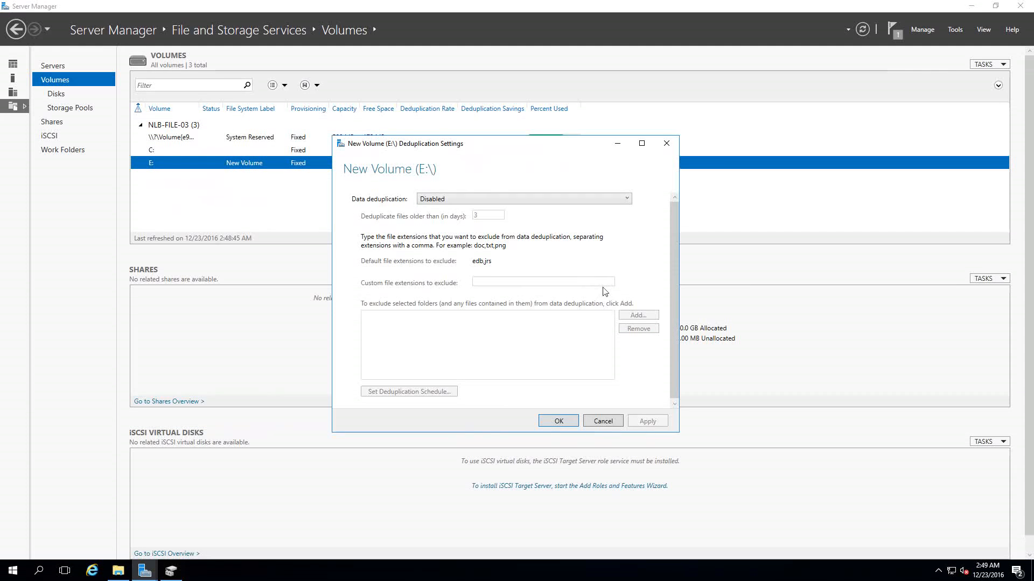
pyautogui.moveTo(585, 301)
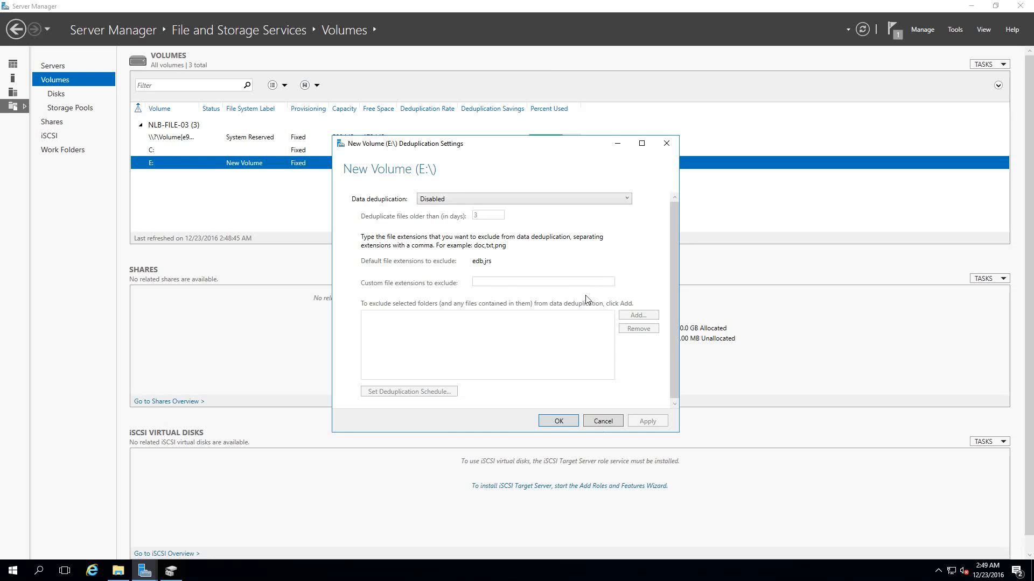
pyautogui.moveTo(577, 286)
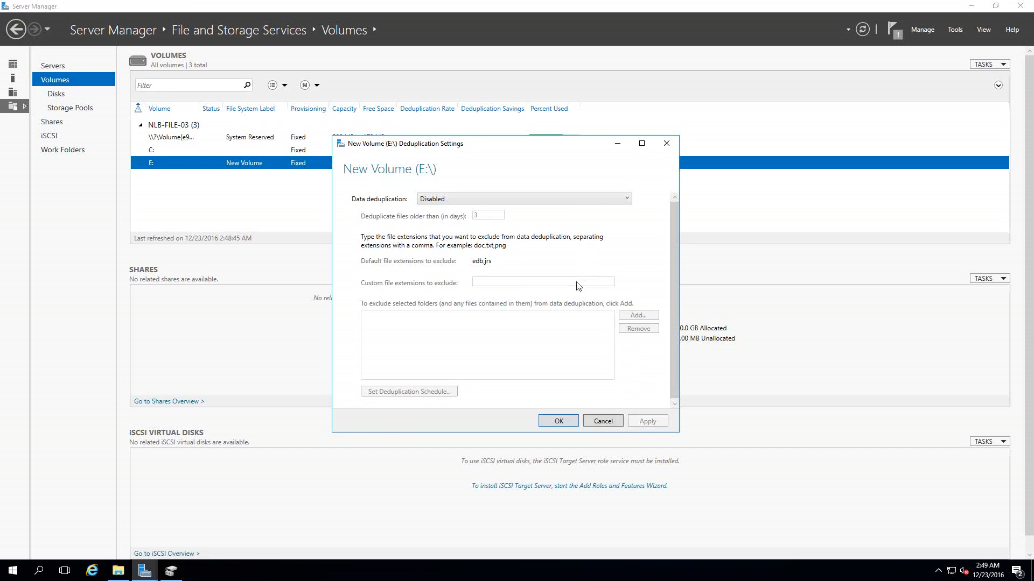
pyautogui.moveTo(575, 295)
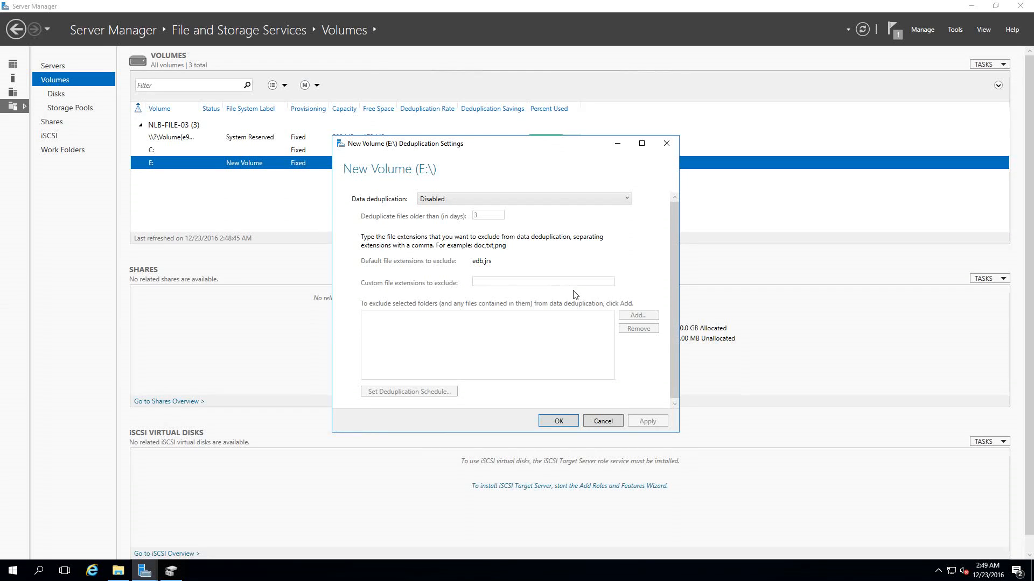
pyautogui.moveTo(578, 290)
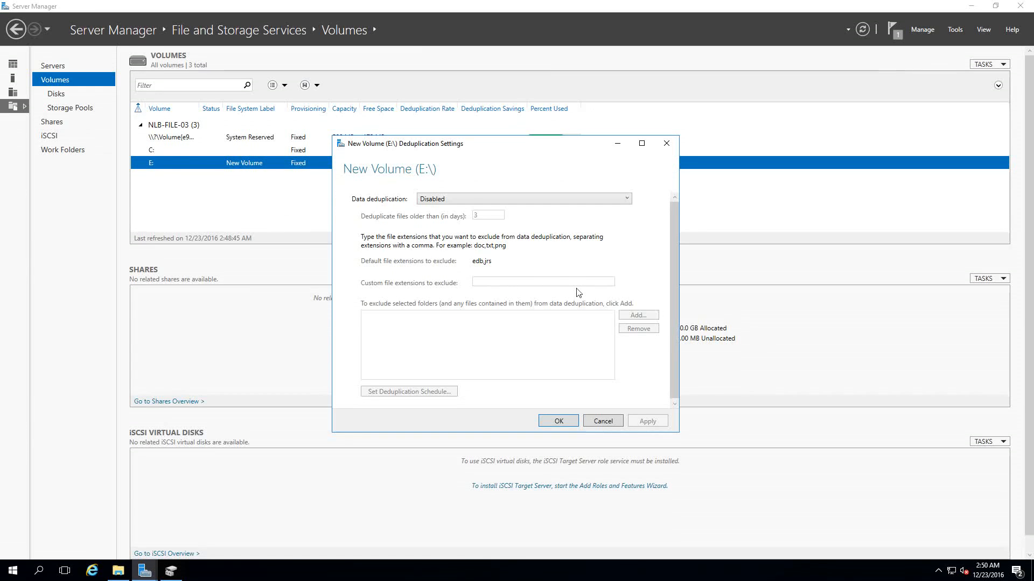
pyautogui.click(521, 199)
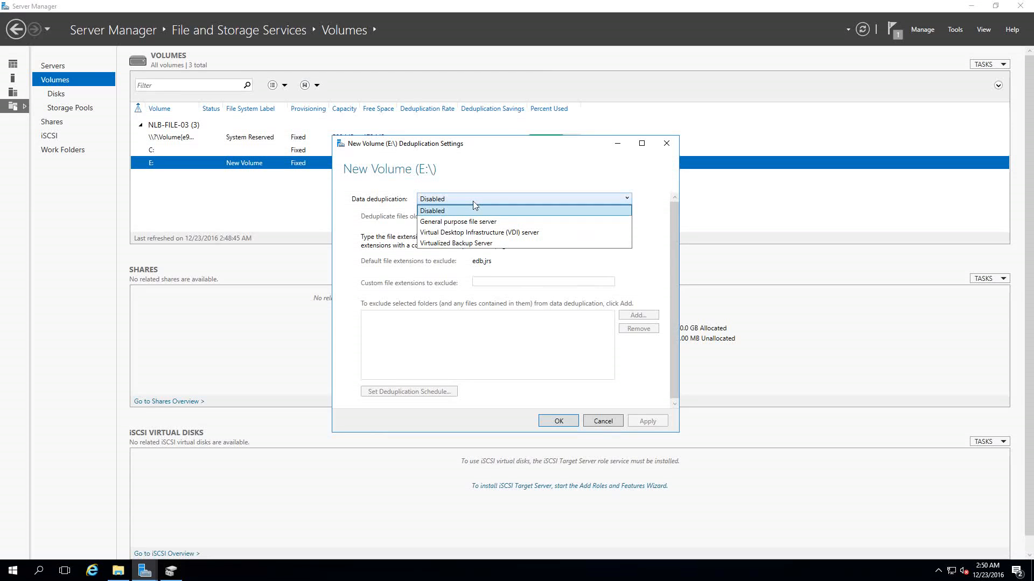
pyautogui.moveTo(432, 224)
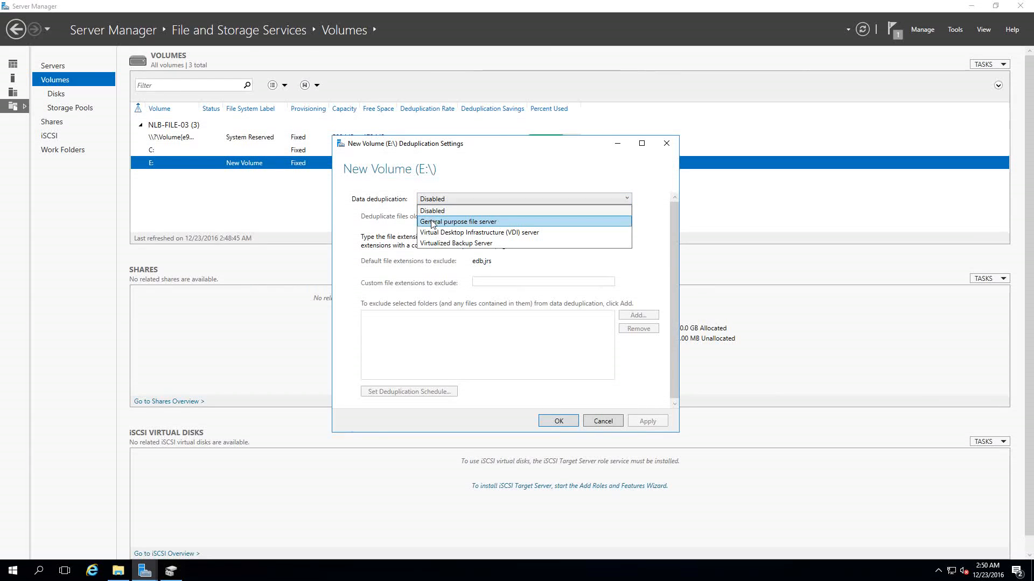
pyautogui.moveTo(431, 211)
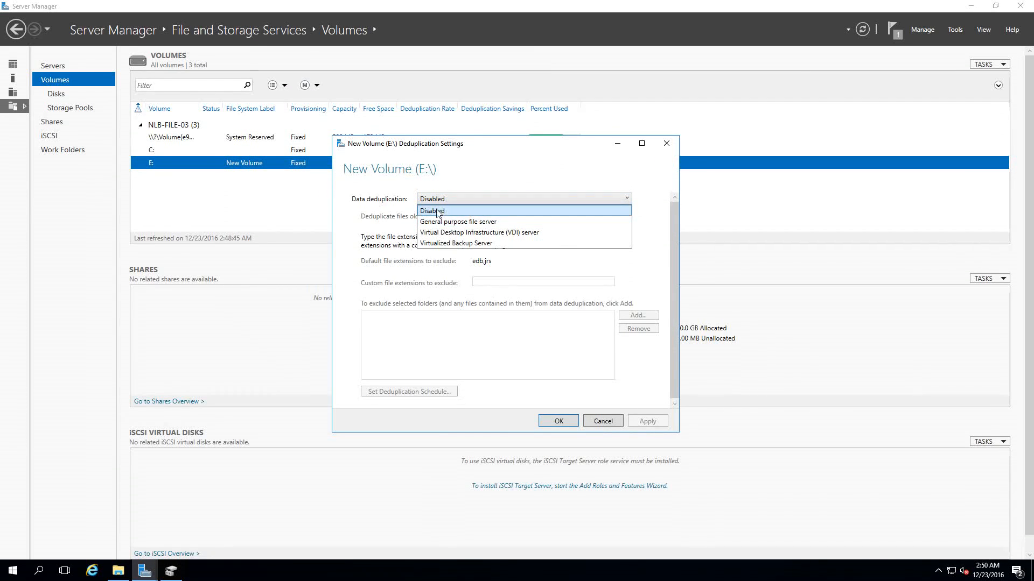
pyautogui.moveTo(458, 222)
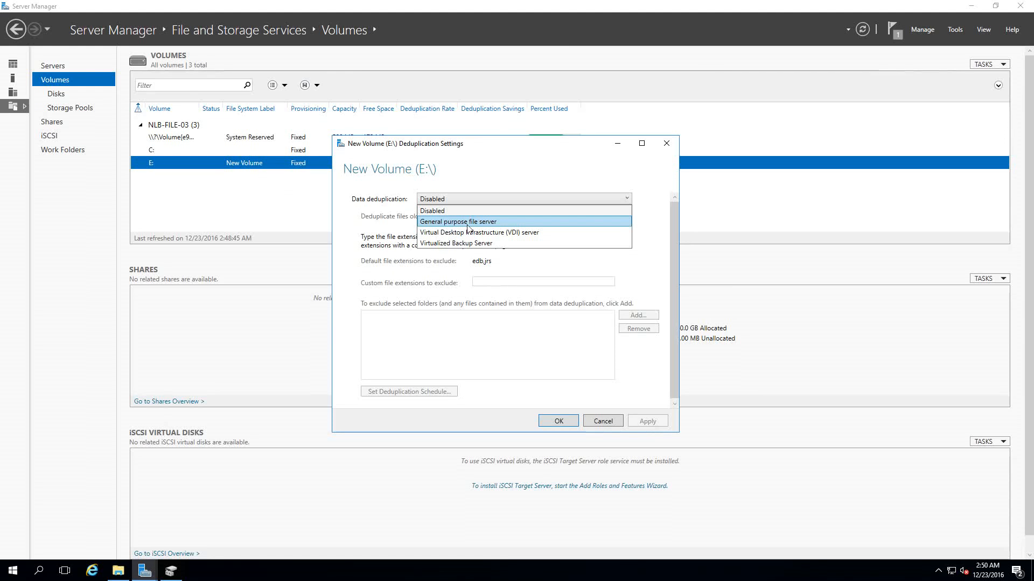
pyautogui.moveTo(481, 233)
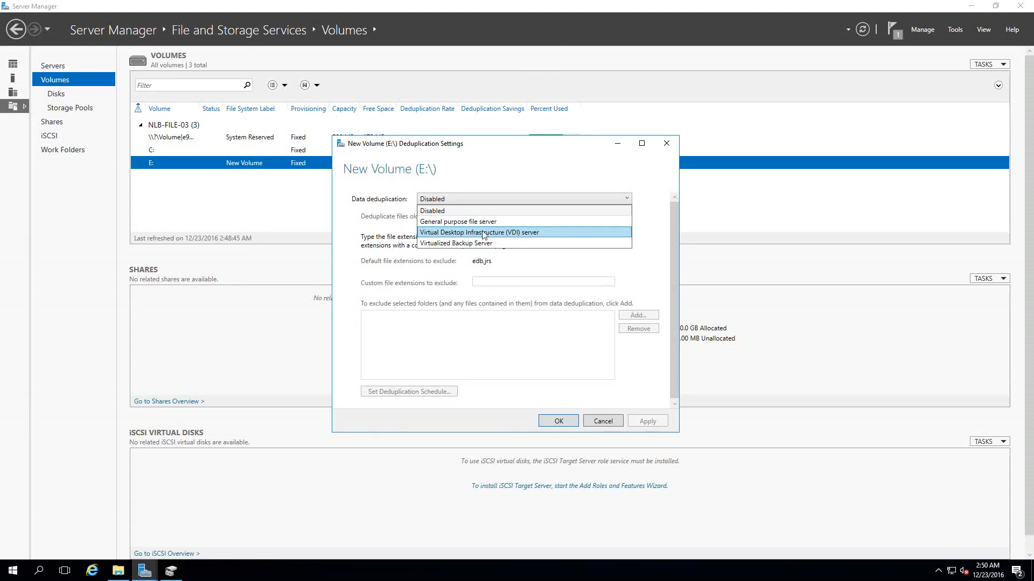
pyautogui.moveTo(517, 240)
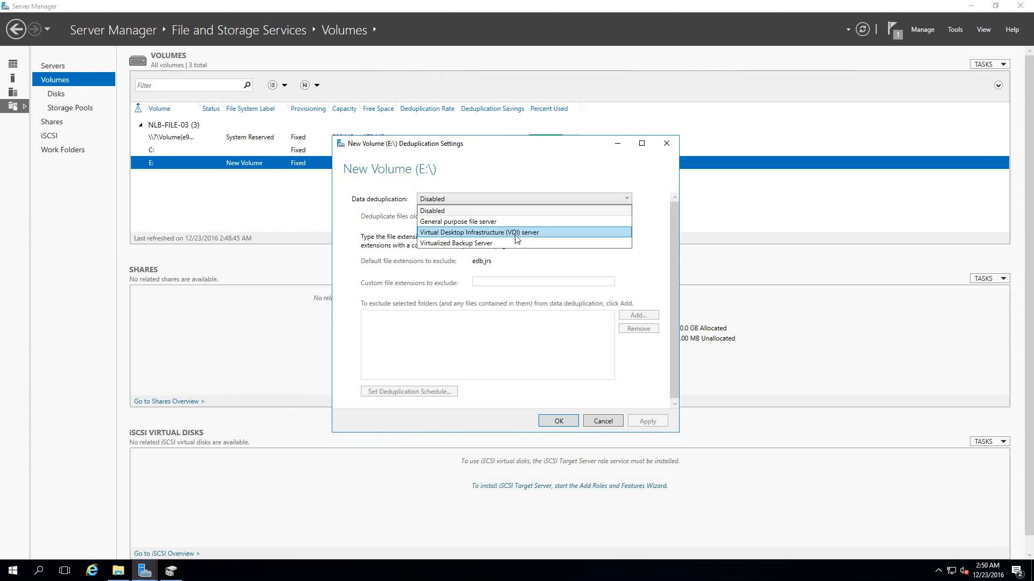
pyautogui.moveTo(455, 243)
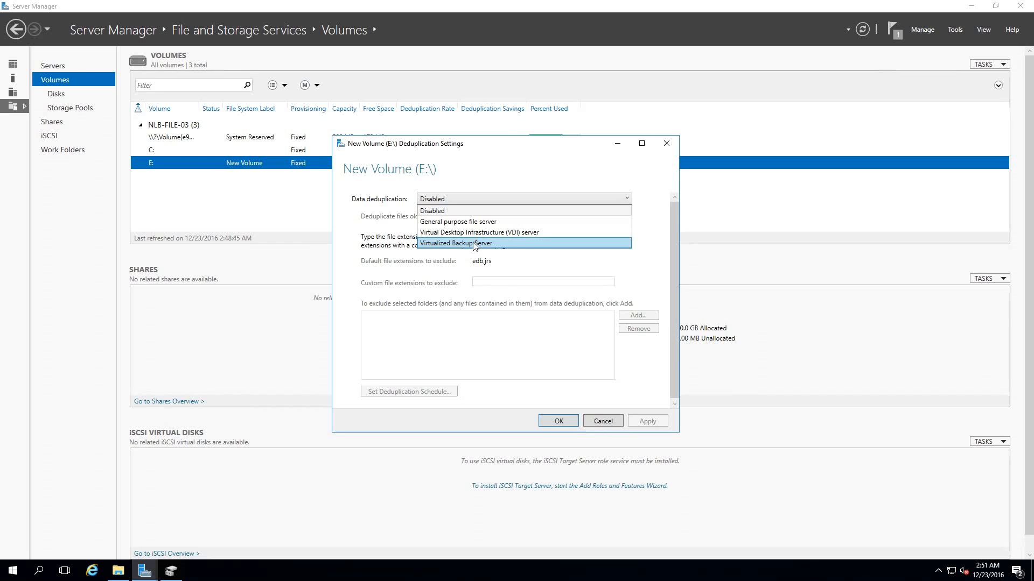
pyautogui.moveTo(465, 250)
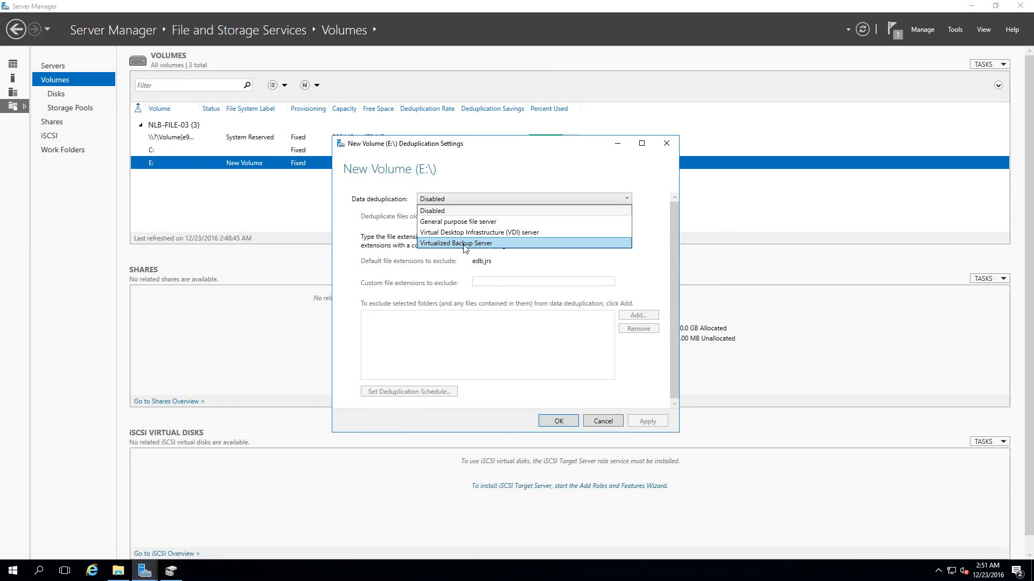
pyautogui.moveTo(470, 222)
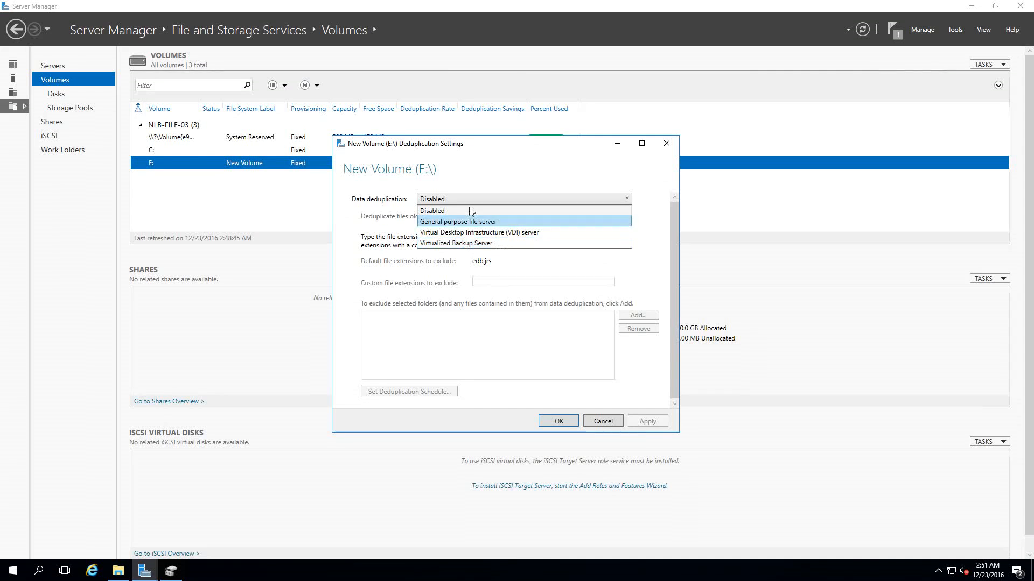
pyautogui.moveTo(462, 229)
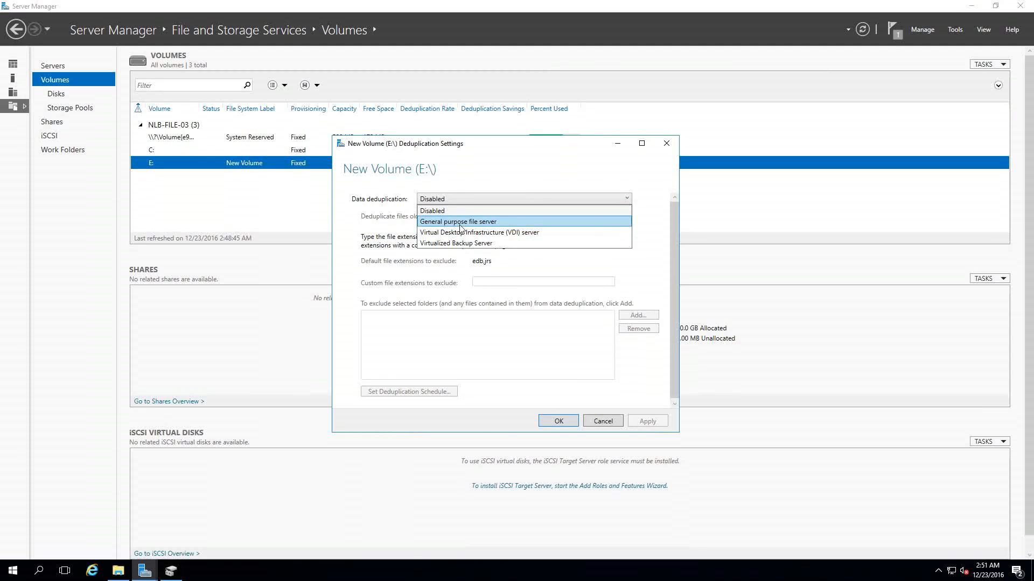
# Step: Choose 'General purpose file server' as E:'s deduplication type, keeping the 3-day file age
pyautogui.click(459, 221)
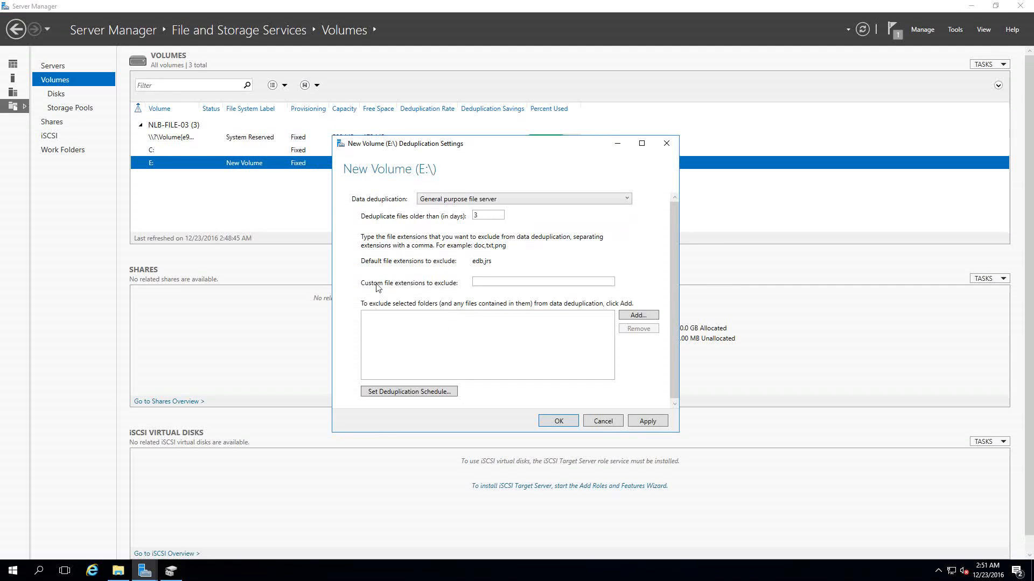
pyautogui.moveTo(371, 226)
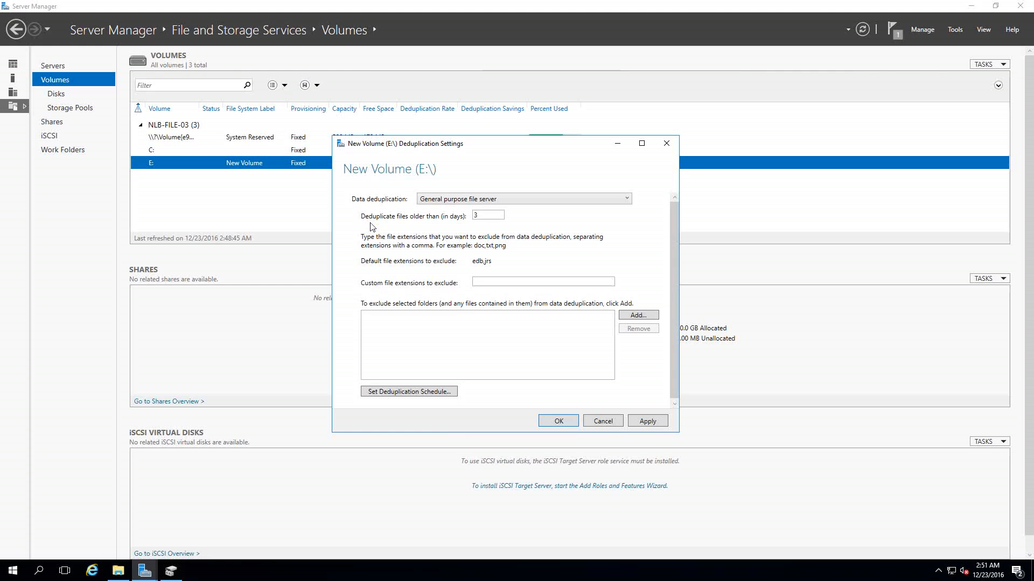
pyautogui.moveTo(407, 230)
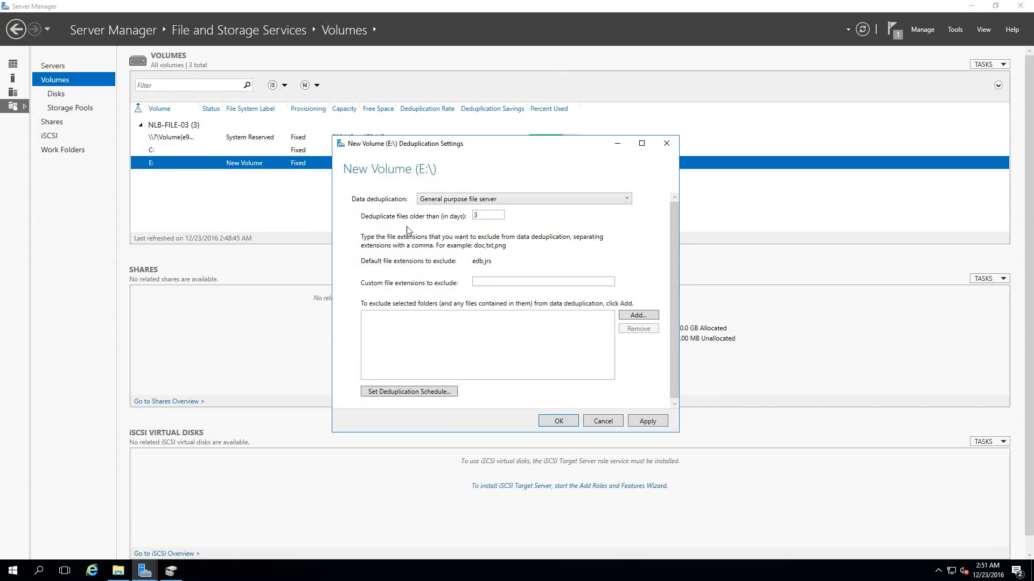
pyautogui.moveTo(440, 217)
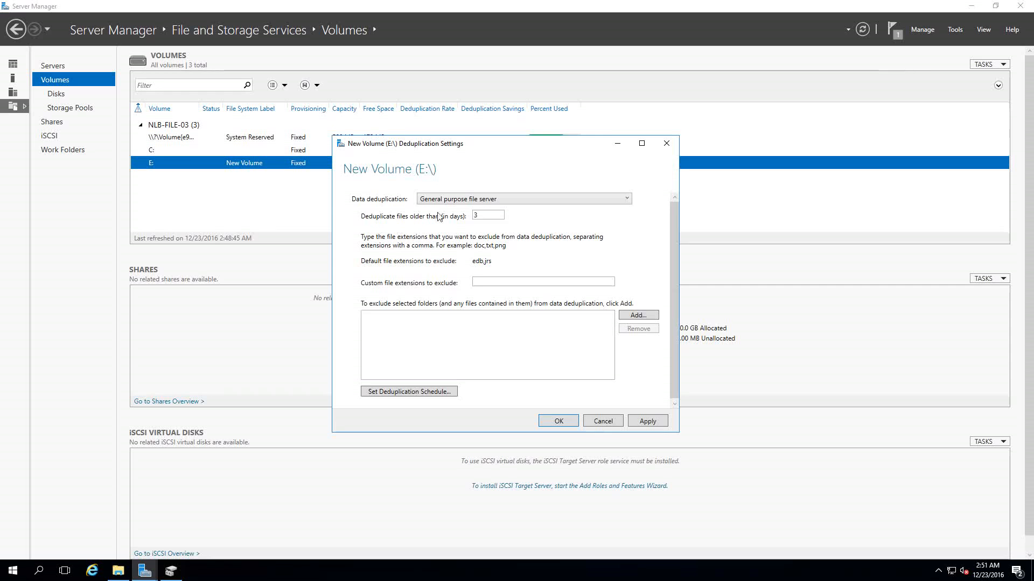
pyautogui.moveTo(379, 223)
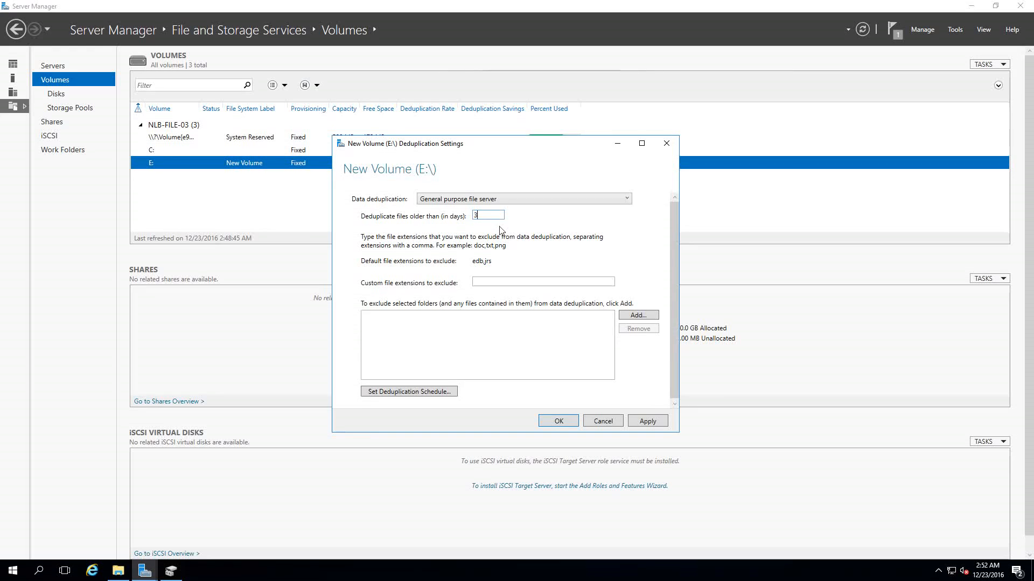
pyautogui.moveTo(486, 226)
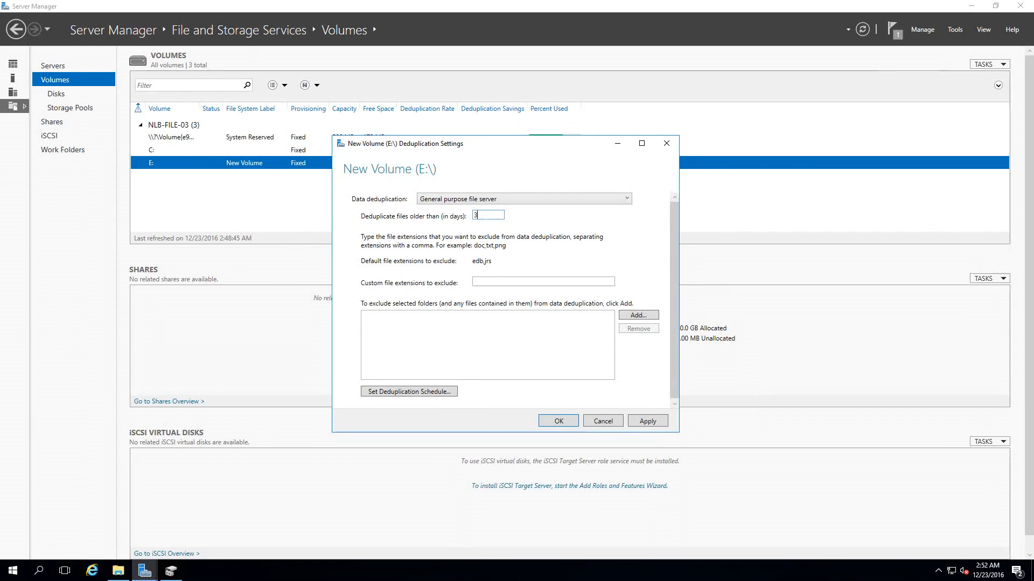
pyautogui.moveTo(468, 305)
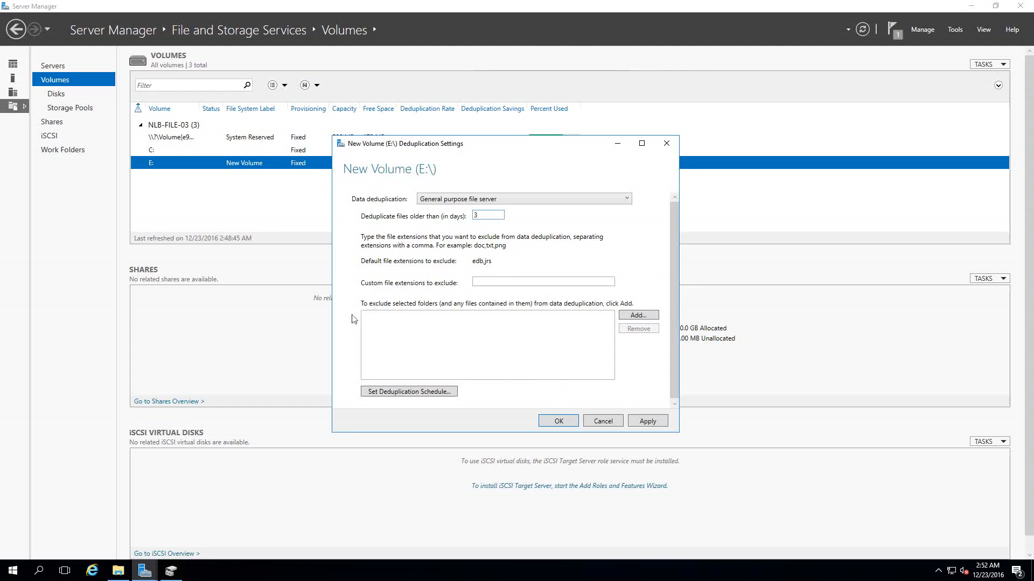
pyautogui.moveTo(548, 325)
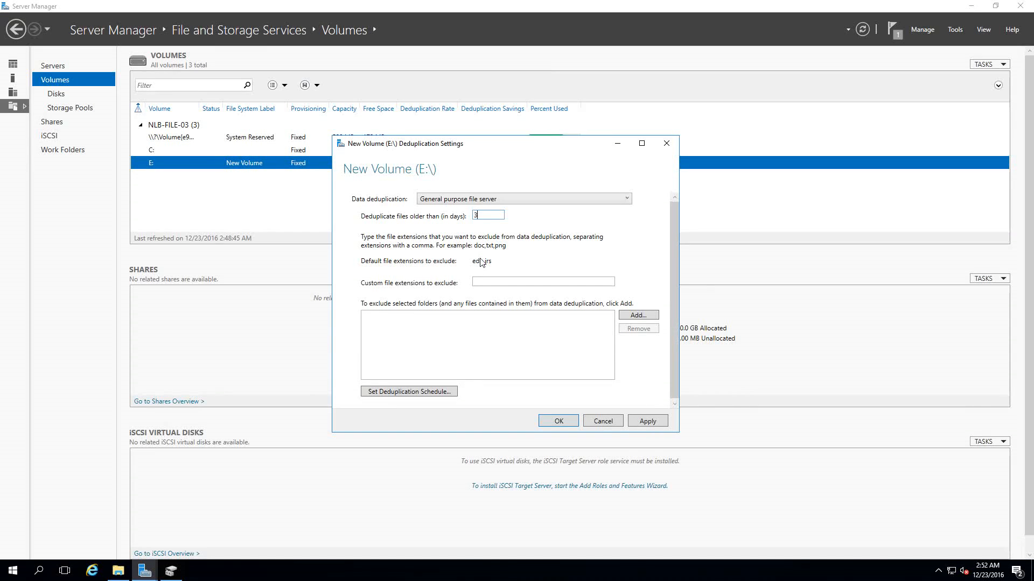
pyautogui.moveTo(494, 273)
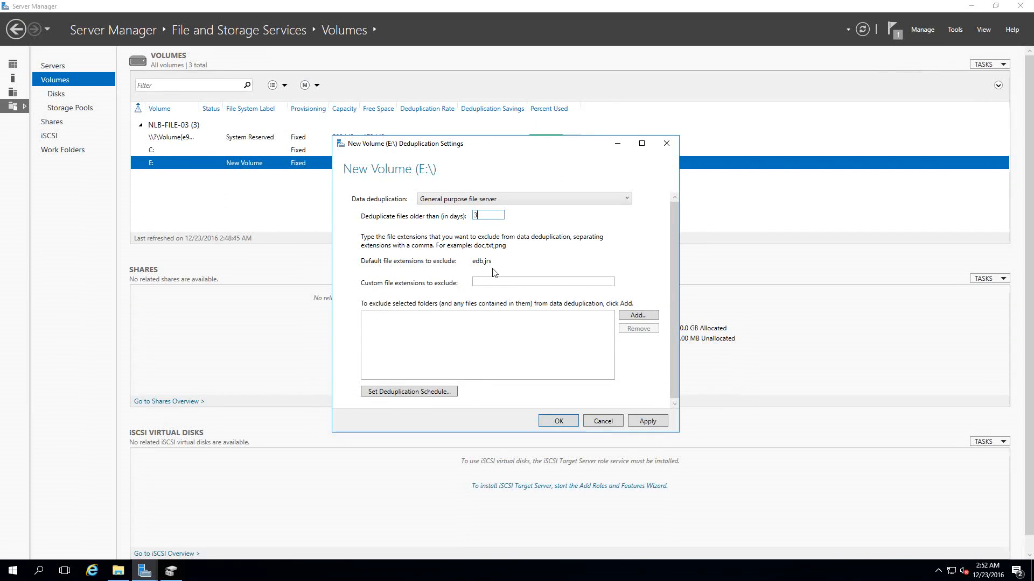
pyautogui.moveTo(496, 264)
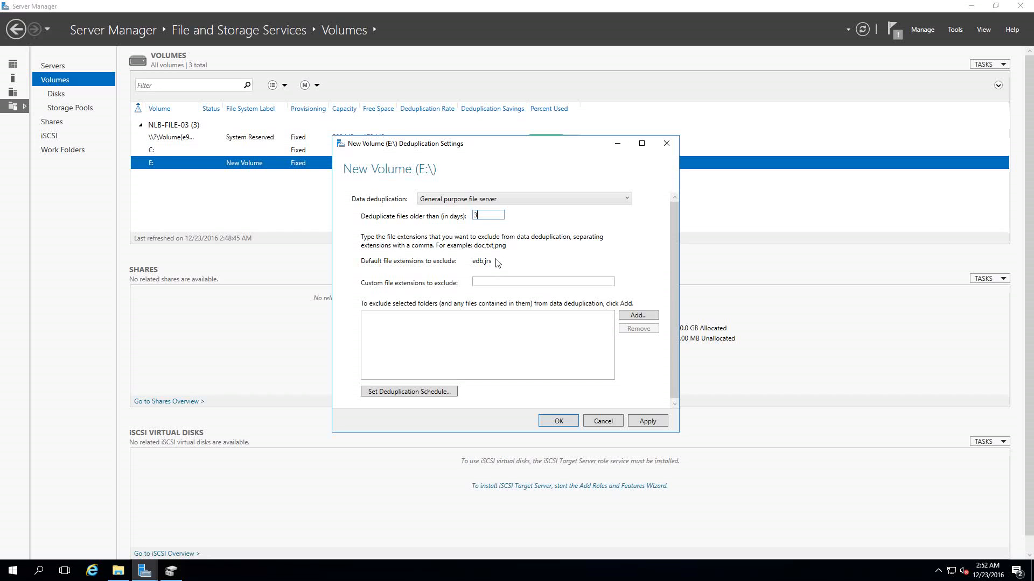
pyautogui.moveTo(496, 274)
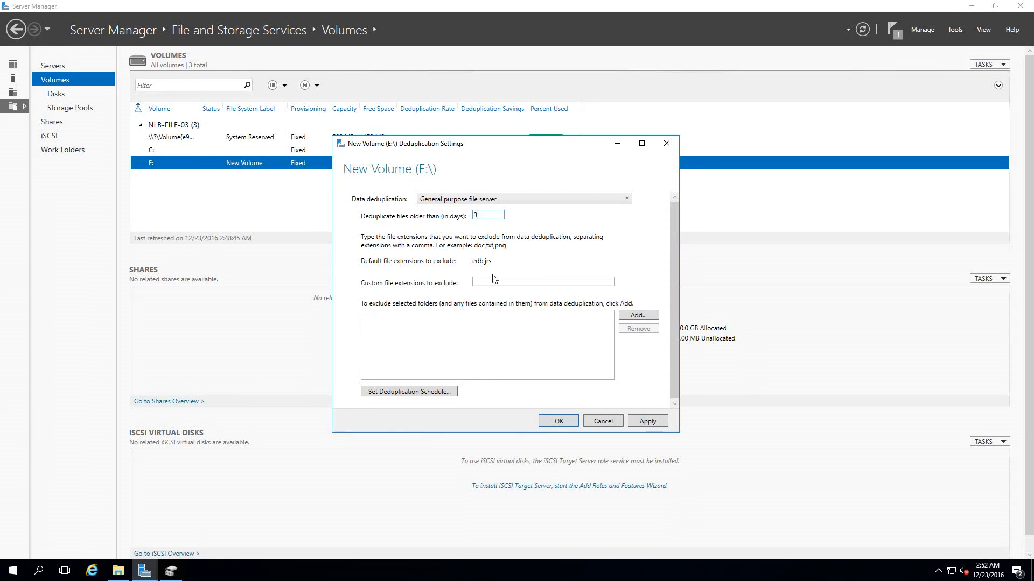
pyautogui.moveTo(485, 273)
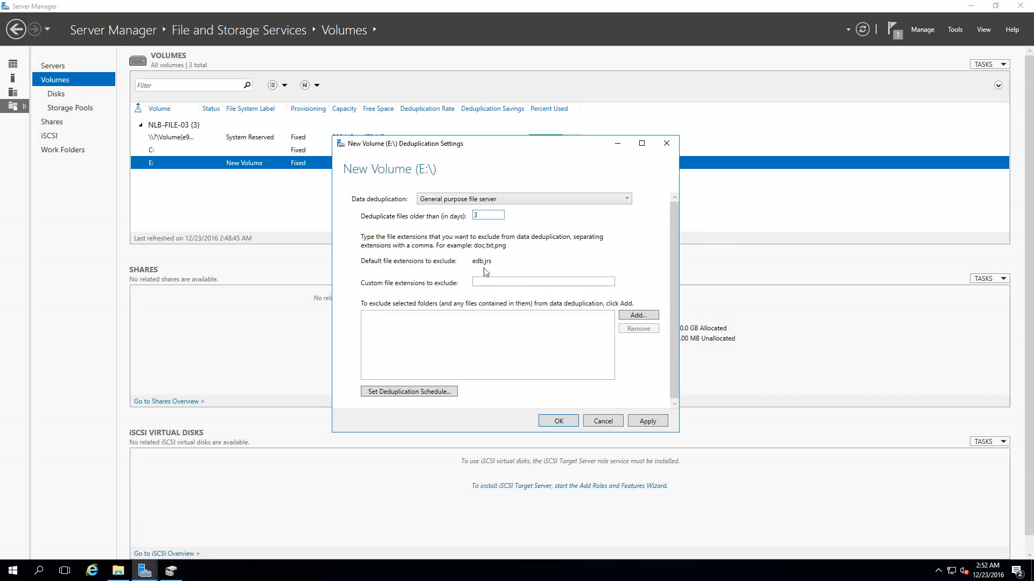
pyautogui.moveTo(496, 267)
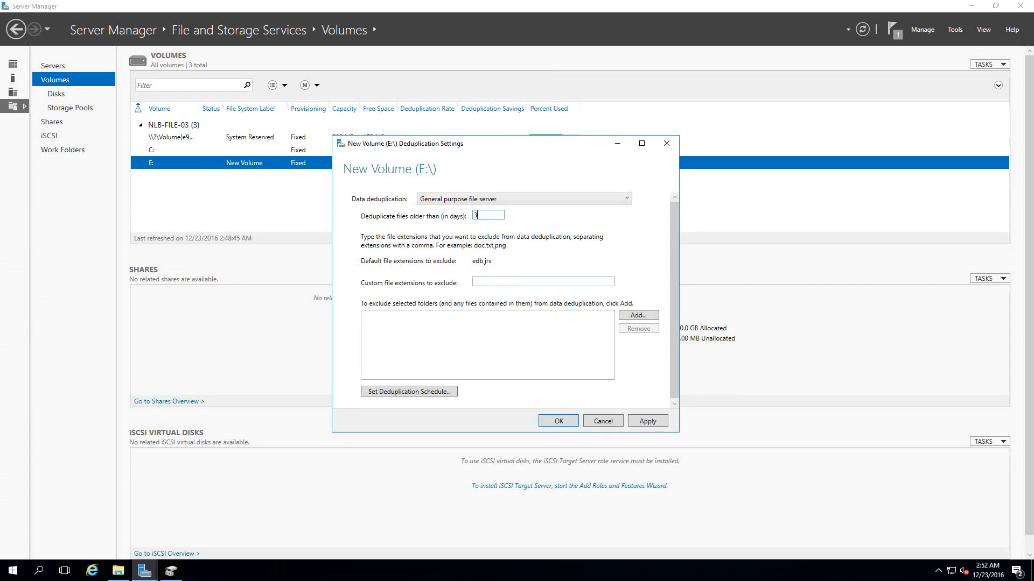
pyautogui.click(637, 315)
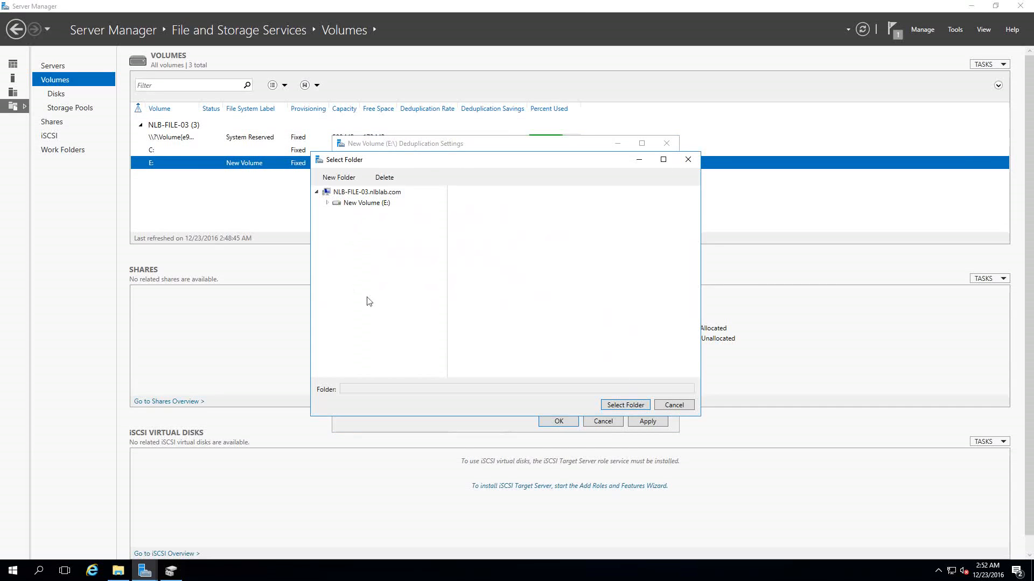
pyautogui.click(673, 405)
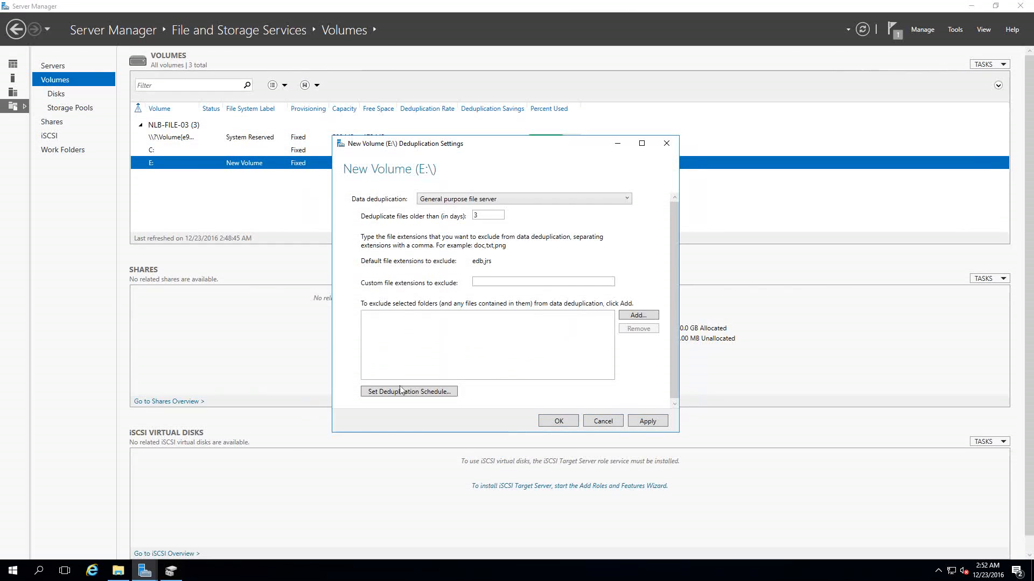
pyautogui.moveTo(535, 319)
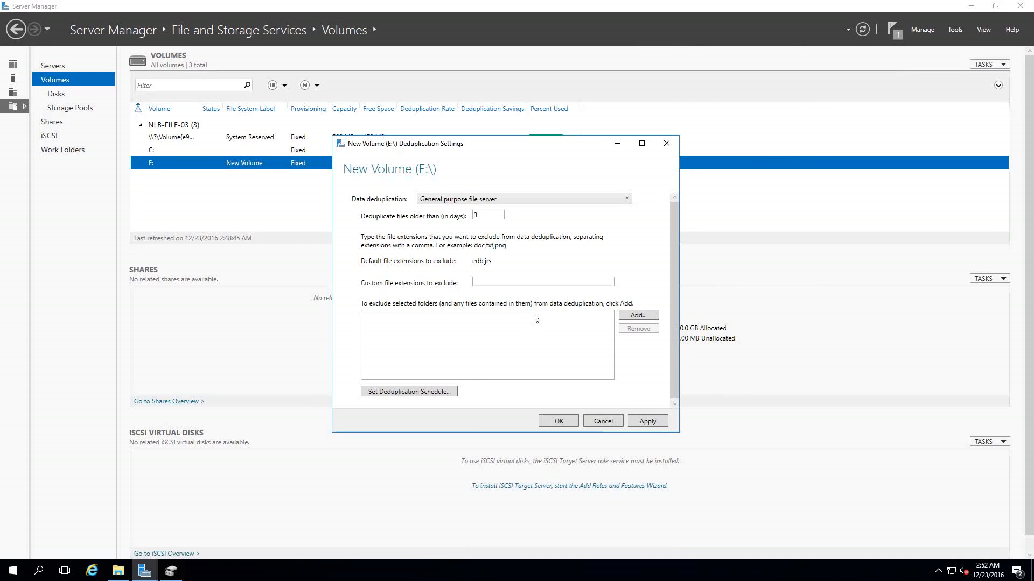
pyautogui.moveTo(439, 405)
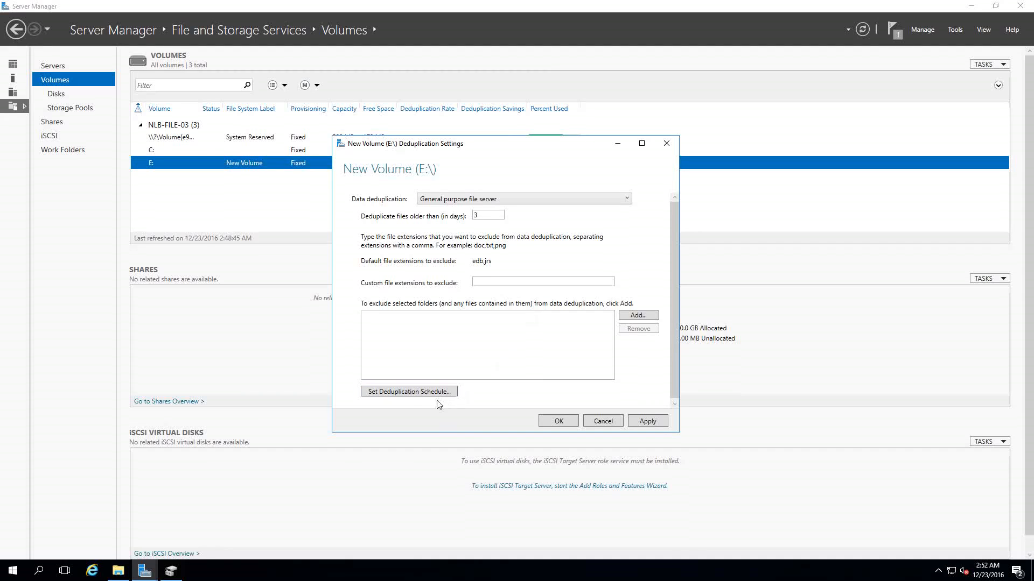
pyautogui.moveTo(393, 405)
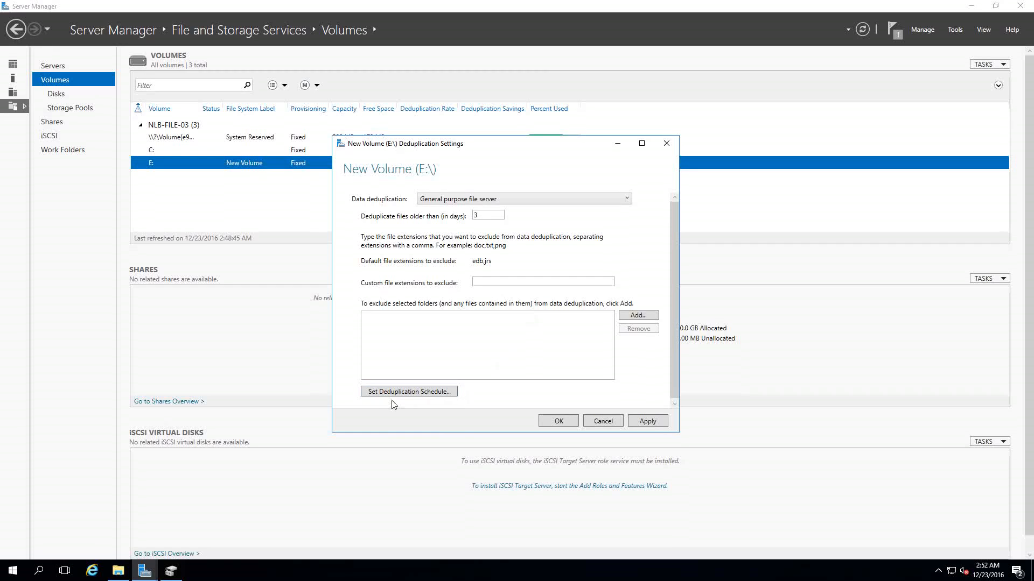
pyautogui.moveTo(408, 392)
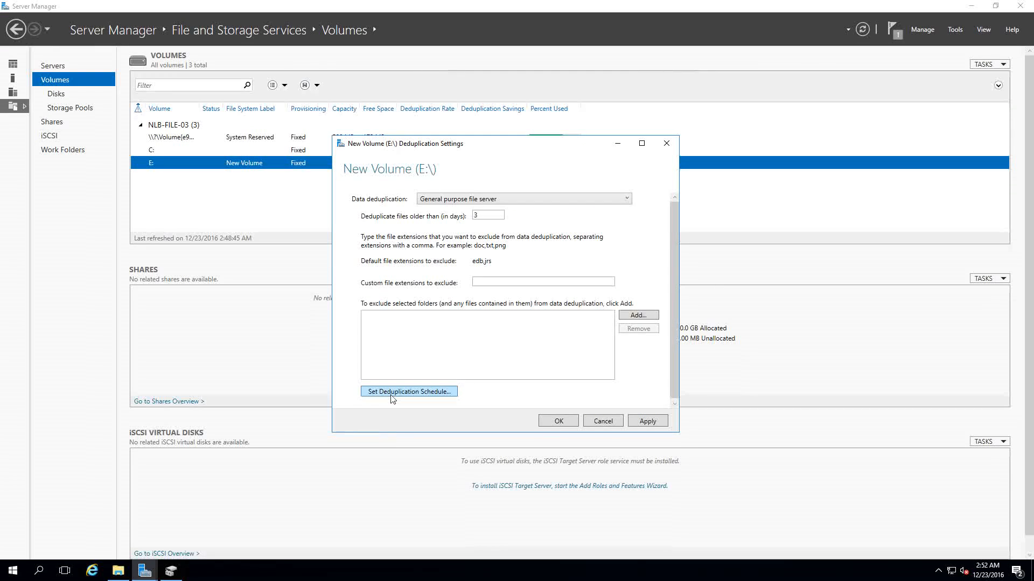
# Step: Enable throughput optimization starting 1:45 AM for 6 hours and save E:'s deduplication settings
pyautogui.click(408, 391)
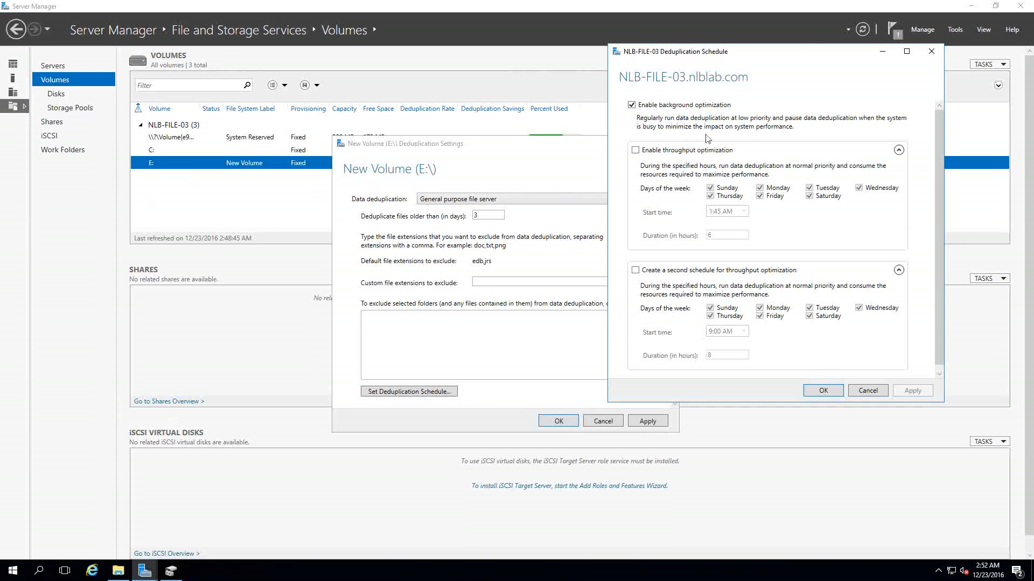
pyautogui.moveTo(775, 159)
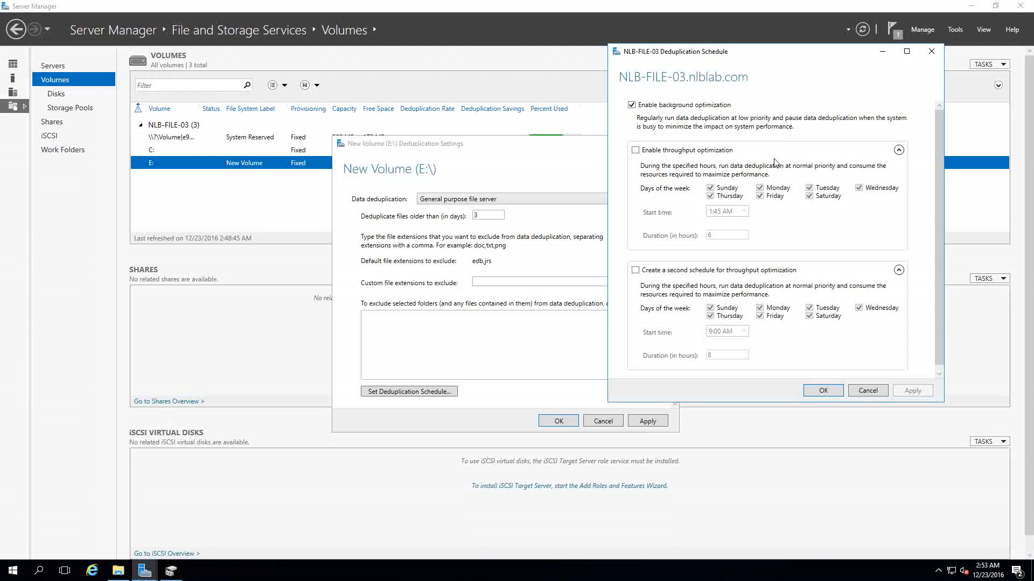
pyautogui.click(635, 149)
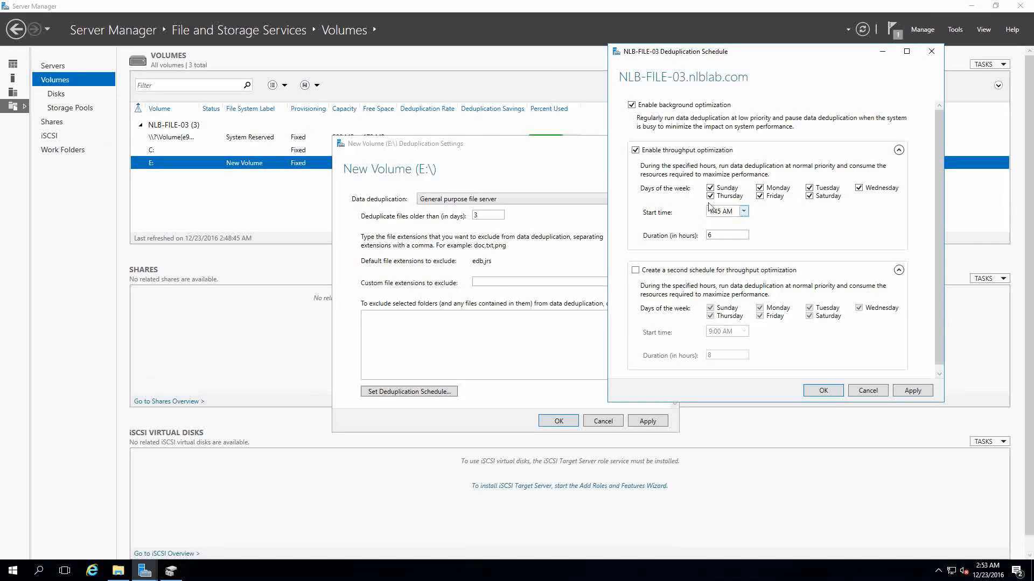
pyautogui.click(725, 211)
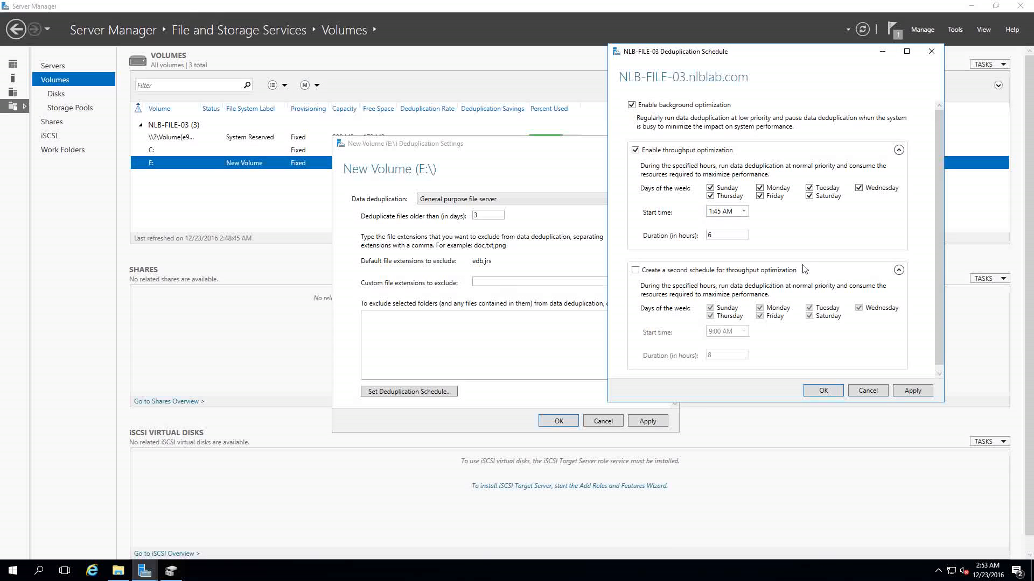
pyautogui.moveTo(828, 252)
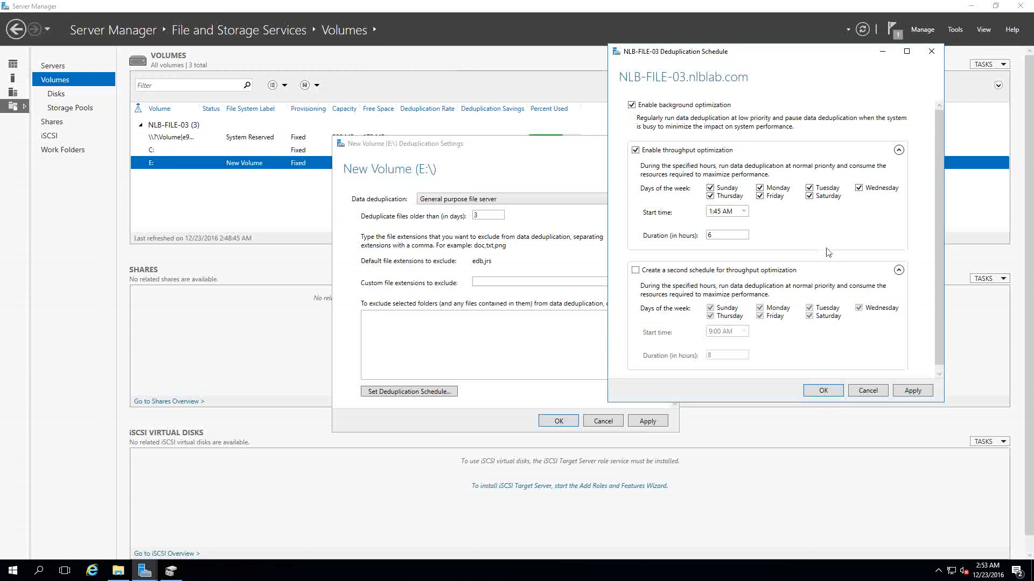
pyautogui.moveTo(842, 231)
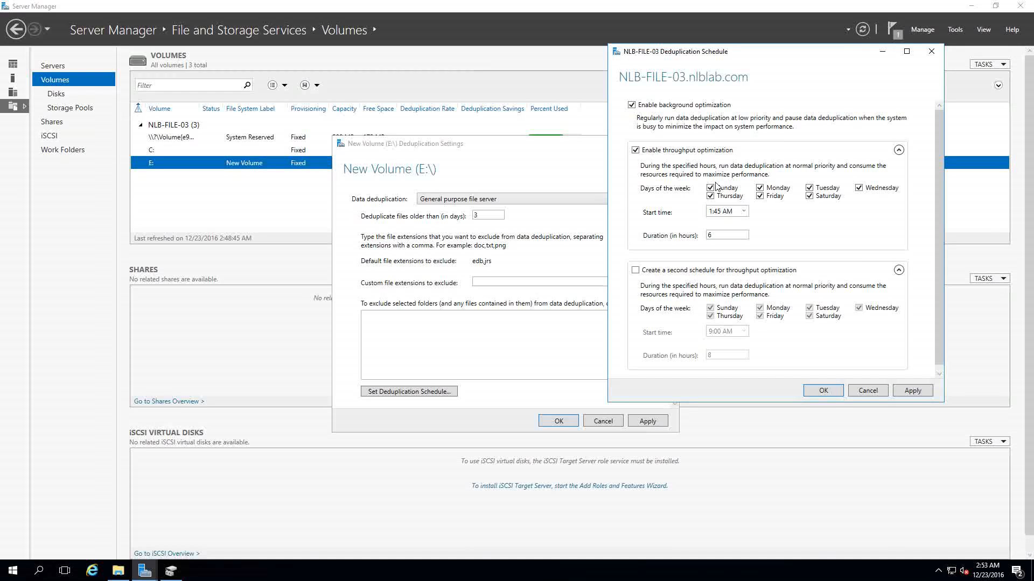
pyautogui.moveTo(850, 228)
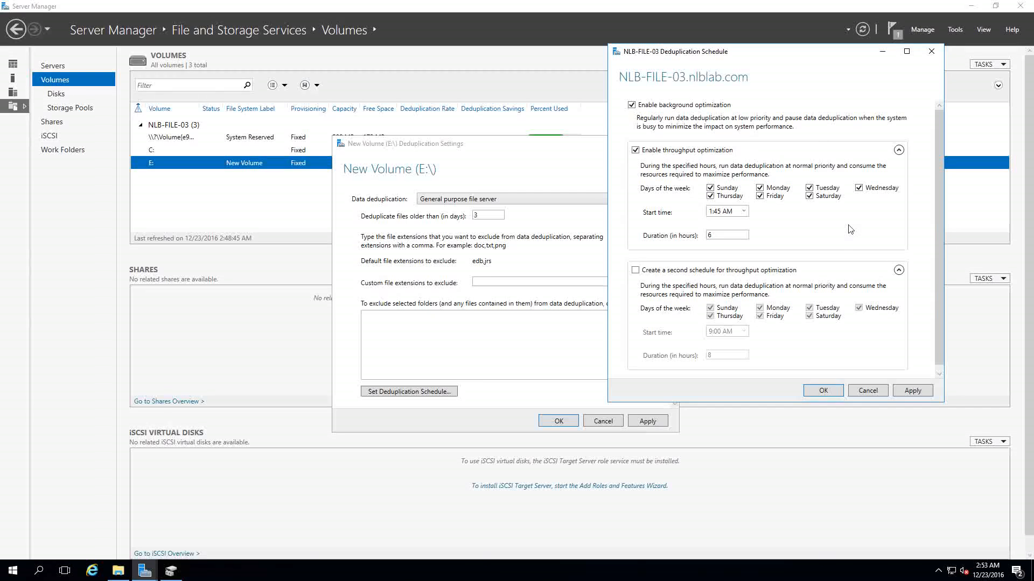
pyautogui.moveTo(843, 241)
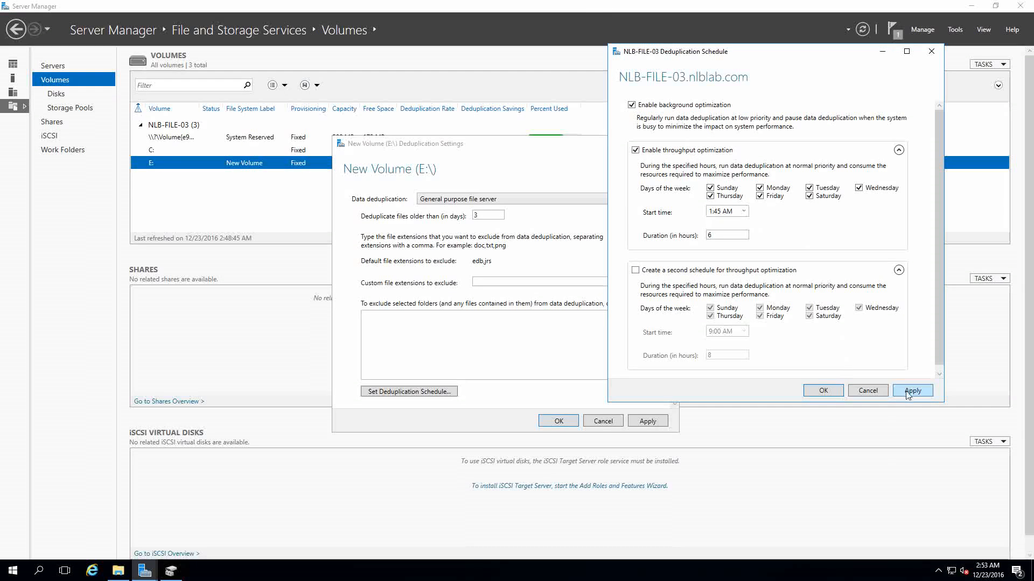
pyautogui.moveTo(918, 405)
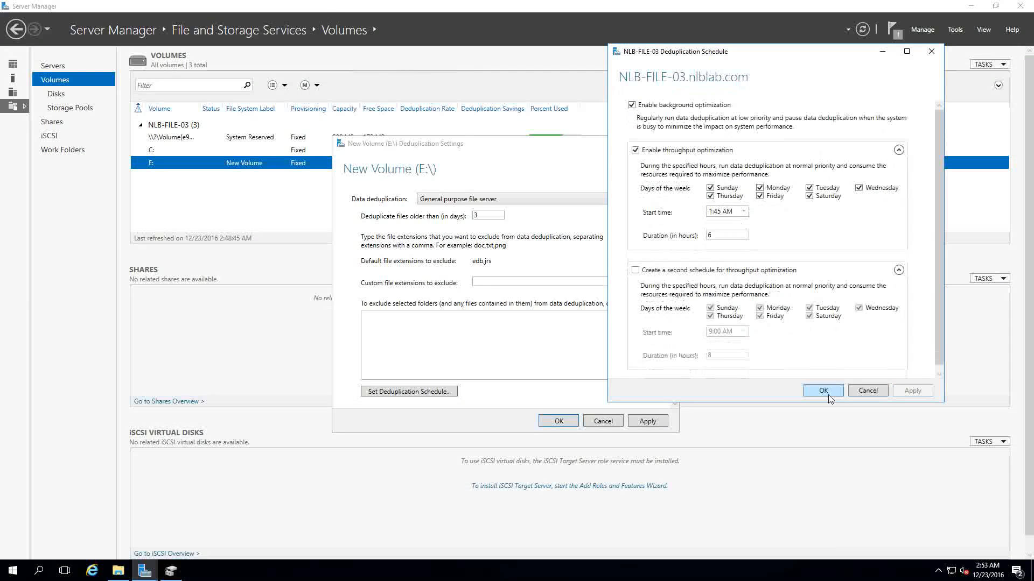
pyautogui.click(822, 390)
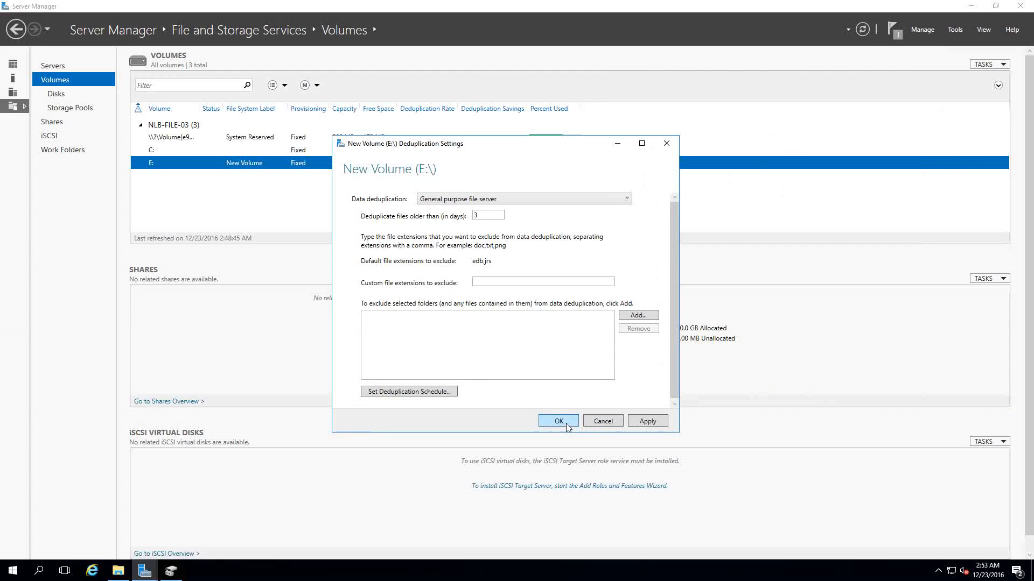
pyautogui.click(557, 420)
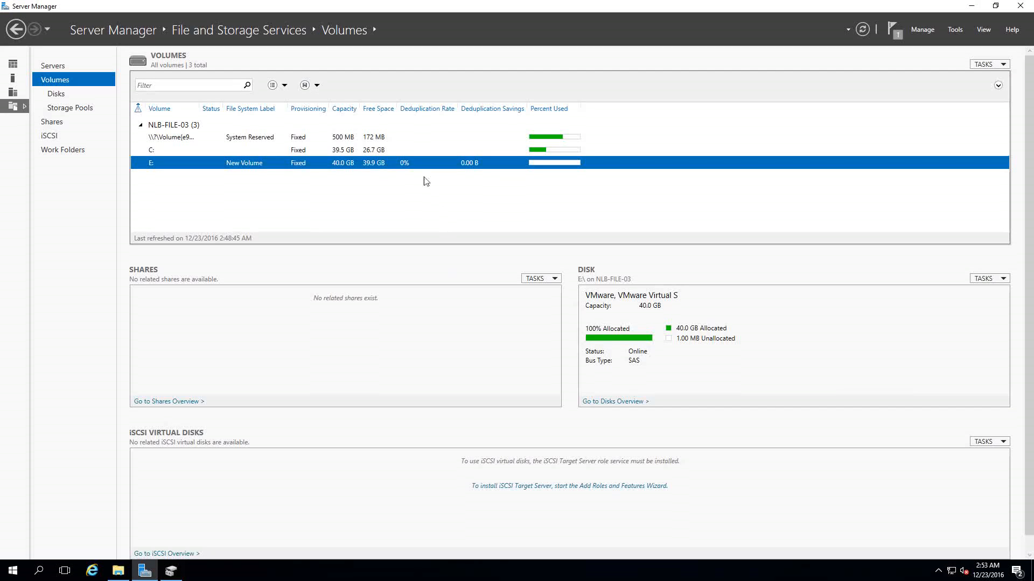
pyautogui.moveTo(415, 178)
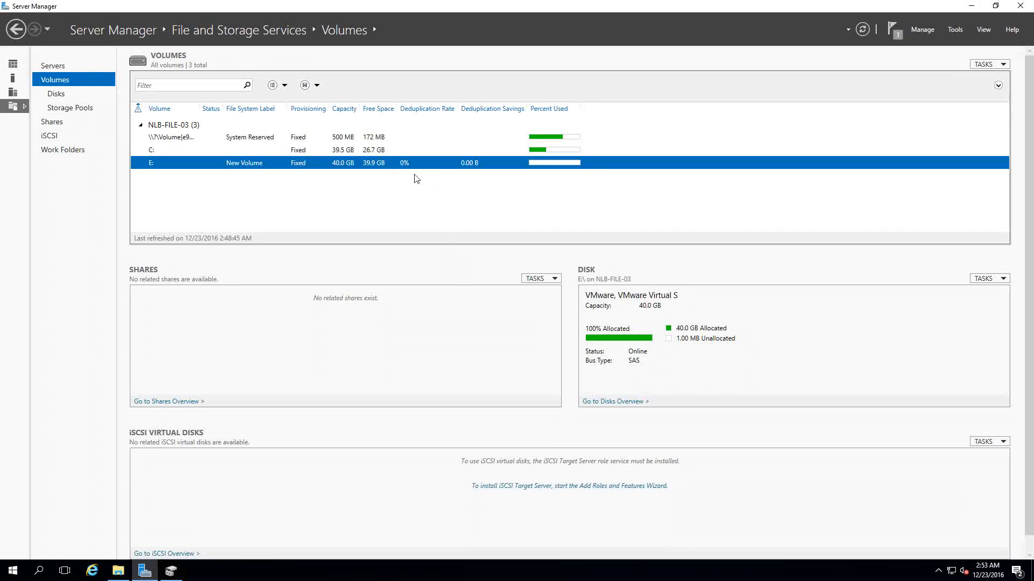
pyautogui.moveTo(400, 163)
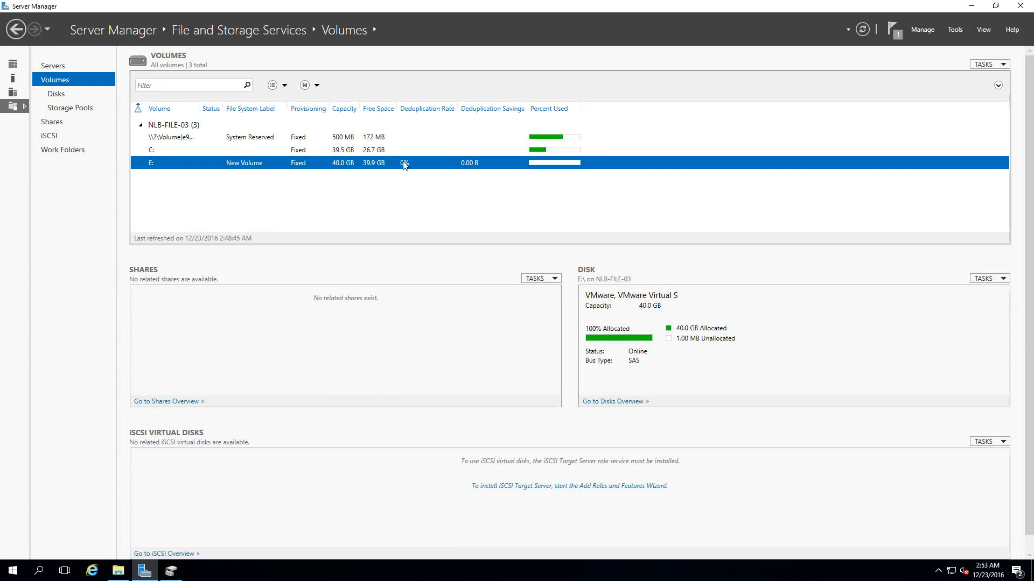
pyautogui.moveTo(409, 171)
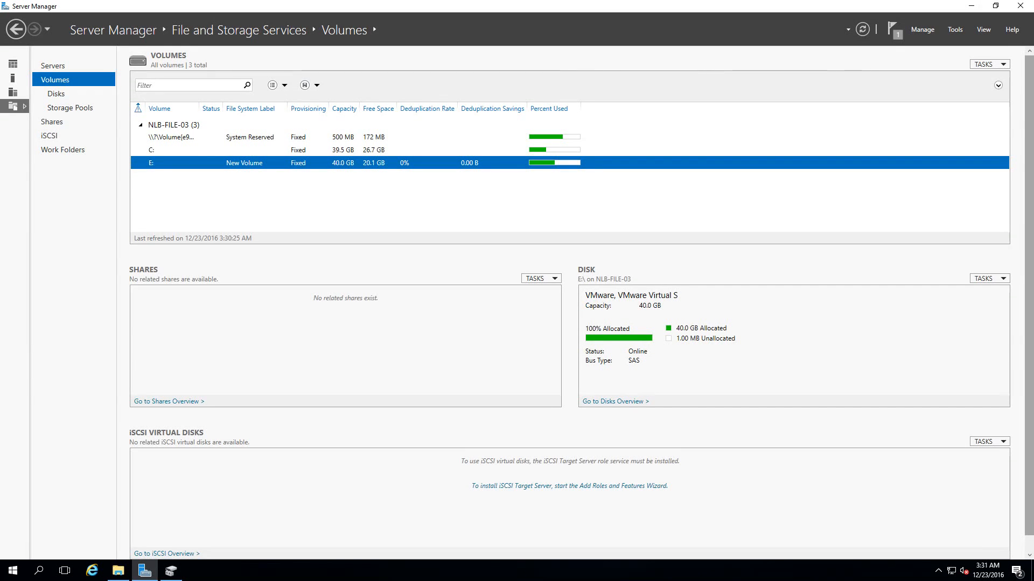
pyautogui.moveTo(378, 179)
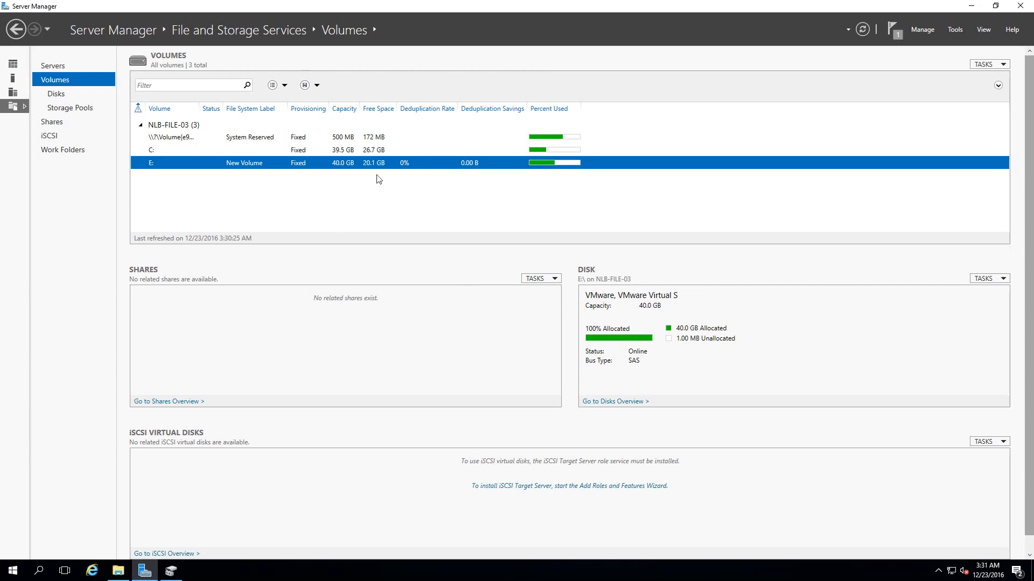
pyautogui.moveTo(129, 571)
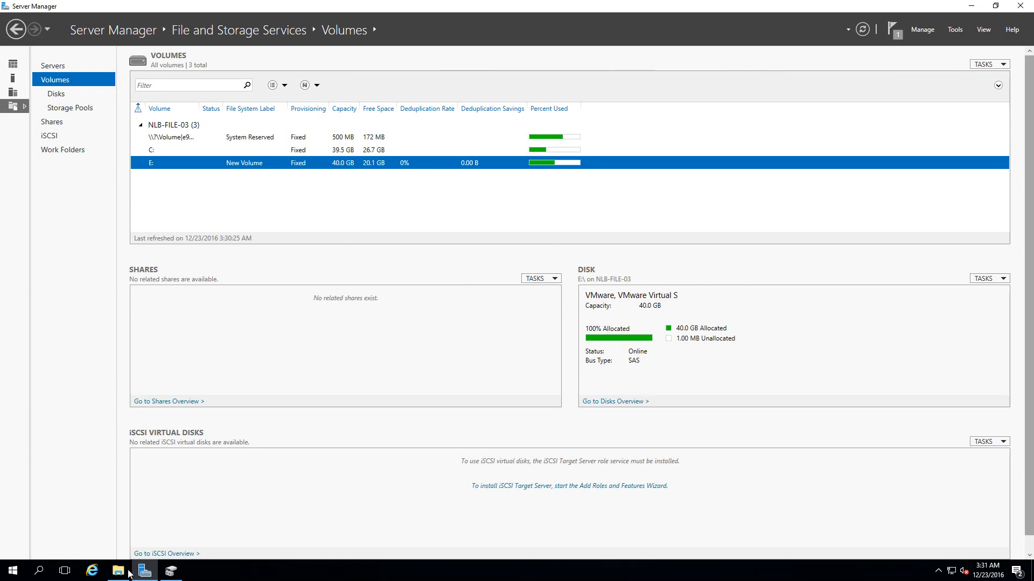
pyautogui.click(117, 571)
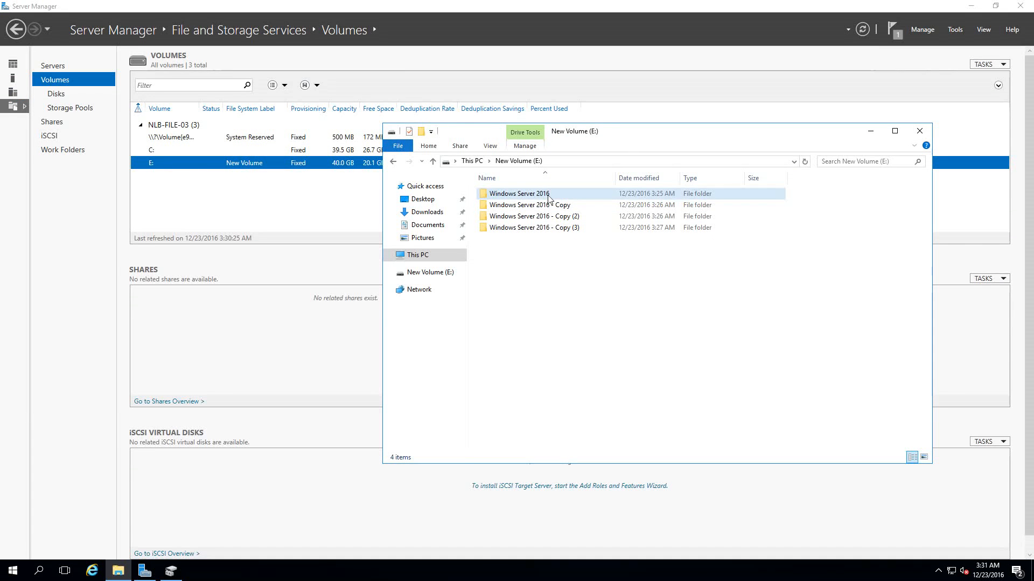
pyautogui.doubleClick(517, 193)
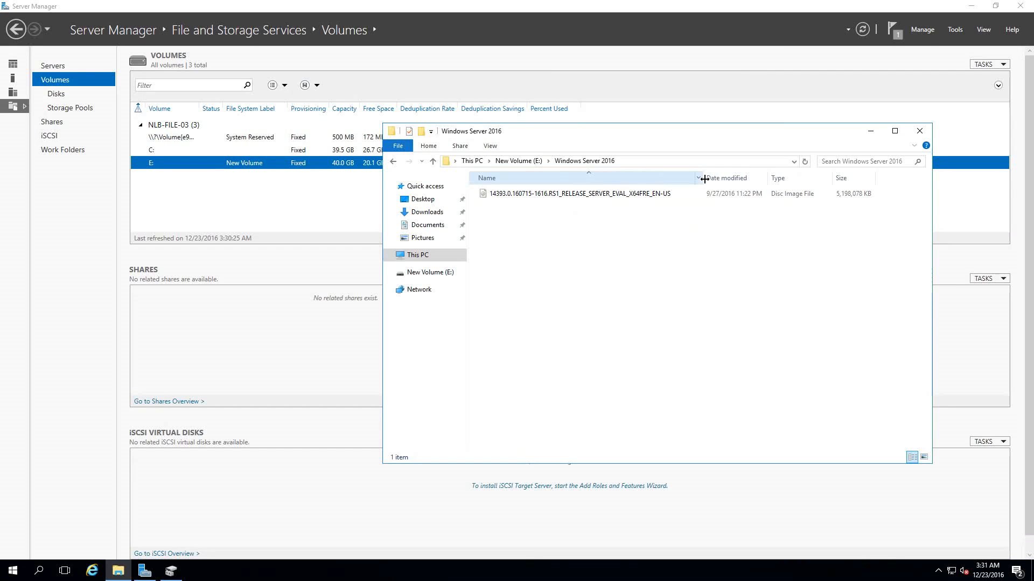
pyautogui.moveTo(393, 161)
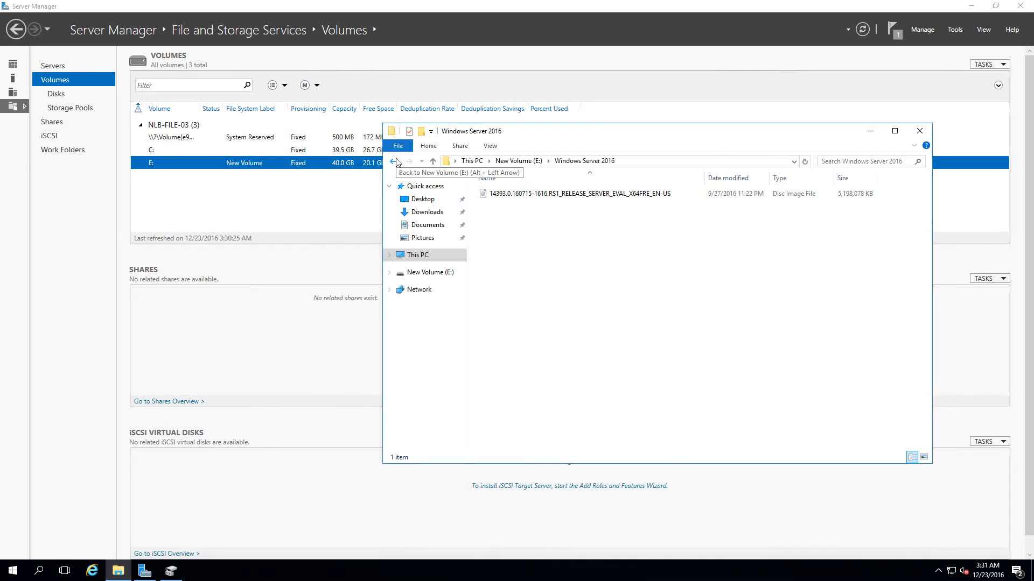
pyautogui.click(394, 161)
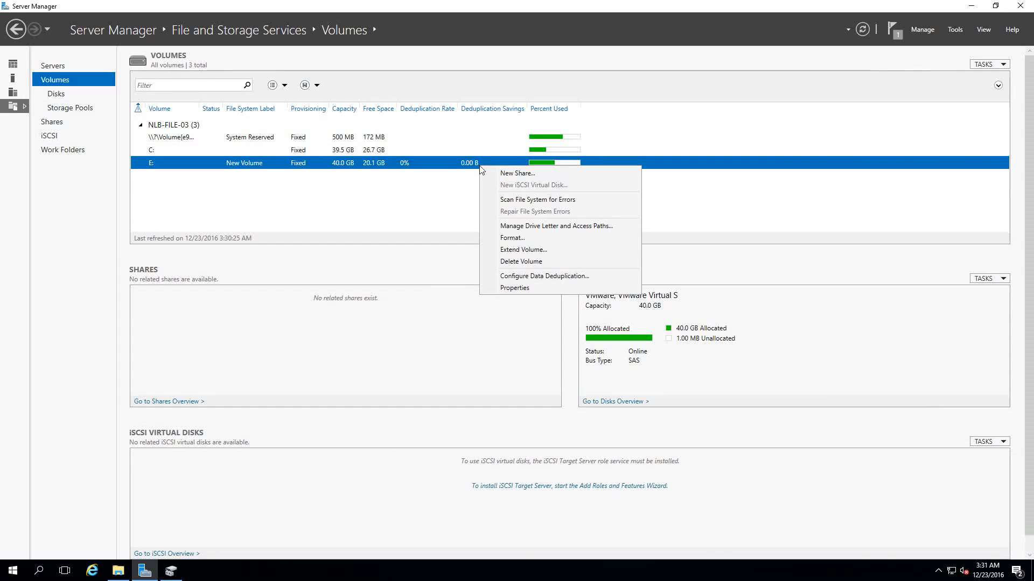
pyautogui.moveTo(531, 274)
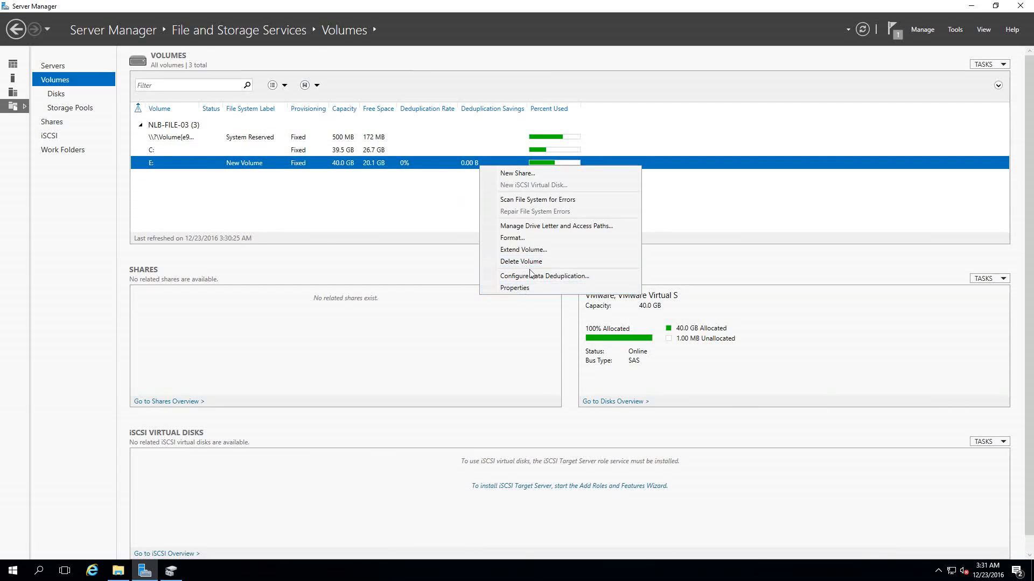
pyautogui.click(544, 275)
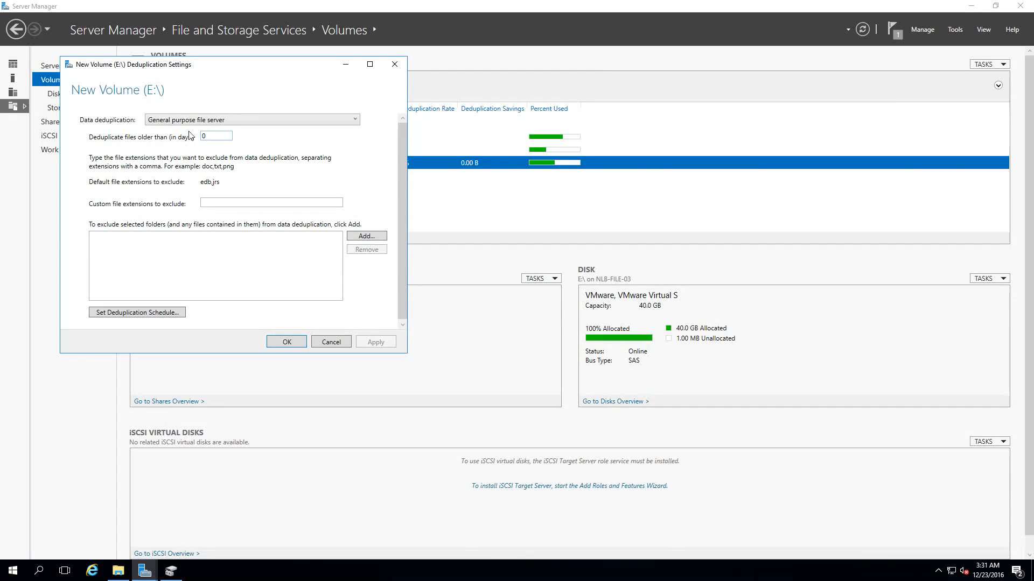
pyautogui.click(285, 342)
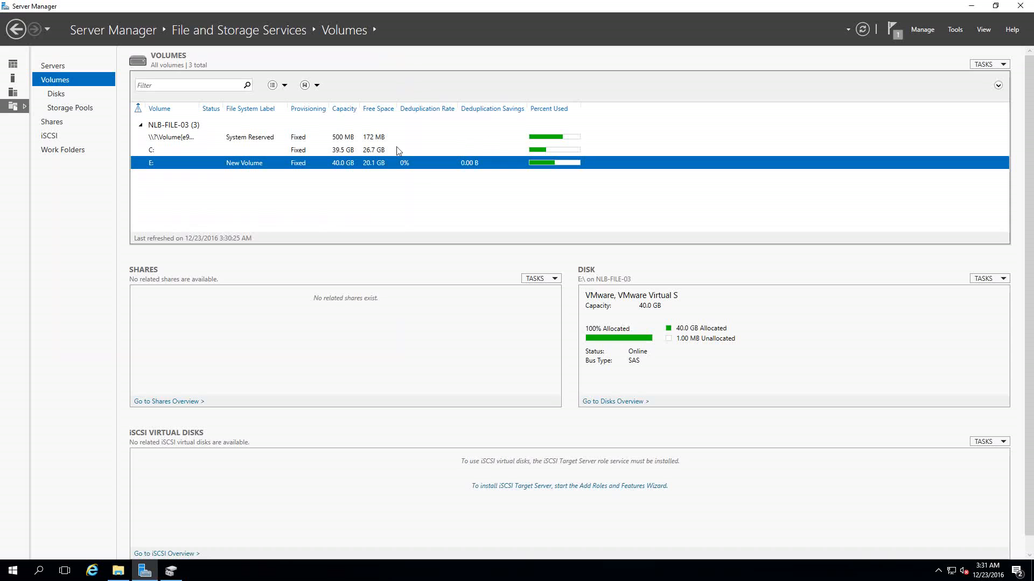
pyautogui.moveTo(442, 181)
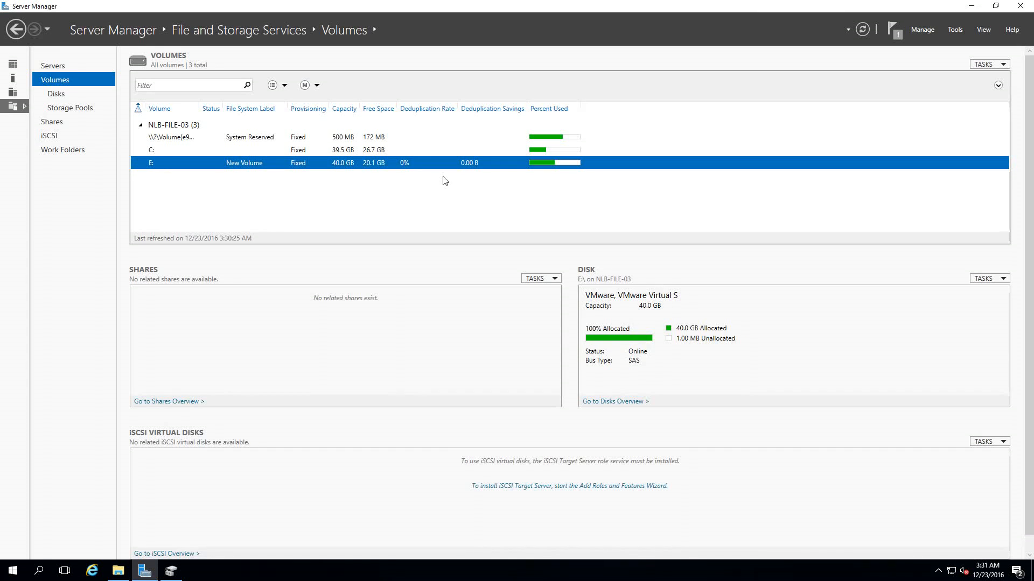
pyautogui.moveTo(455, 157)
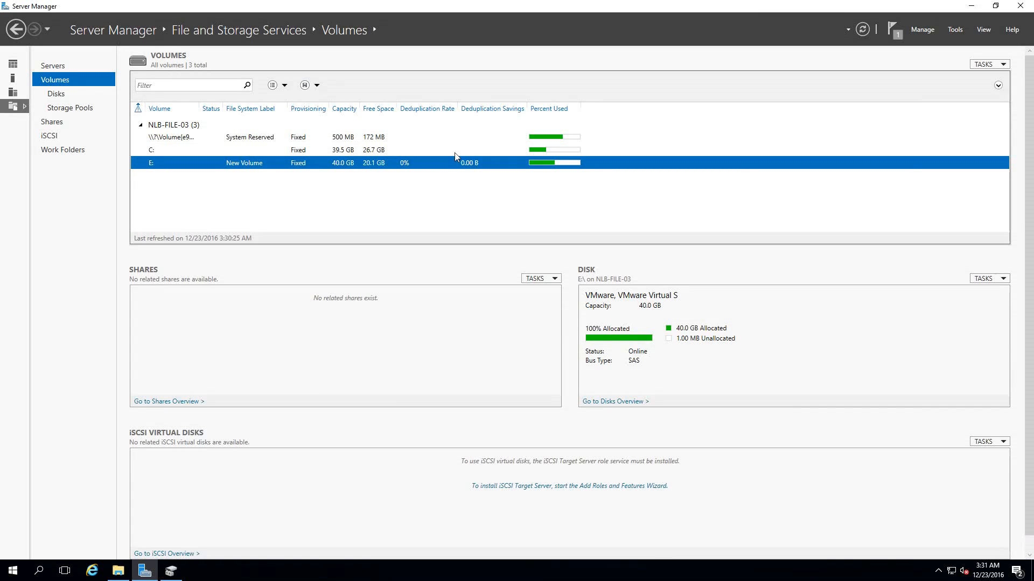
pyautogui.moveTo(11, 569)
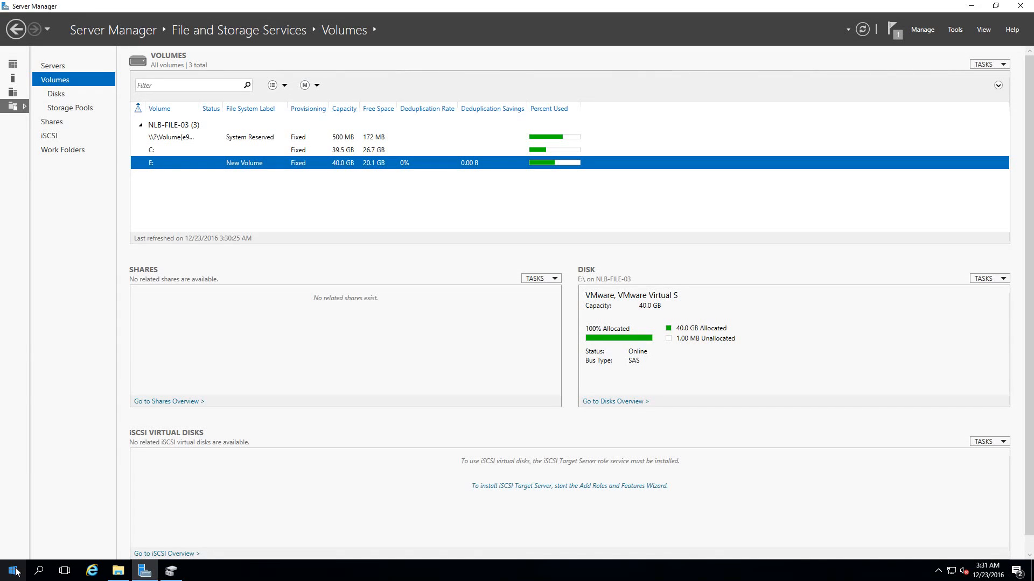
# Step: Launch Windows PowerShell as Administrator from the taskbar, raising the UAC prompt
pyautogui.rightClick(13, 571)
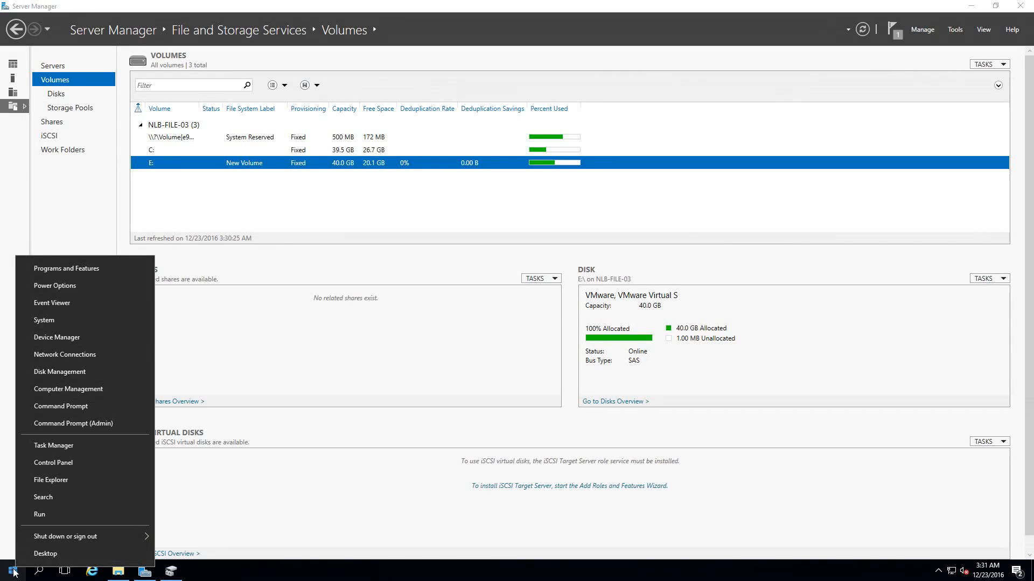
pyautogui.click(9, 571)
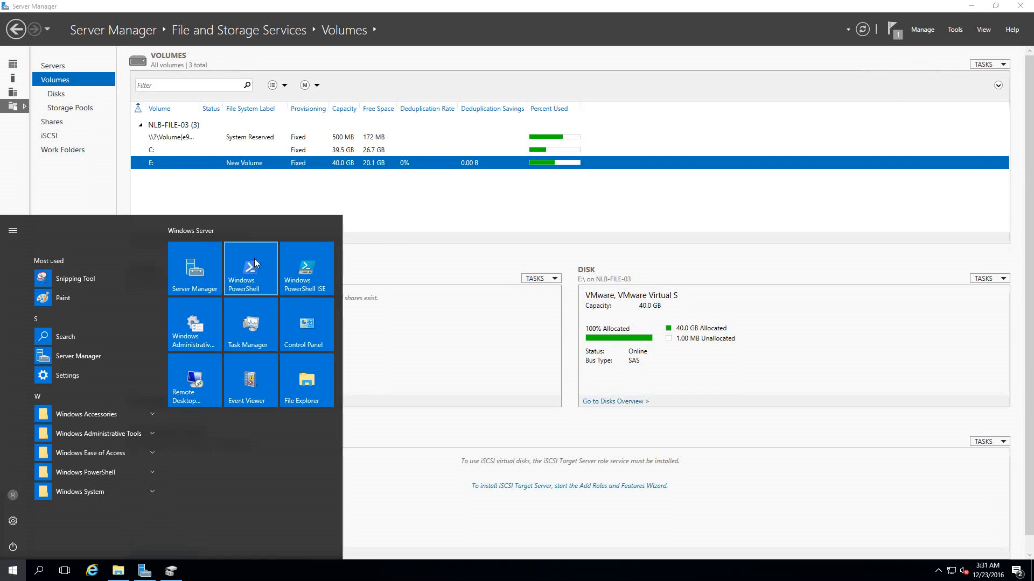
pyautogui.moveTo(245, 270)
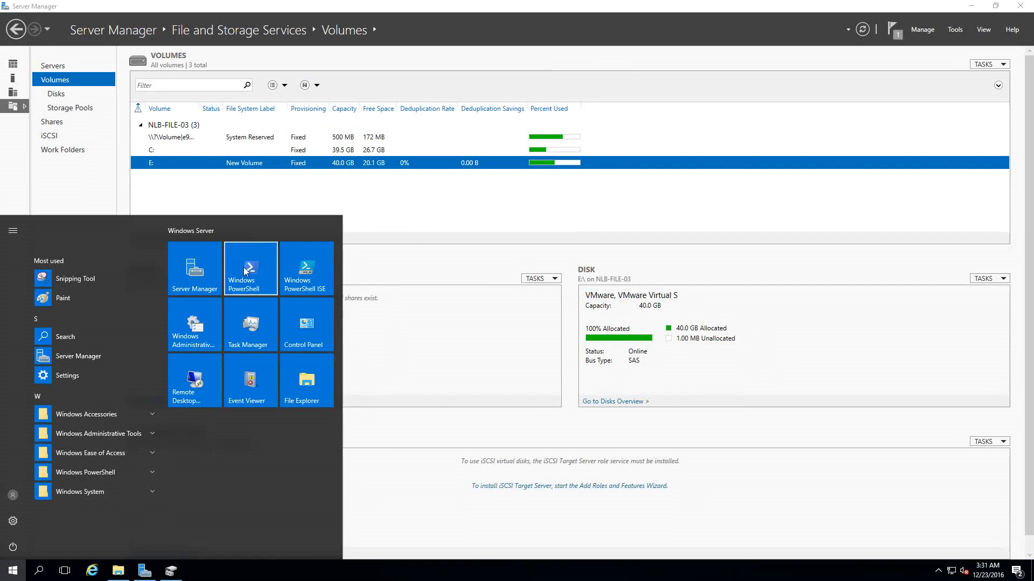
pyautogui.moveTo(278, 548)
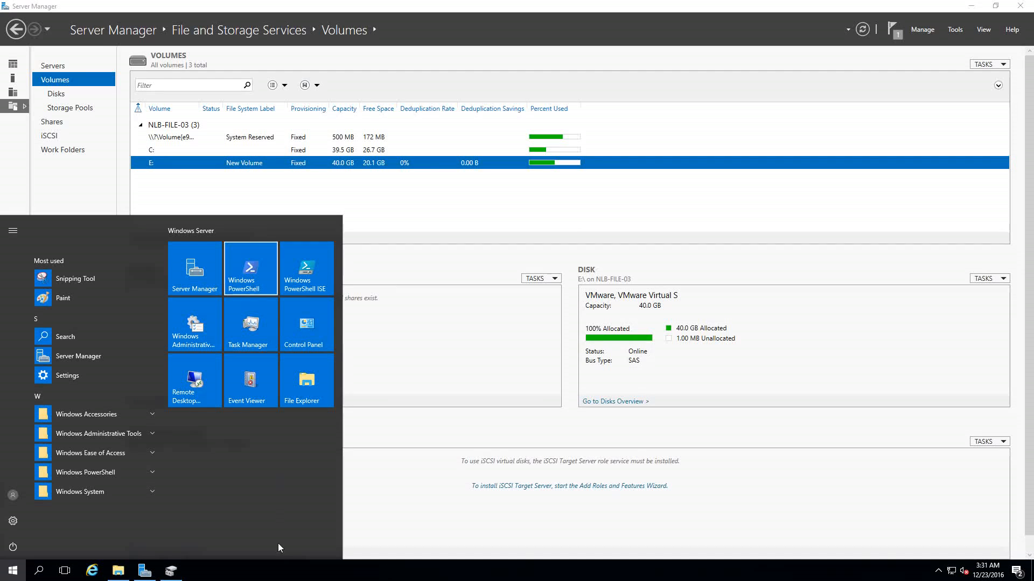
pyautogui.moveTo(262, 324)
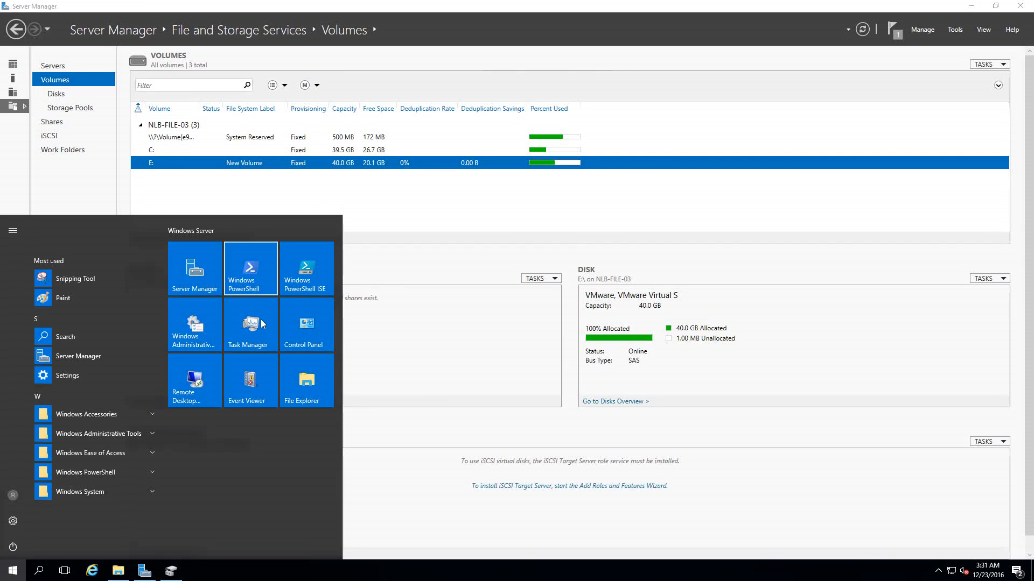
pyautogui.moveTo(247, 274)
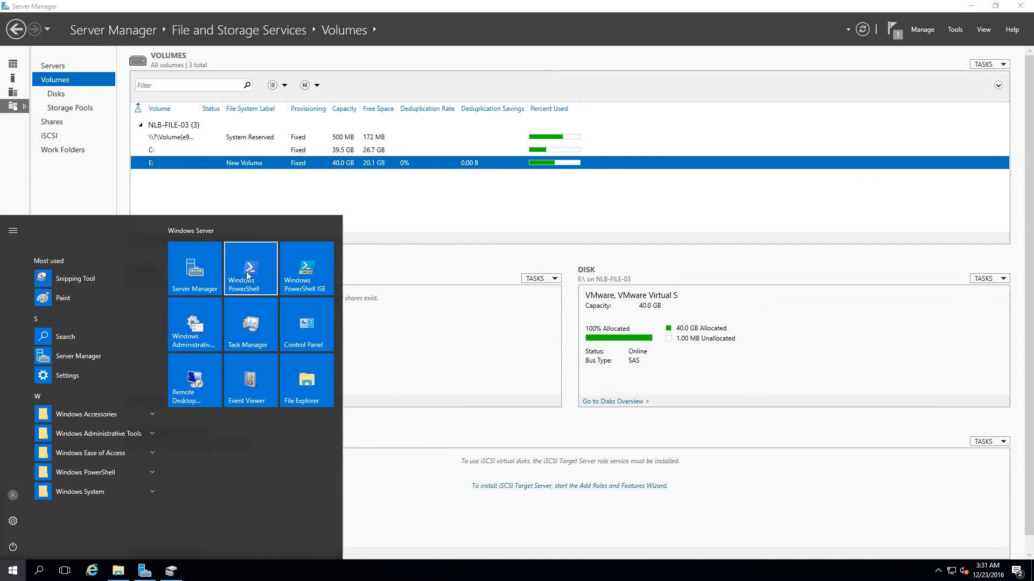
pyautogui.moveTo(496, 537)
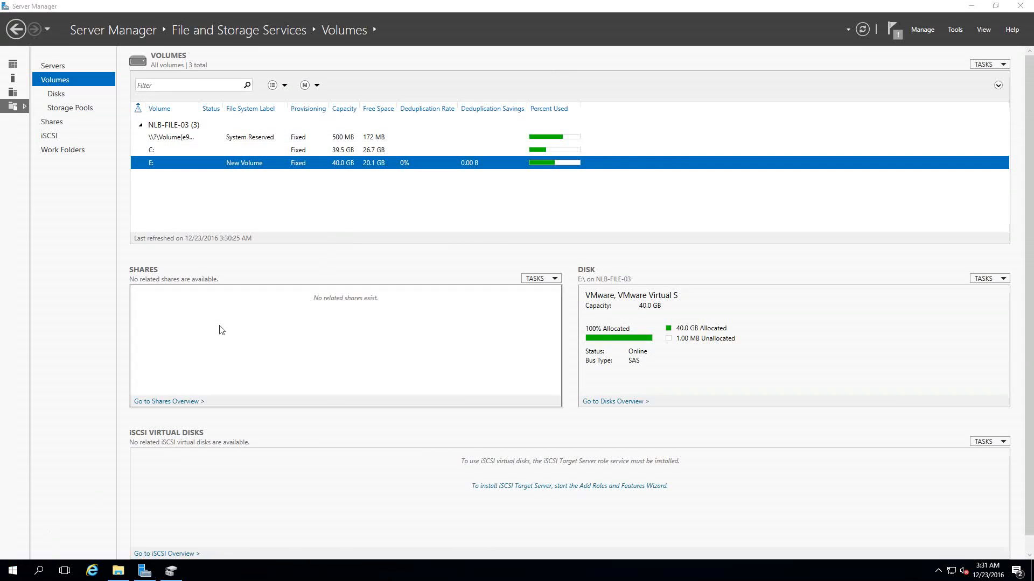
pyautogui.moveTo(11, 570)
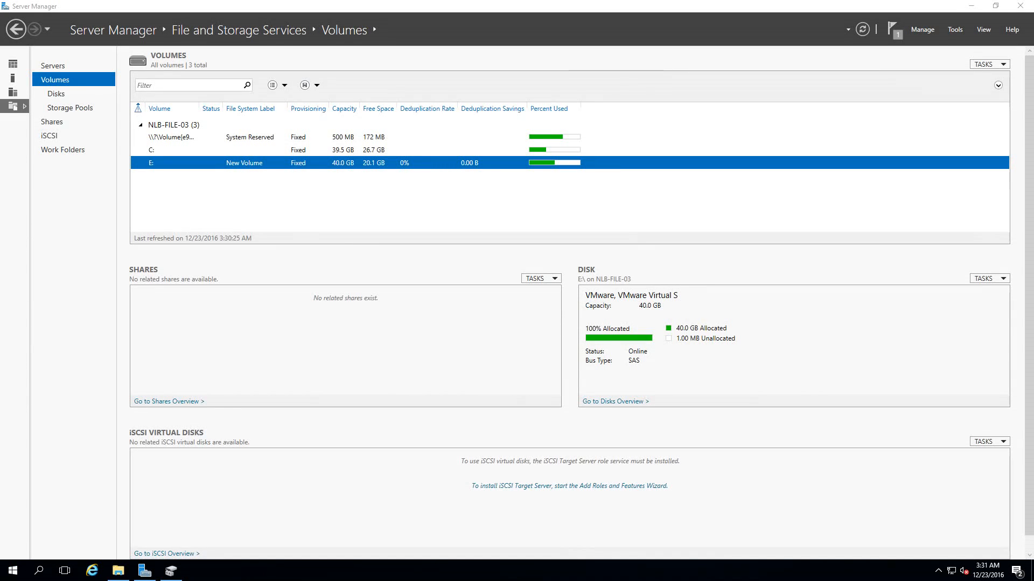
pyautogui.click(197, 571)
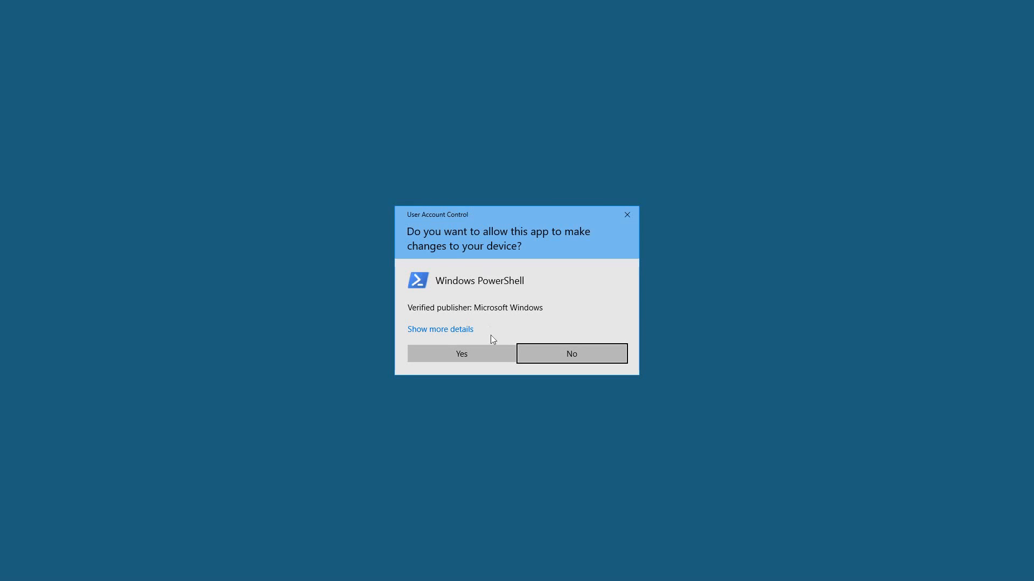
# Step: Approve the UAC prompt and recentre the elevated PowerShell console
pyautogui.click(461, 353)
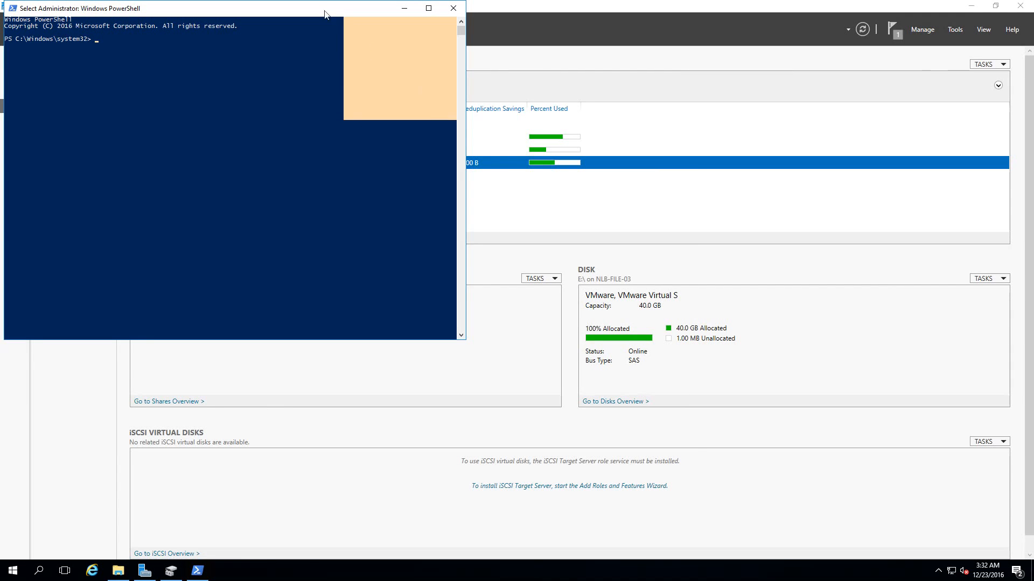
pyautogui.moveTo(231, 8); pyautogui.dragTo(459, 147)
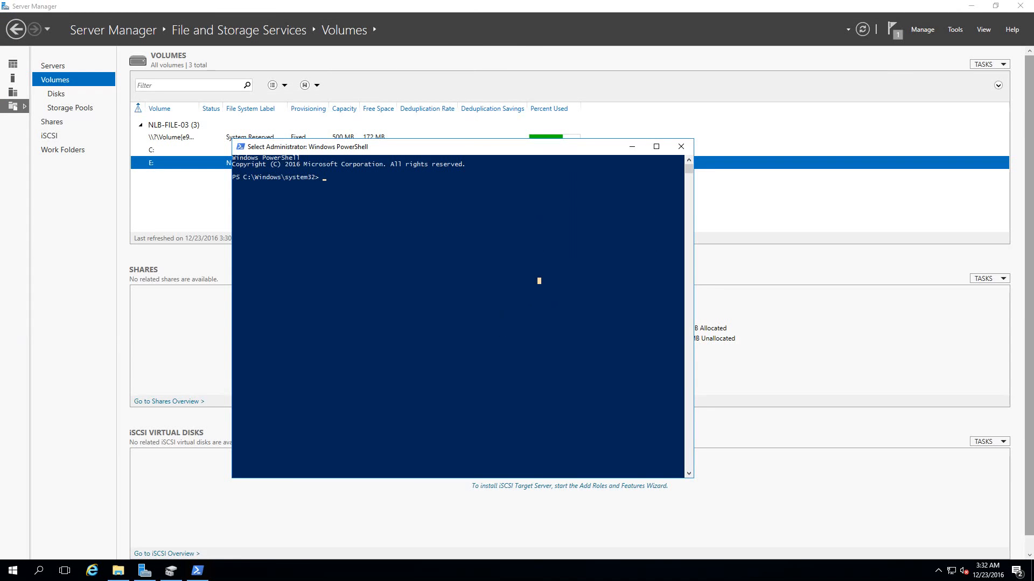
pyautogui.moveTo(729, 347)
pyautogui.write('S')
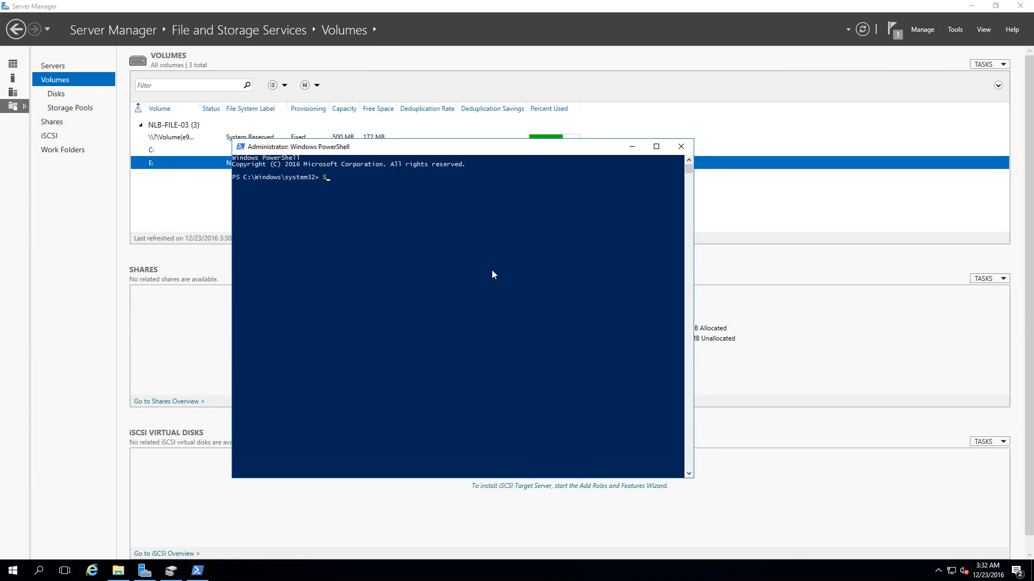
# Step: Run Start-DedupJob -Volume E: -Type Optimization to queue a manual optimization job
pyautogui.write('tart')
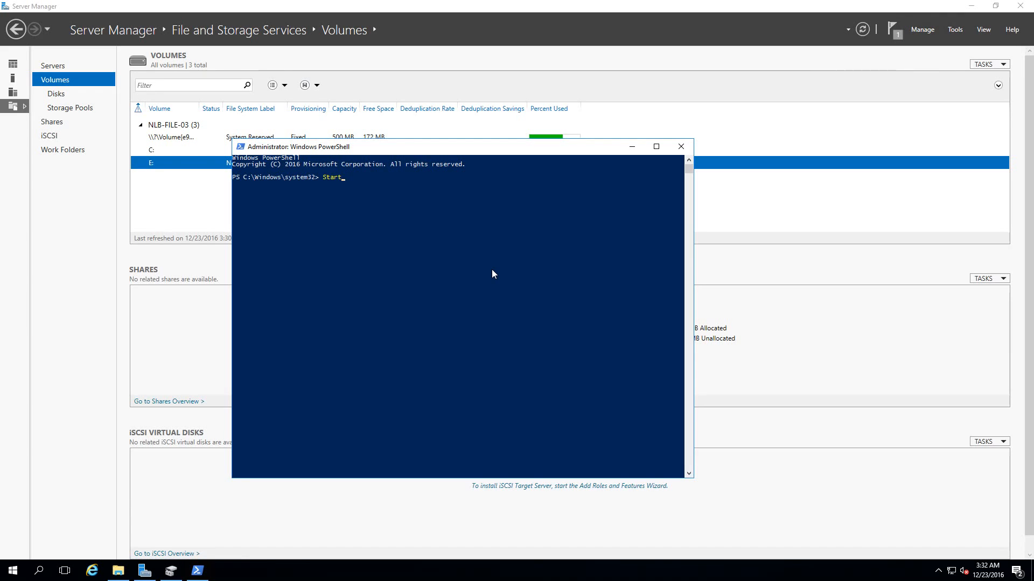
pyautogui.write('-De')
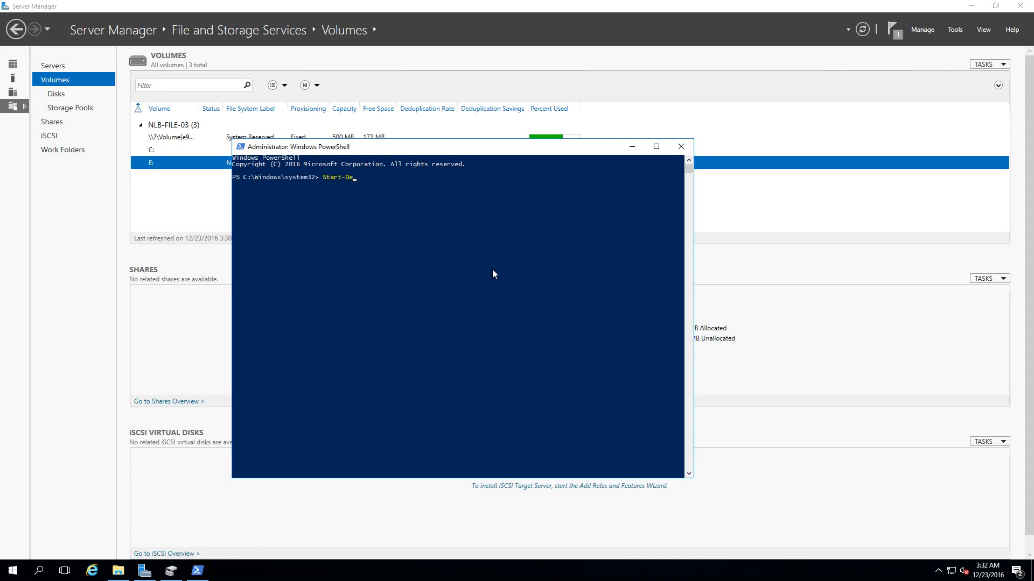
pyautogui.write('dupJob')
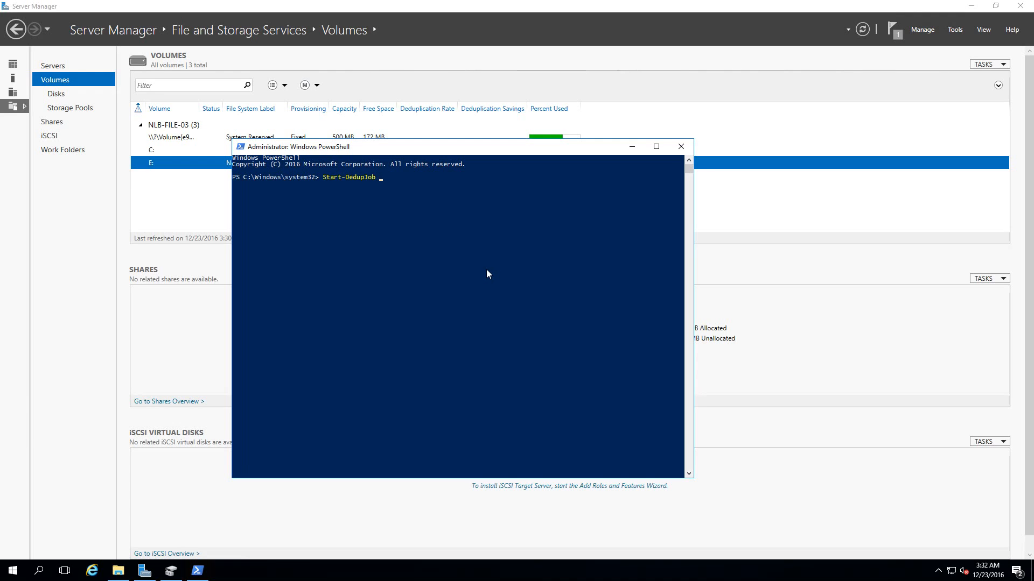
pyautogui.write('-Volume')
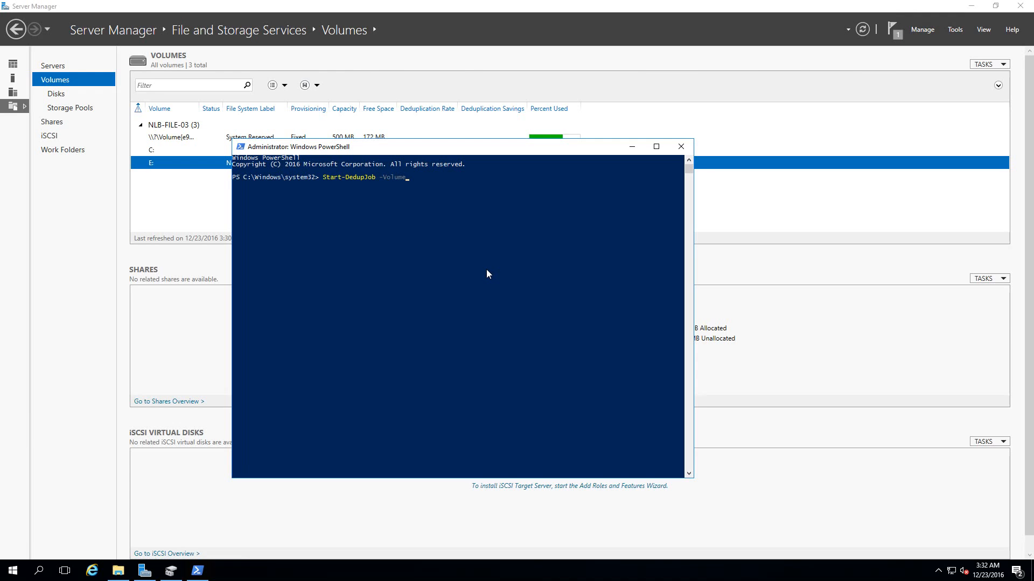
pyautogui.write('E:')
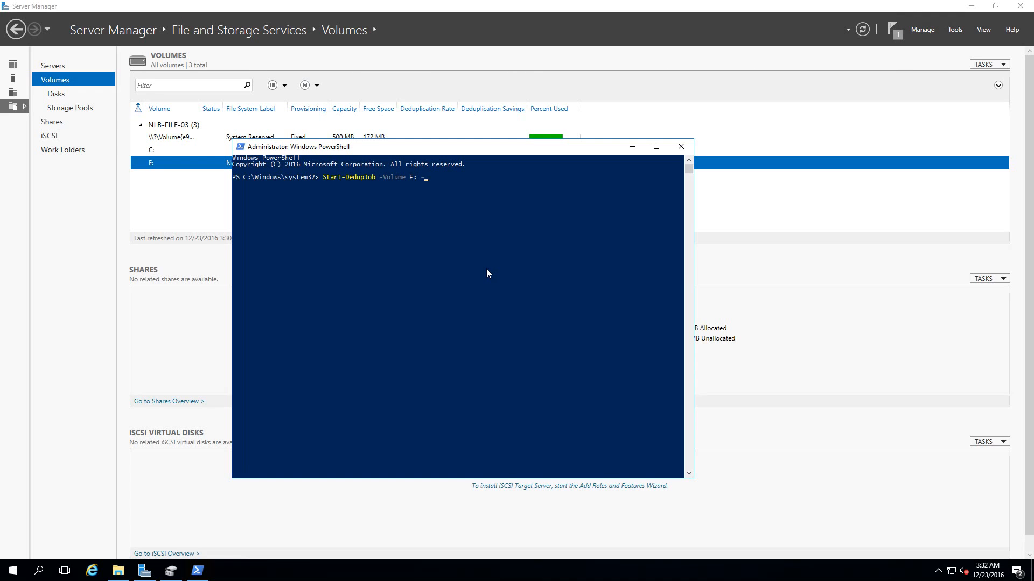
pyautogui.write('-Type')
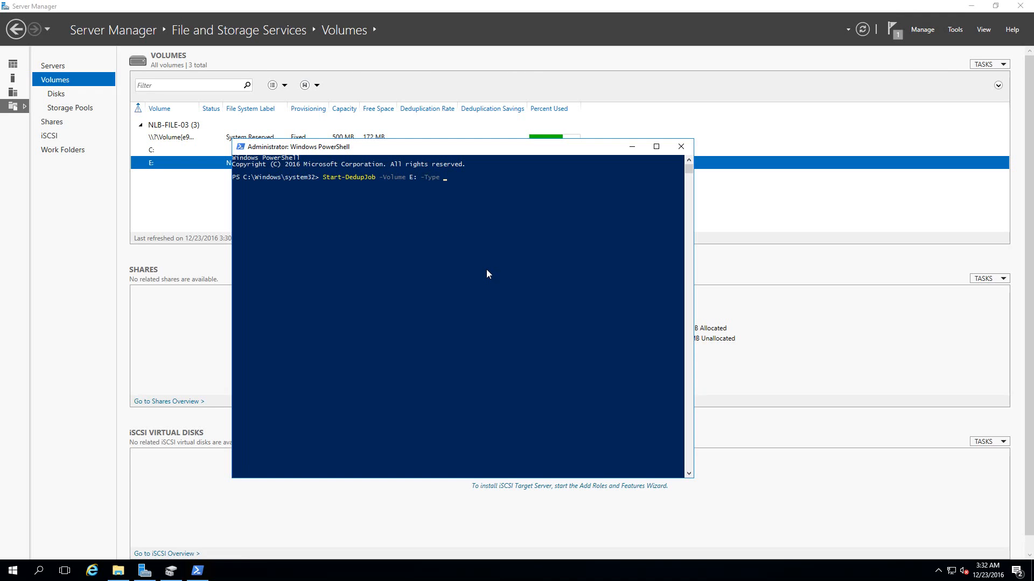
pyautogui.write('Optimization')
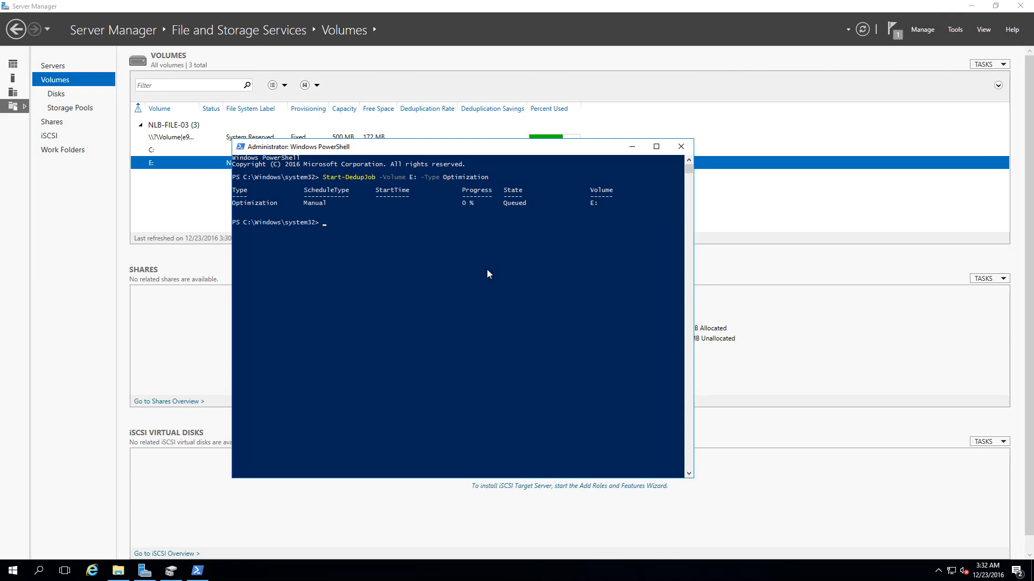
pyautogui.moveTo(289, 211)
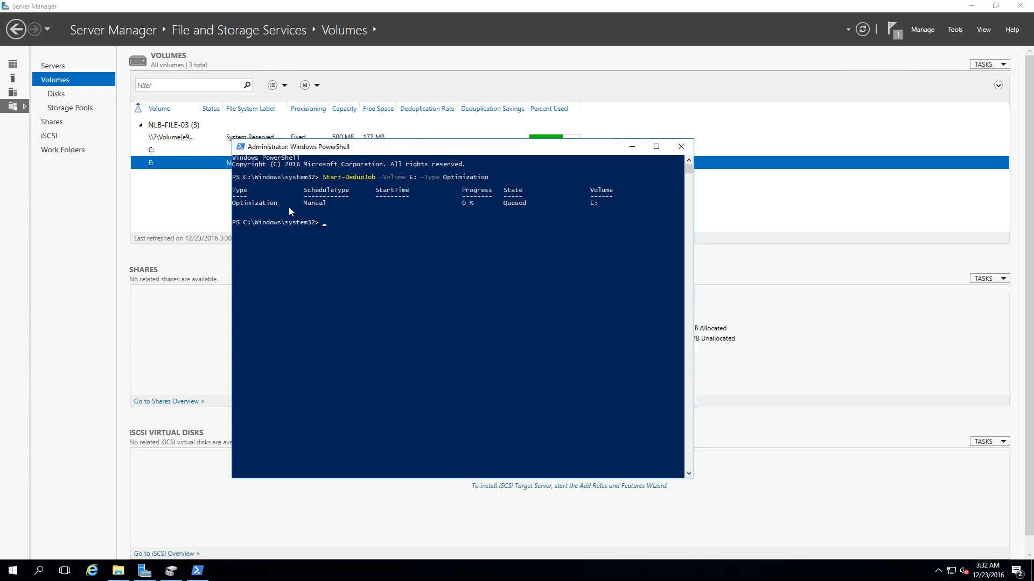
pyautogui.moveTo(351, 208)
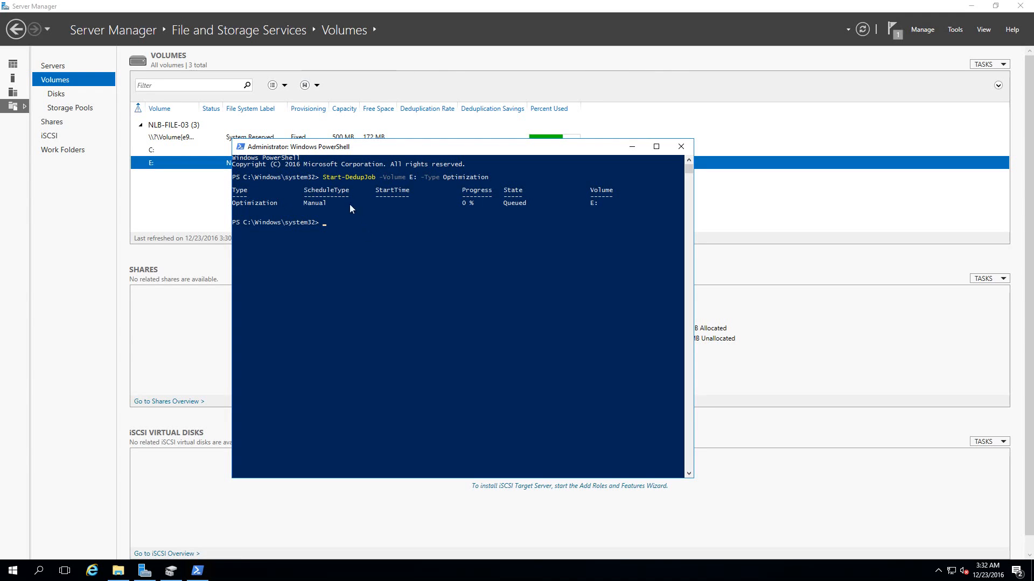
pyautogui.moveTo(435, 211)
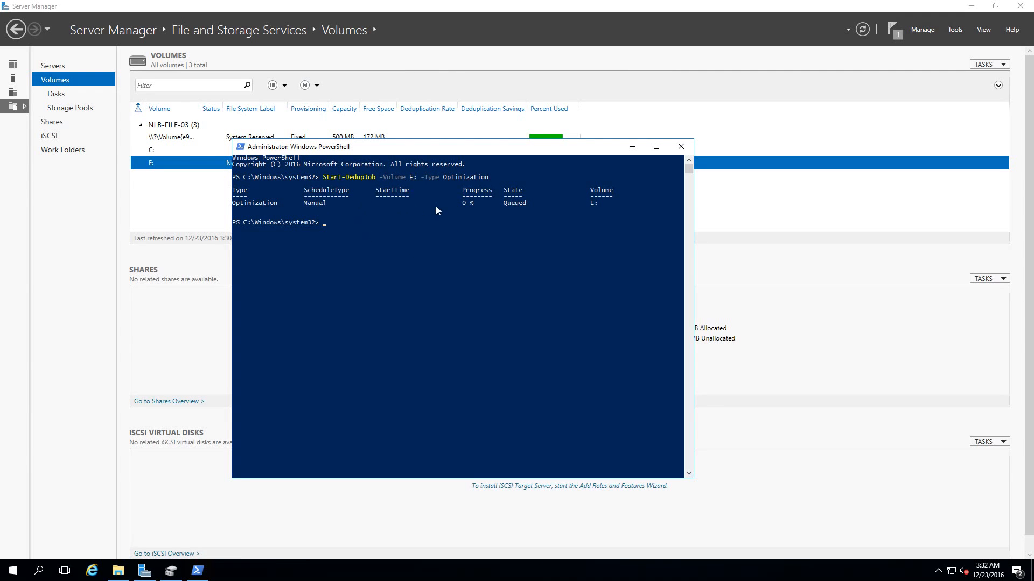
pyautogui.moveTo(467, 209)
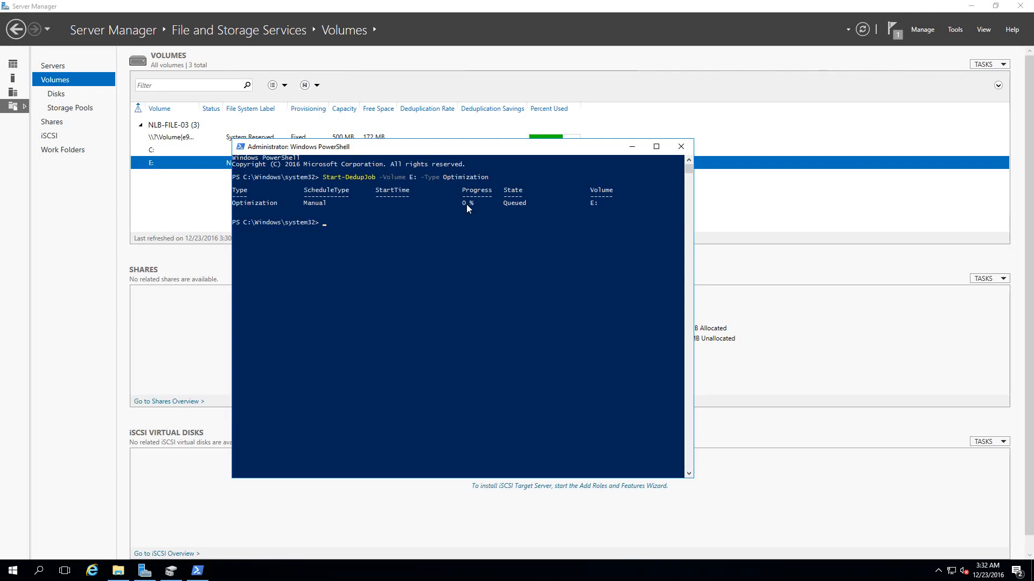
pyautogui.moveTo(446, 186)
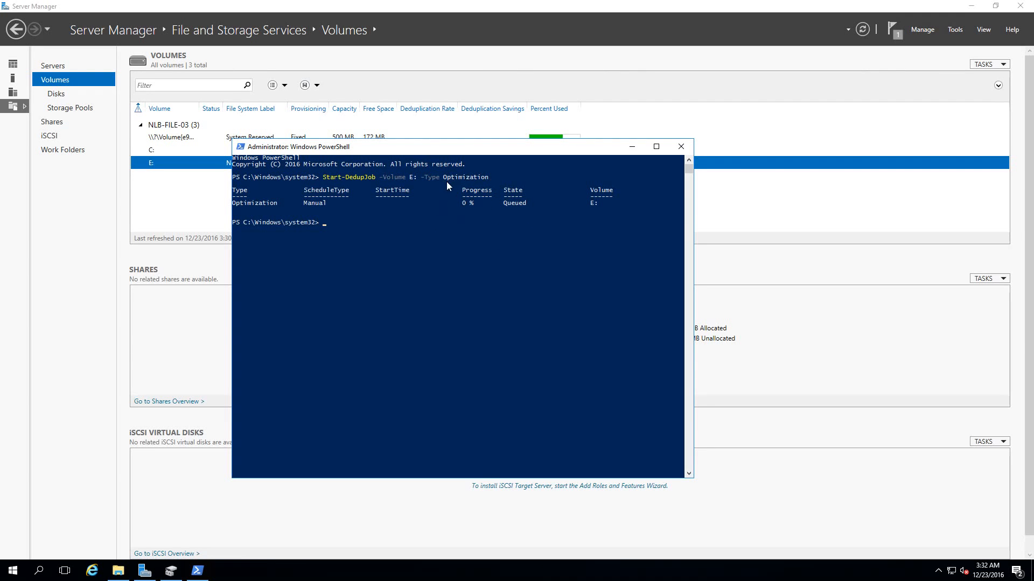
pyautogui.moveTo(619, 297)
pyautogui.write('Get-DedupJob -Volume E: -Type Optimization')
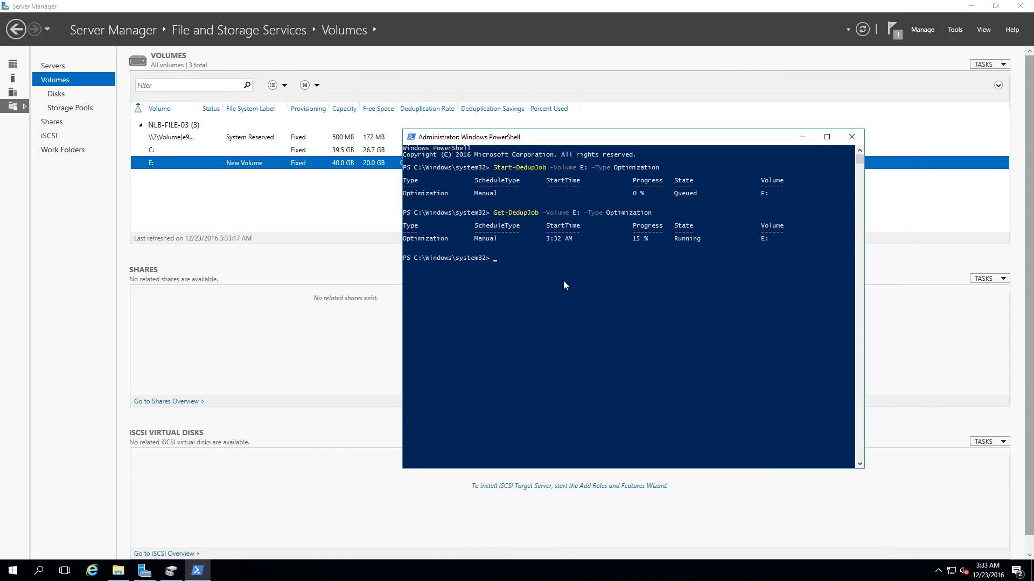
pyautogui.moveTo(568, 221)
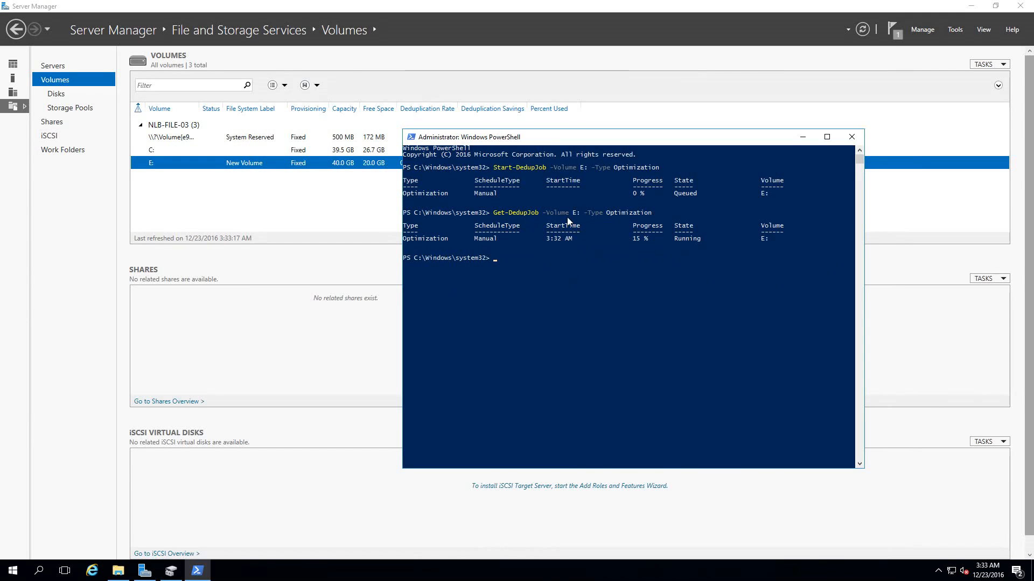
pyautogui.moveTo(628, 224)
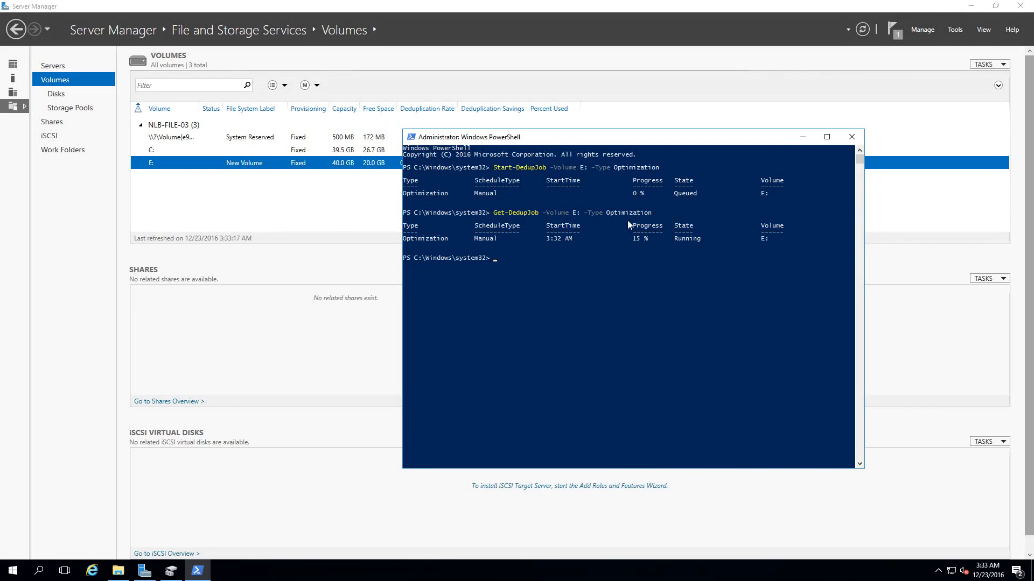
pyautogui.moveTo(656, 252)
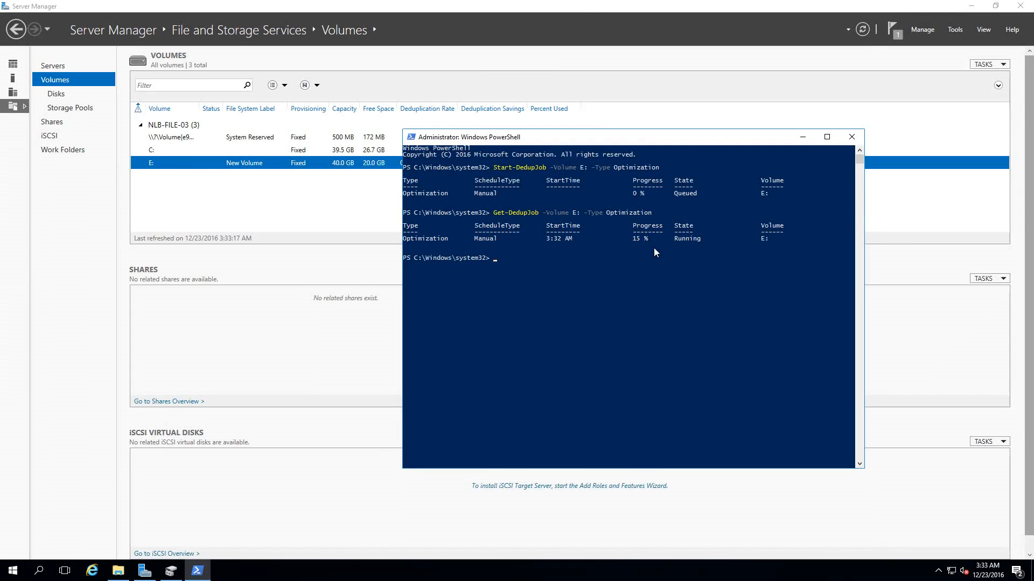
pyautogui.moveTo(631, 228)
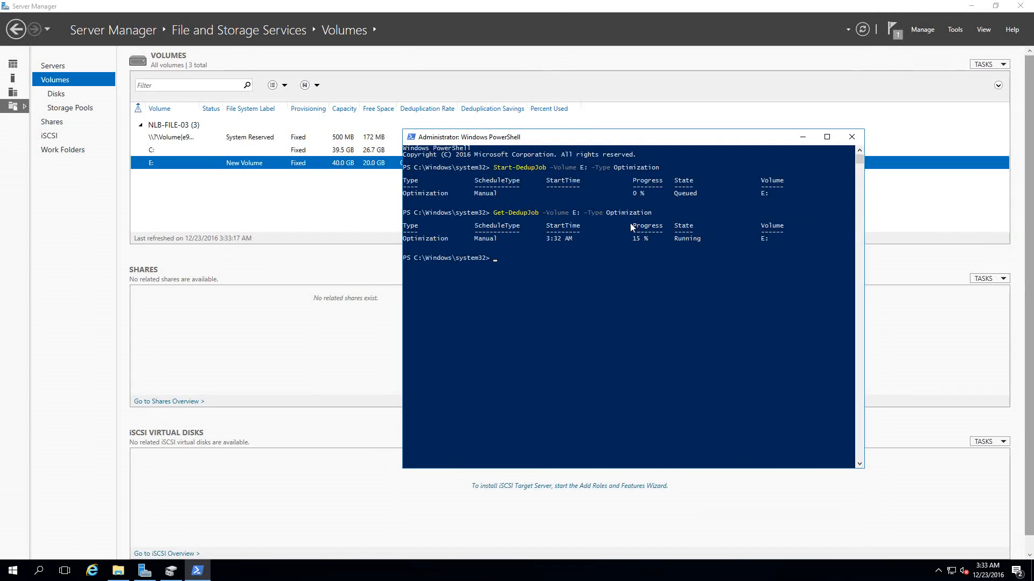
pyautogui.moveTo(659, 294)
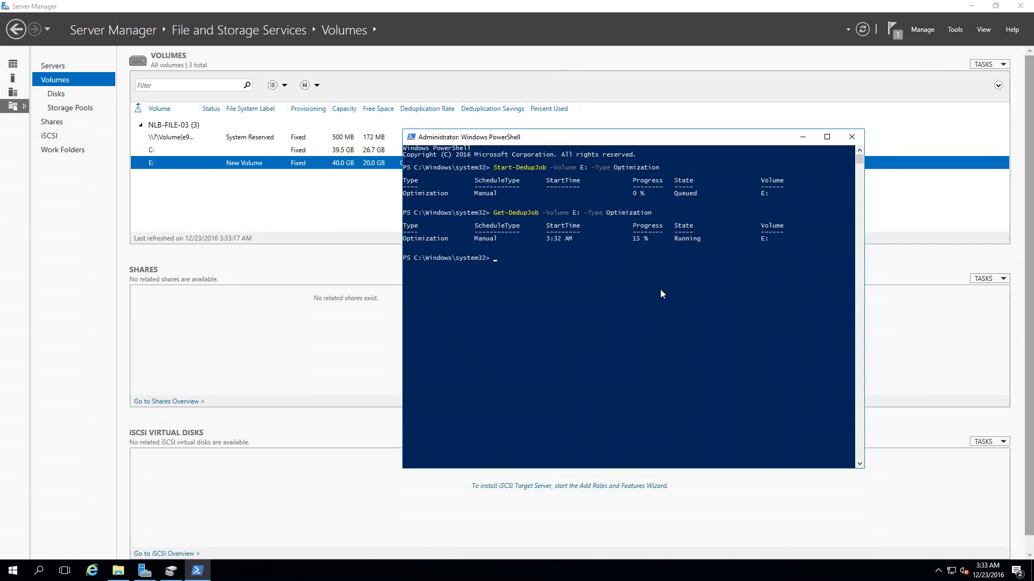
# Step: Rerun Get-DedupJob -Volume E: -Type Optimization to see the job reach 30% progress
pyautogui.press('Return')
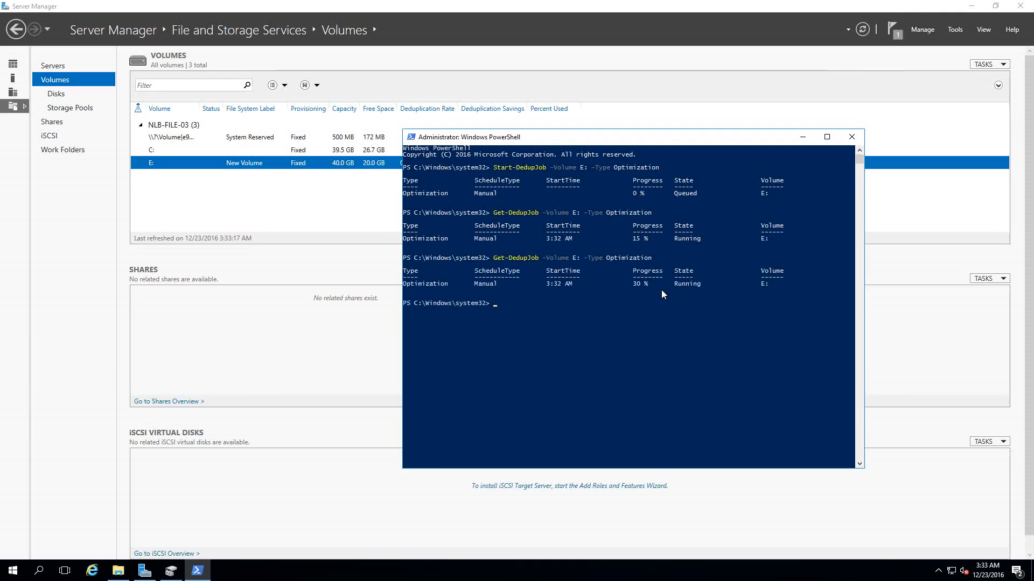
pyautogui.moveTo(610, 277)
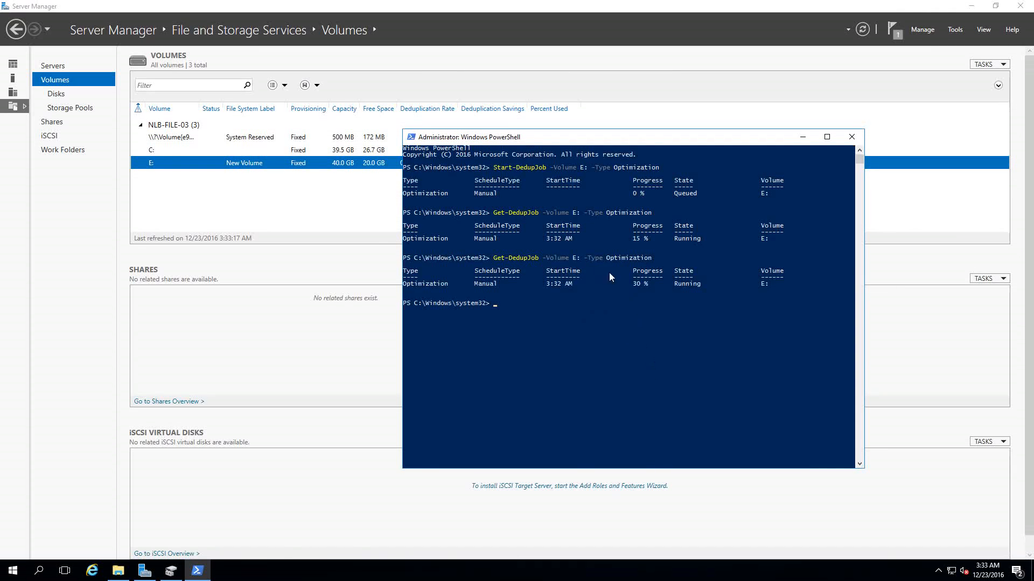
pyautogui.moveTo(576, 297)
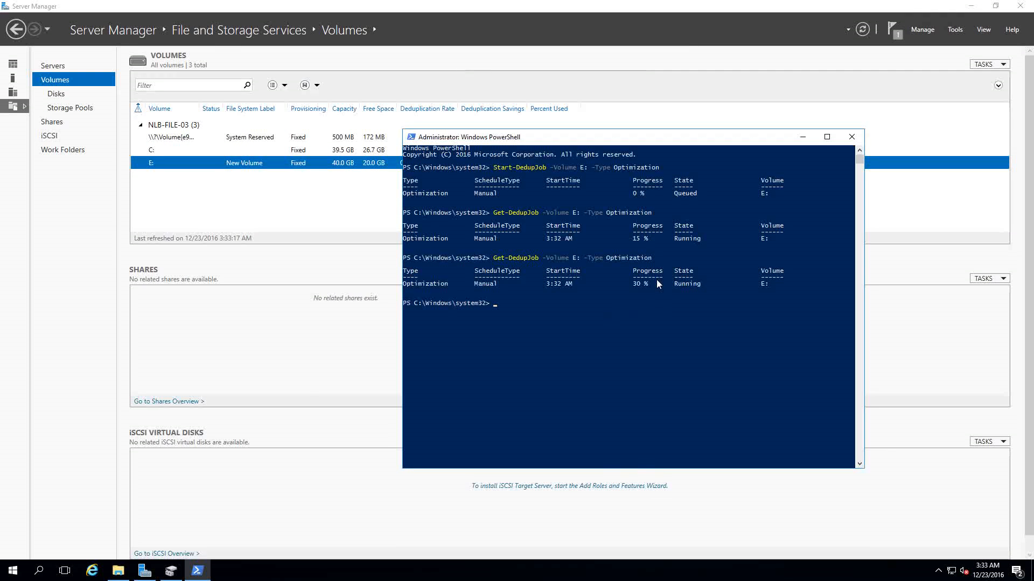
pyautogui.moveTo(609, 292)
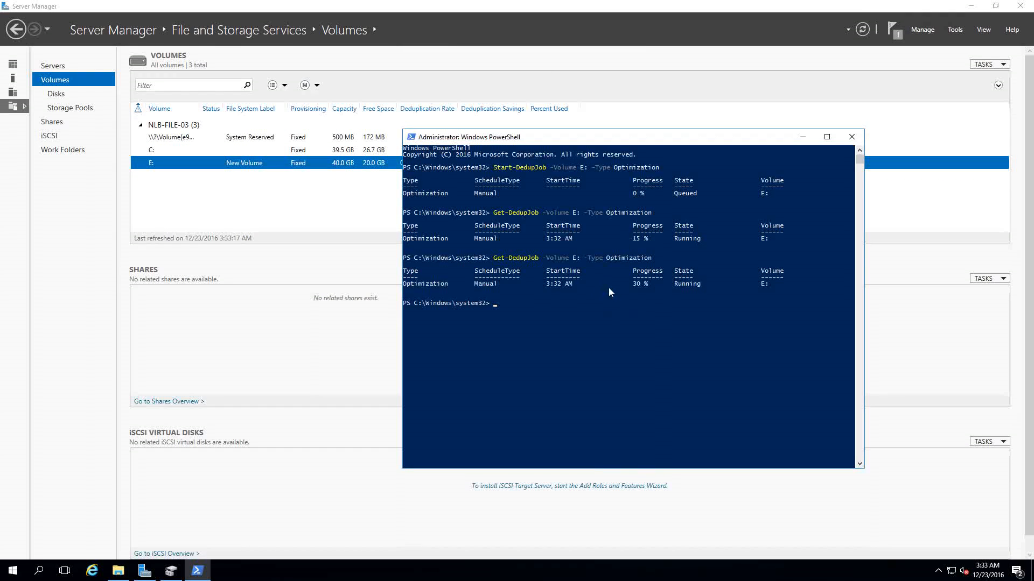
pyautogui.moveTo(663, 267)
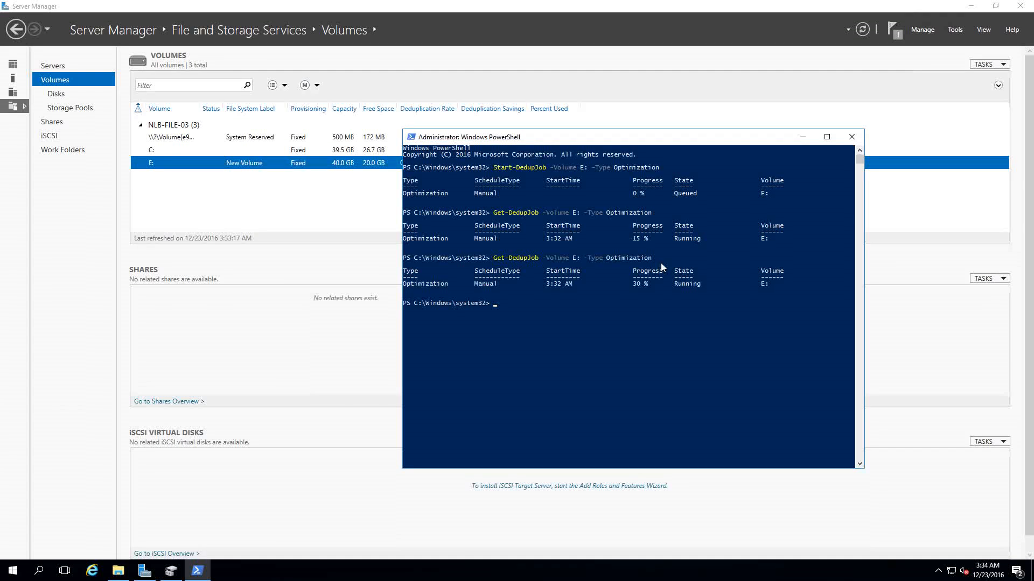
pyautogui.moveTo(655, 275)
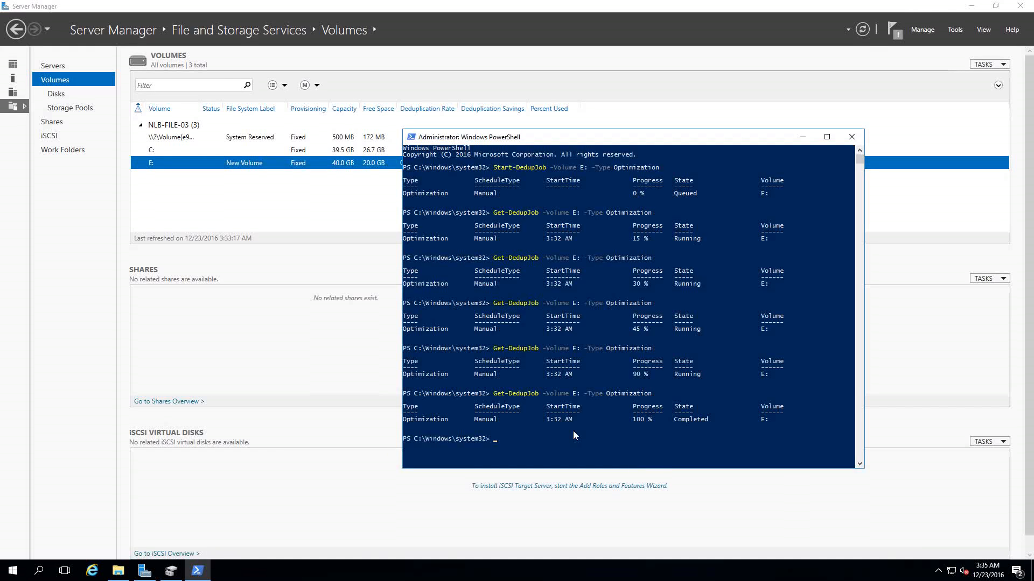
pyautogui.moveTo(618, 411)
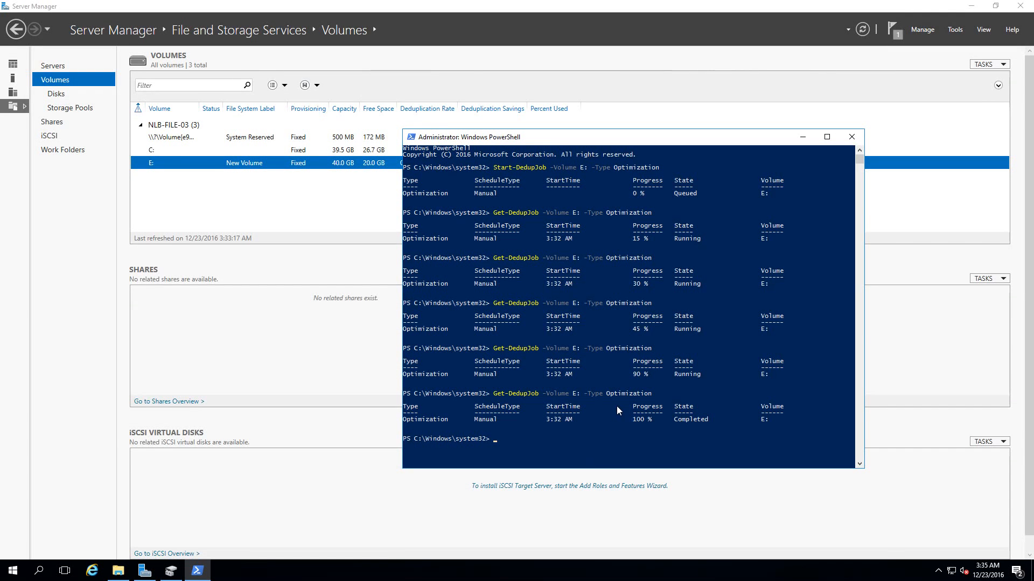
pyautogui.moveTo(702, 419)
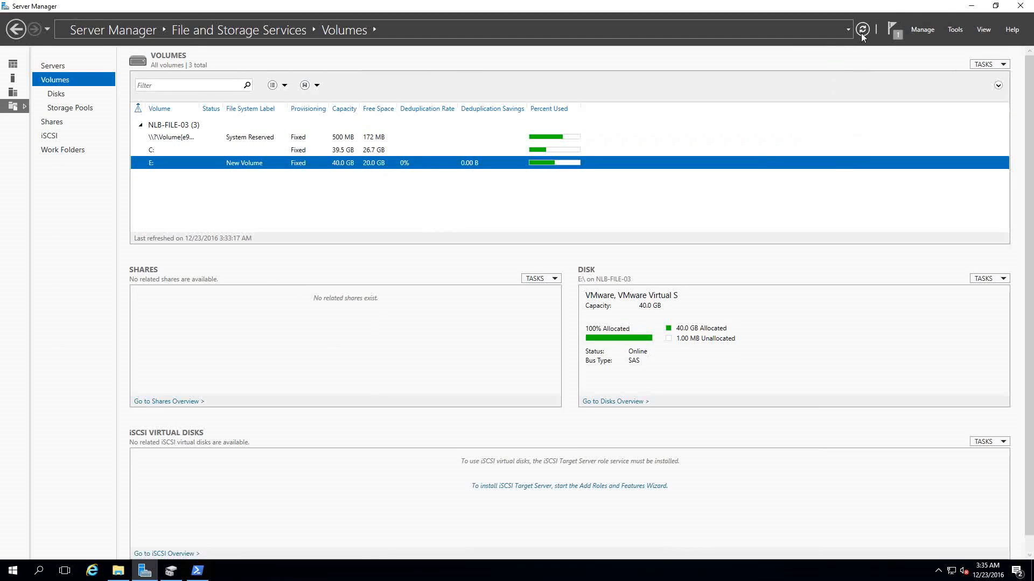
# Step: Refresh the Volumes list so E: reports 77% dedup rate, 15.7 GB saved, 35.5 GB free
pyautogui.click(862, 29)
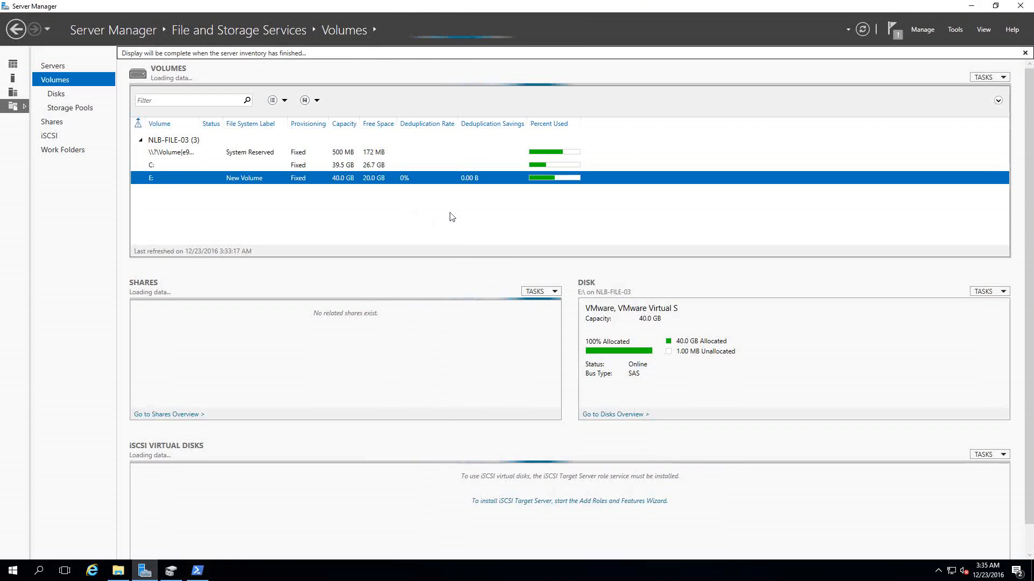
pyautogui.click(1024, 53)
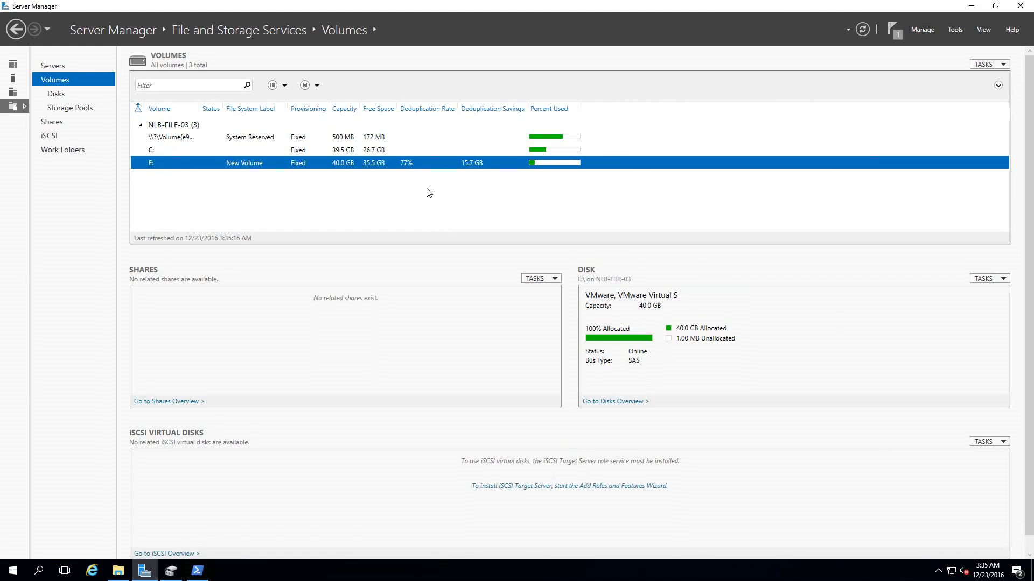
pyautogui.moveTo(117, 570)
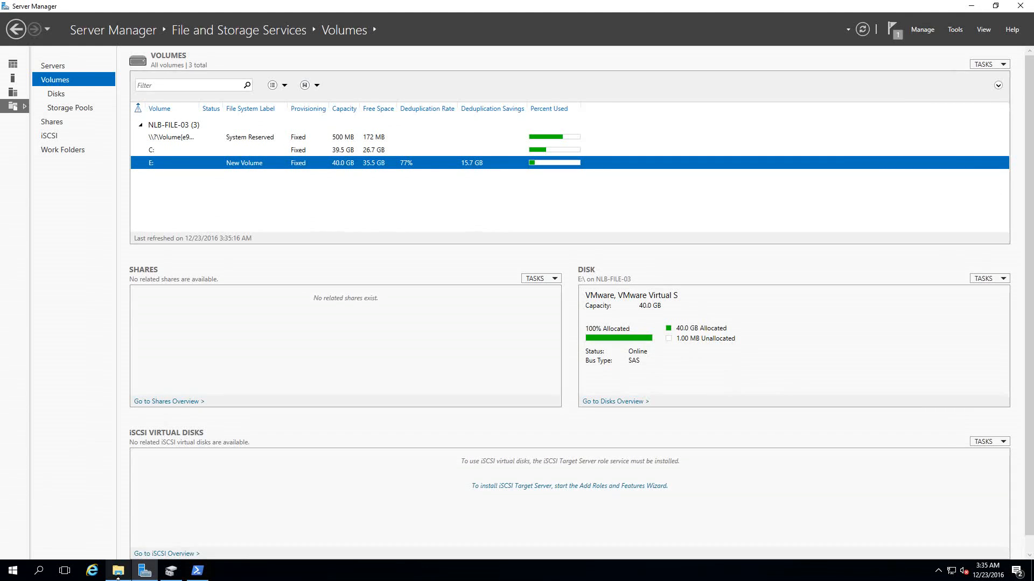
pyautogui.click(117, 571)
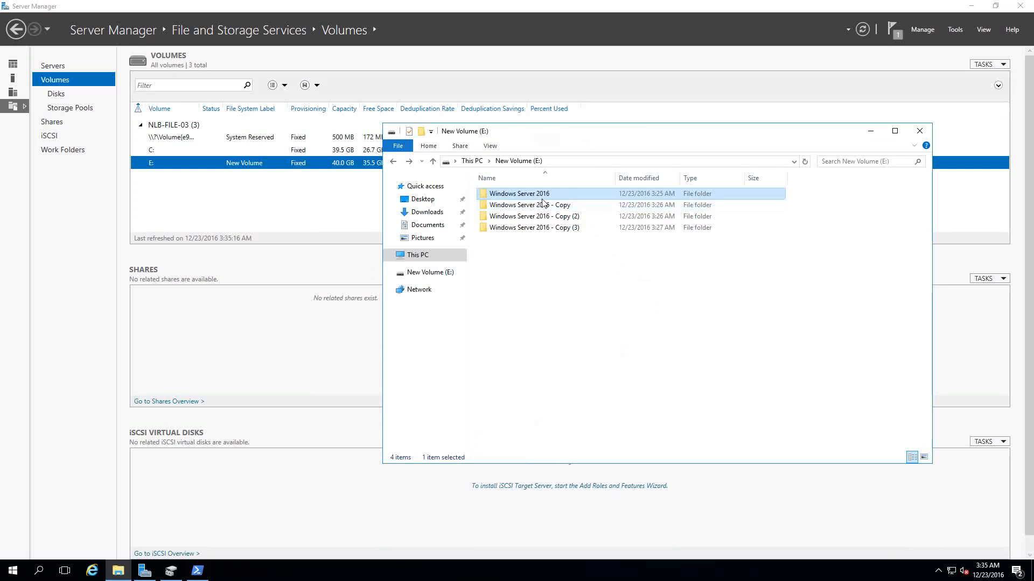
pyautogui.doubleClick(519, 193)
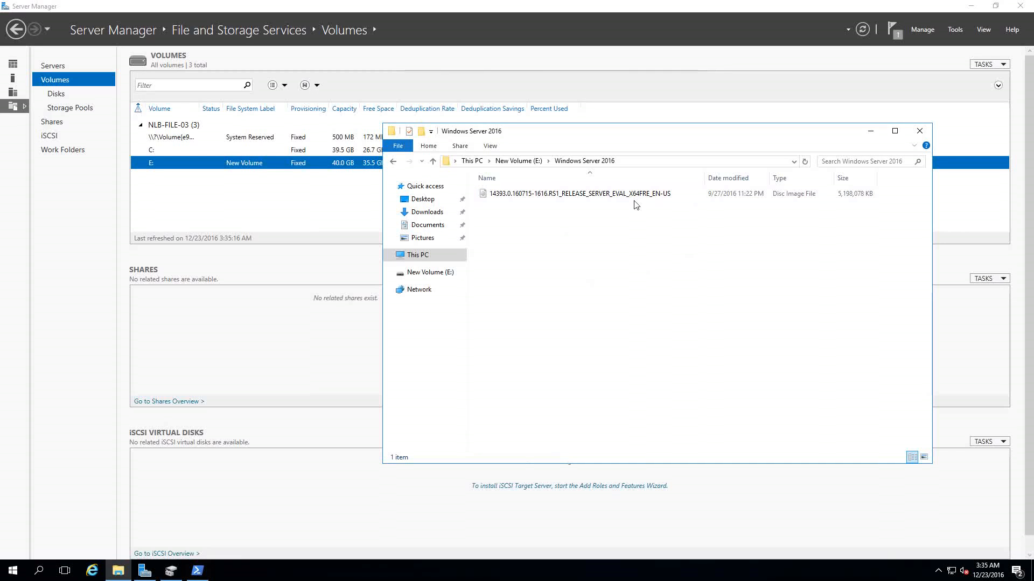
pyautogui.moveTo(845, 203)
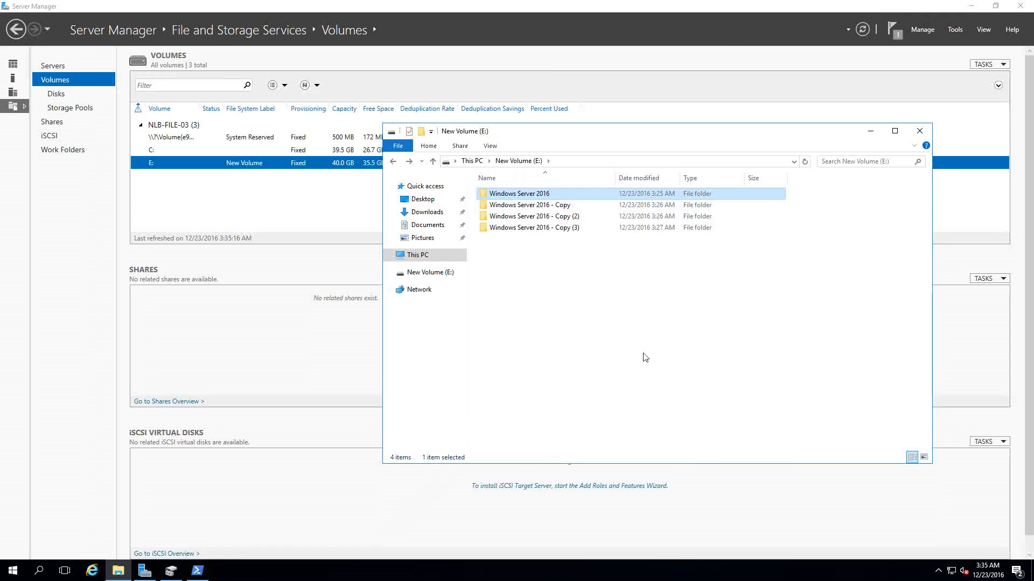
pyautogui.moveTo(776, 245)
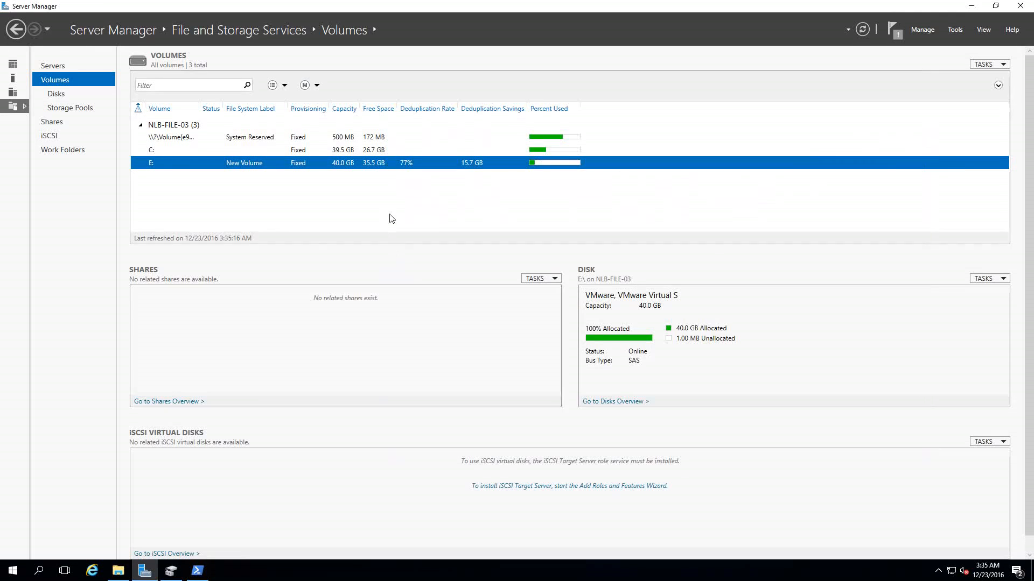
pyautogui.moveTo(426, 108)
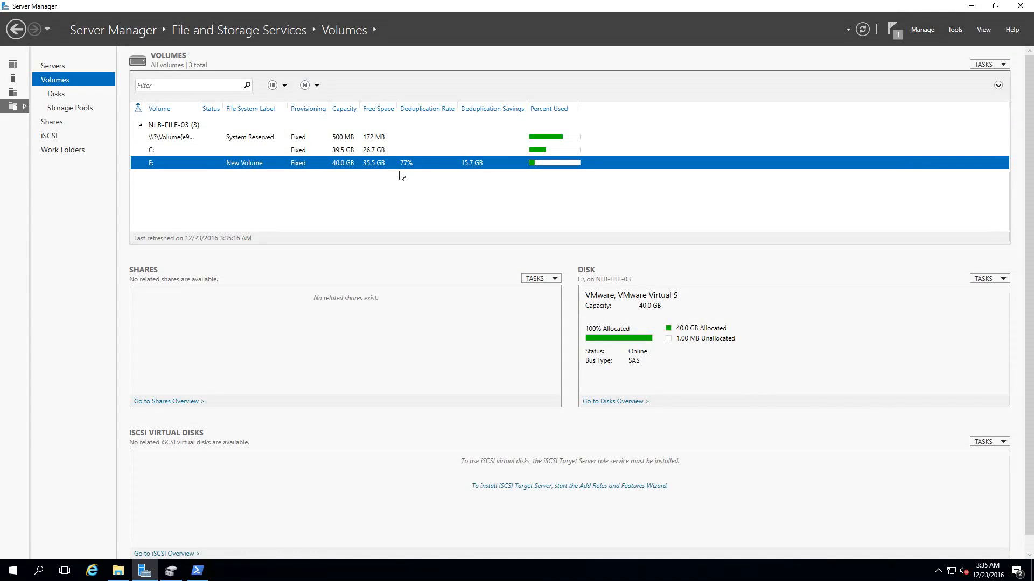
pyautogui.moveTo(491, 166)
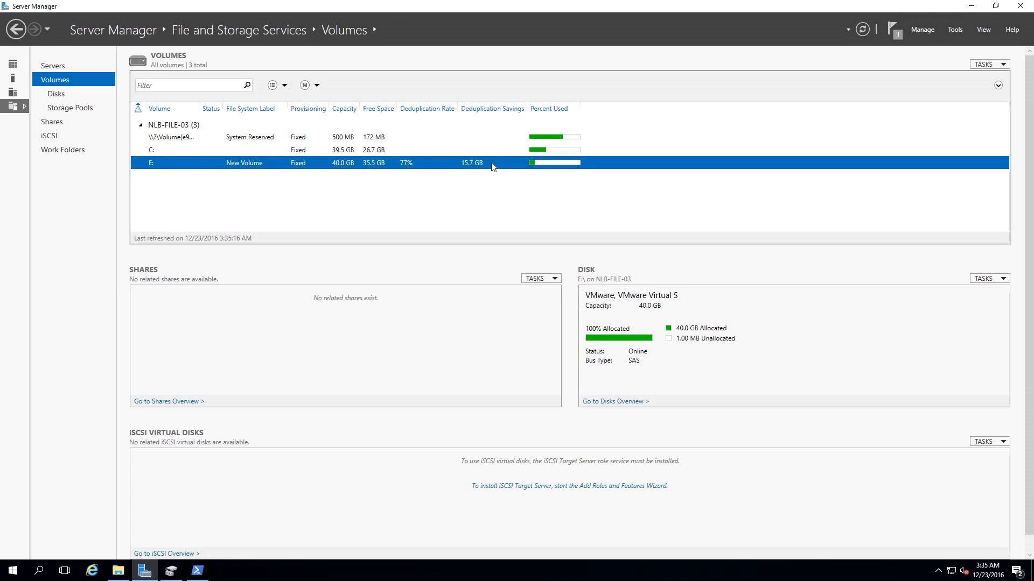
pyautogui.moveTo(470, 176)
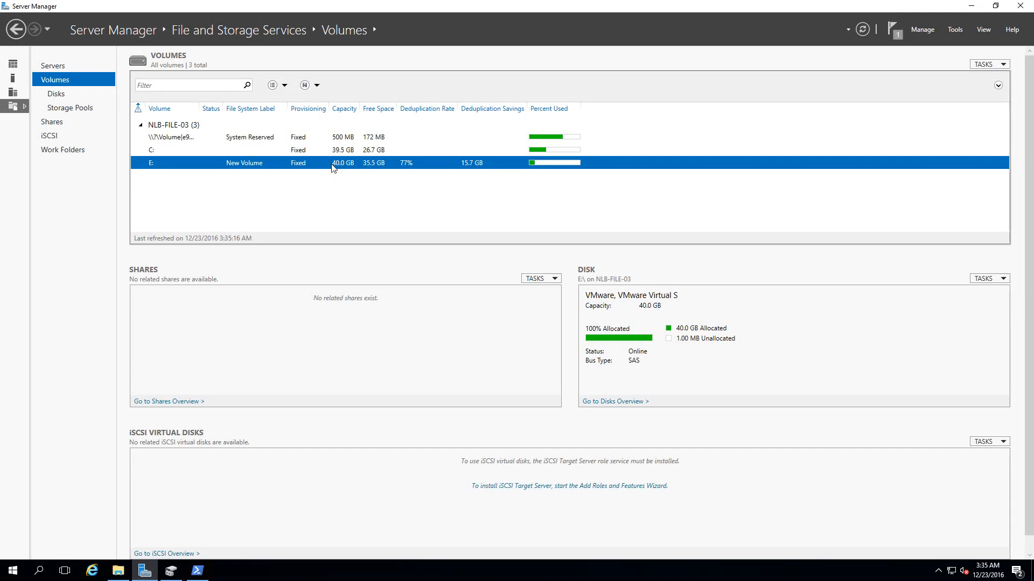
pyautogui.moveTo(374, 179)
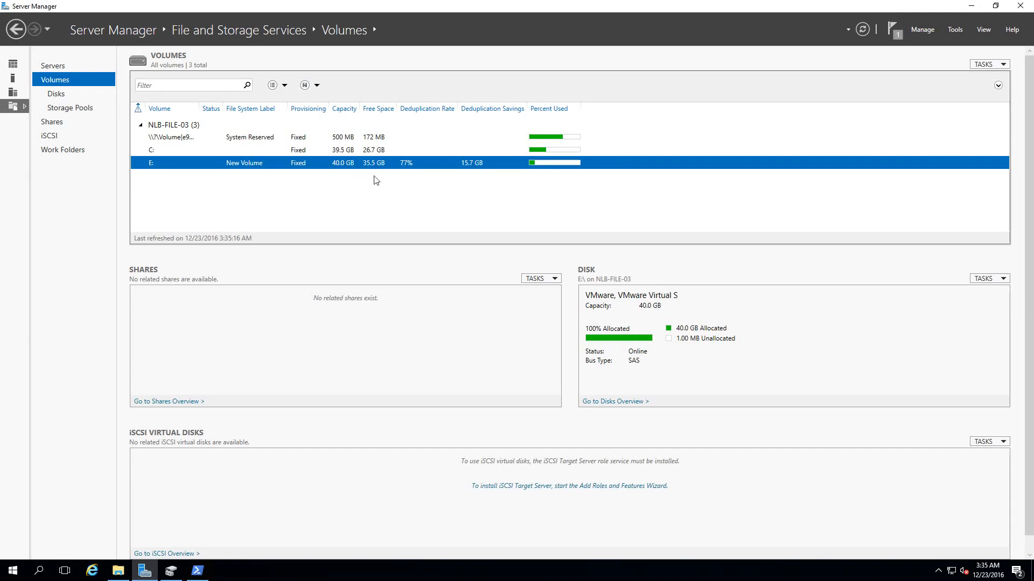
pyautogui.moveTo(374, 178)
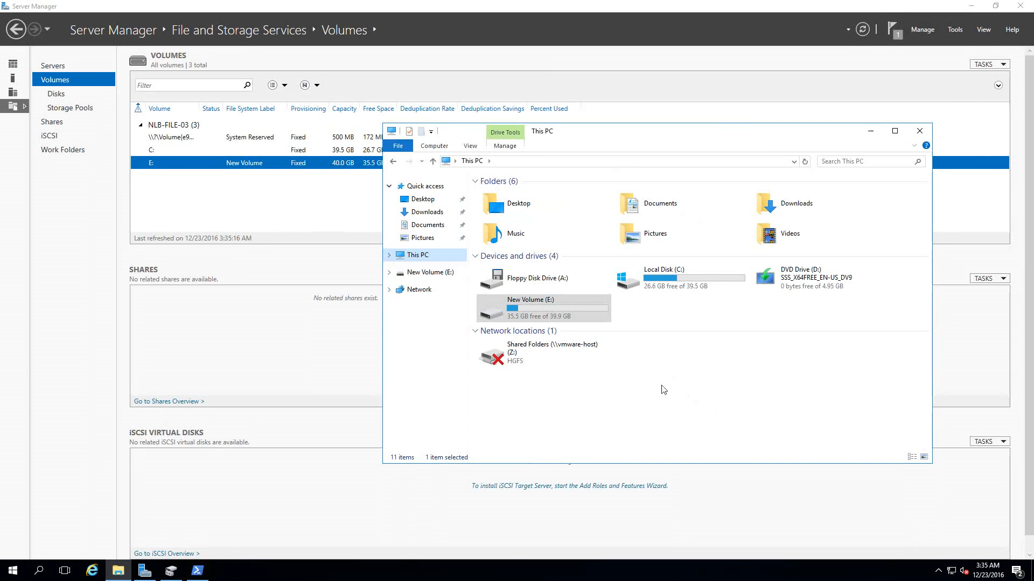
pyautogui.moveTo(487, 324)
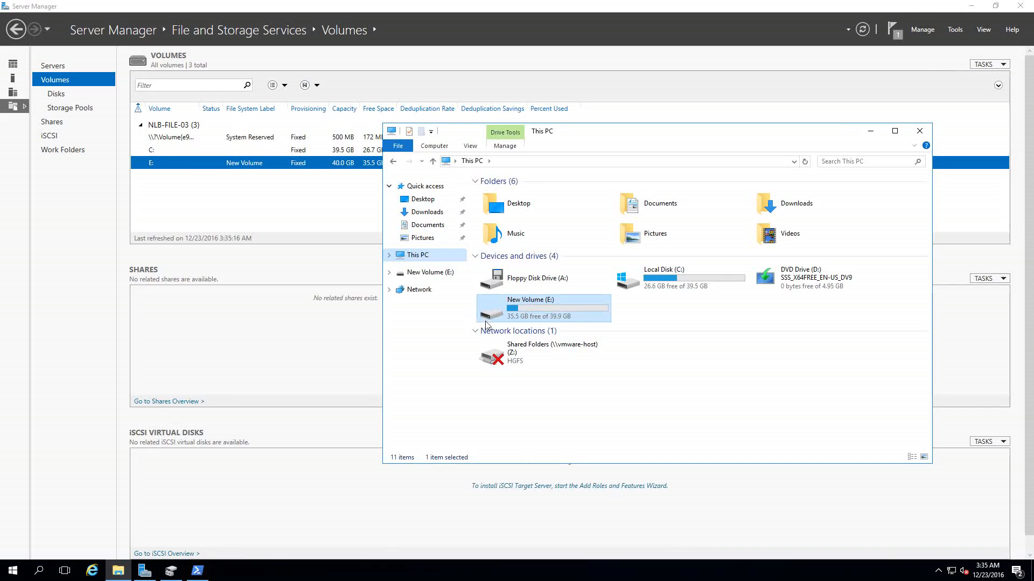
# Step: Browse New Volume (E:), view Properties of its four Windows Server 2016 folders, and return to This PC
pyautogui.doubleClick(543, 308)
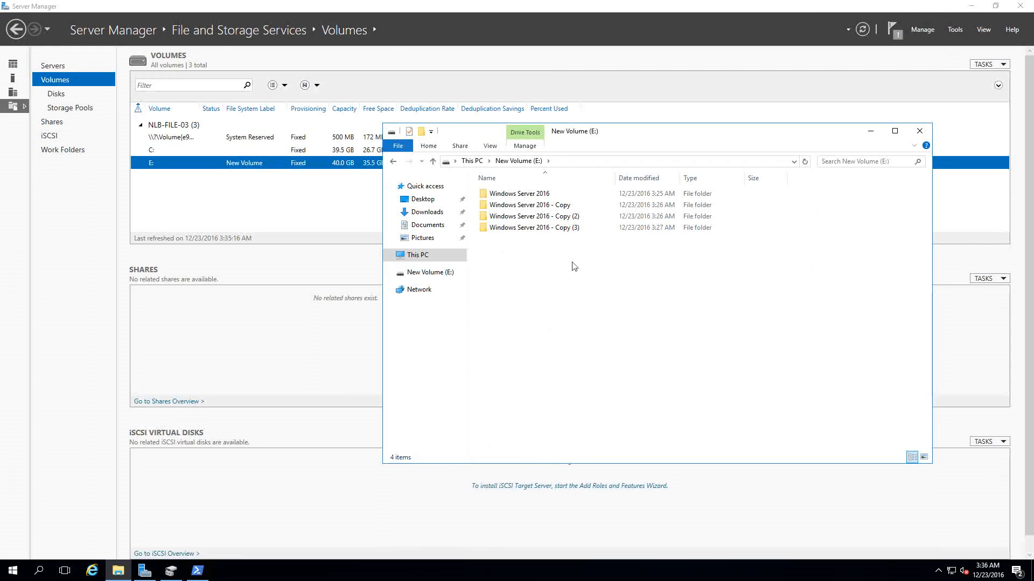
pyautogui.rightClick(534, 193)
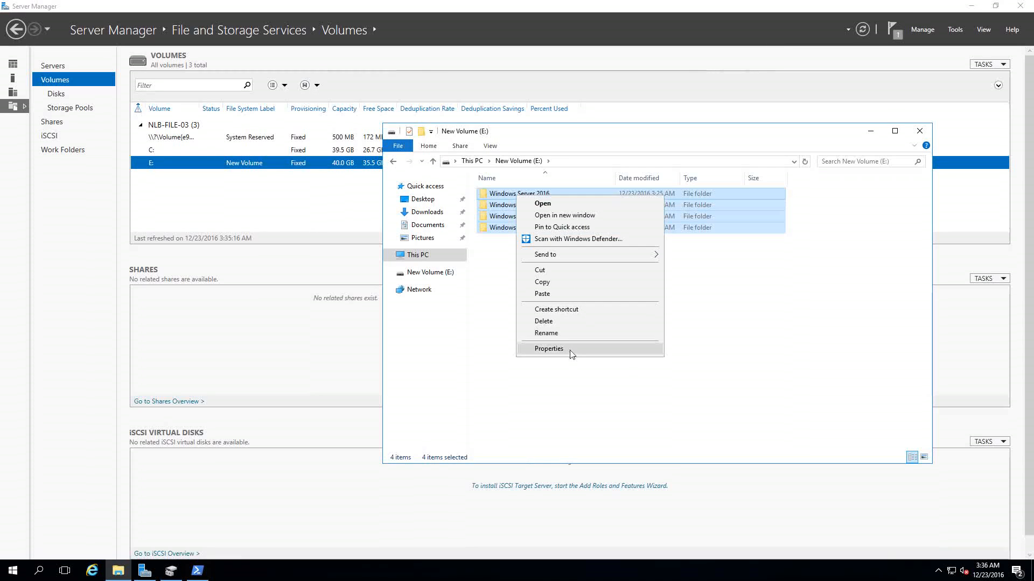
pyautogui.click(548, 349)
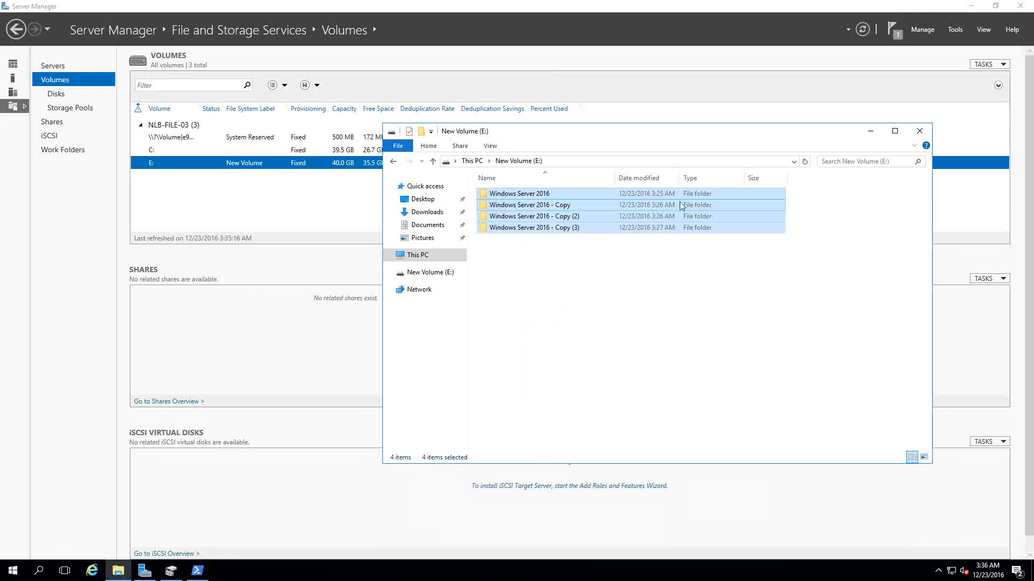
pyautogui.click(417, 255)
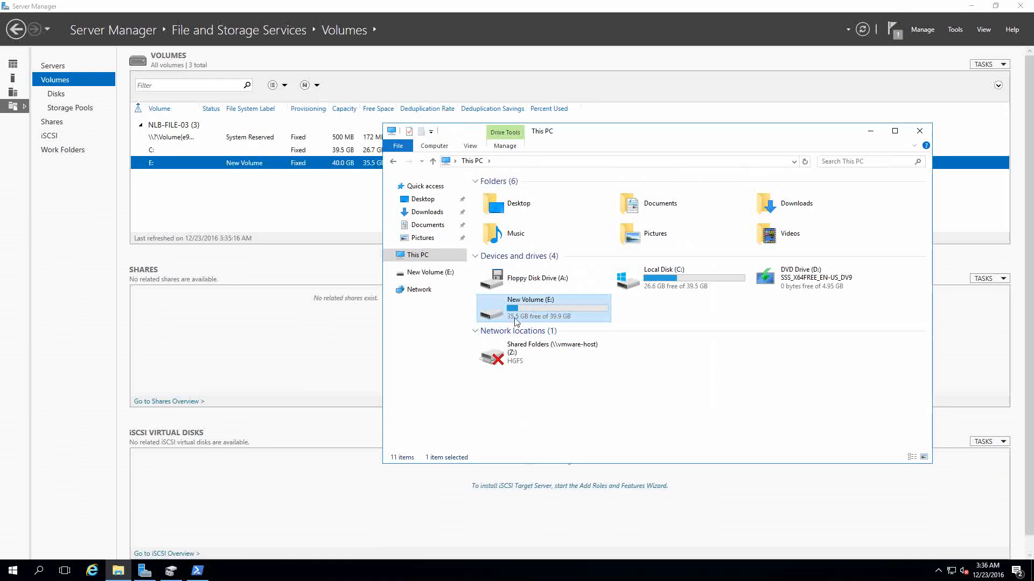
pyautogui.moveTo(543, 311)
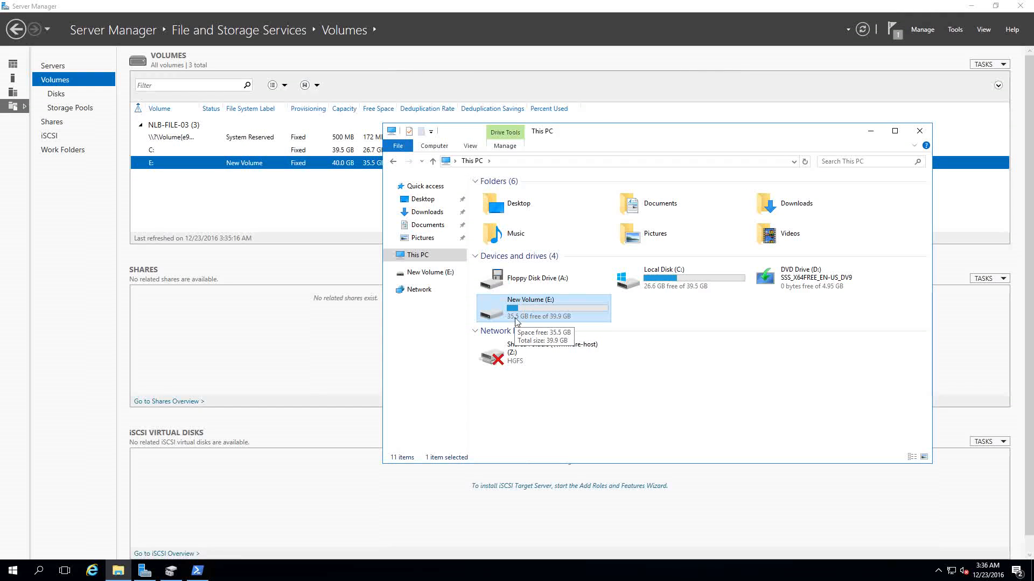
pyautogui.moveTo(896, 141)
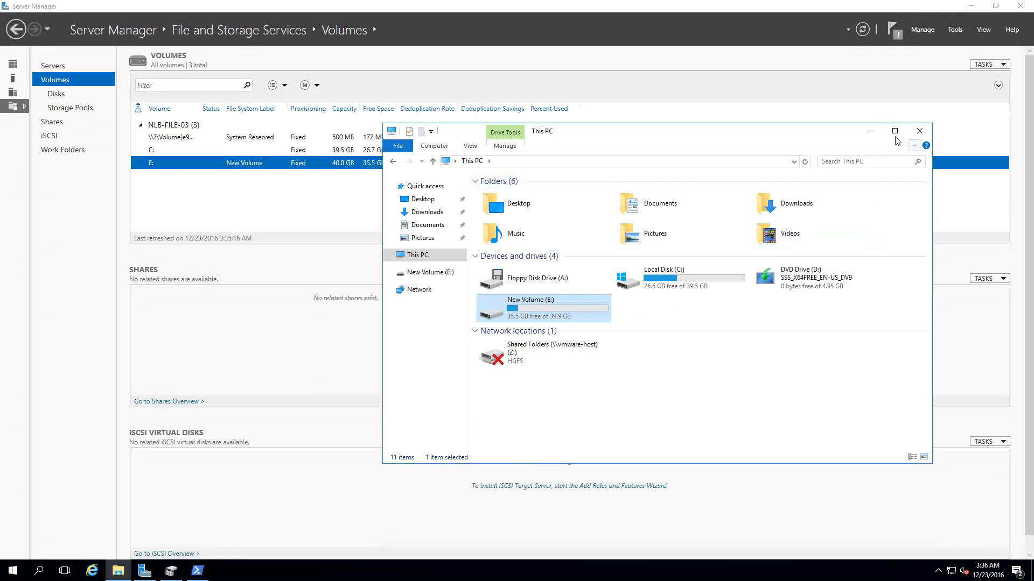
# Step: Close File Explorer to reveal Server Manager's volume list with E: at 77% dedup
pyautogui.click(918, 130)
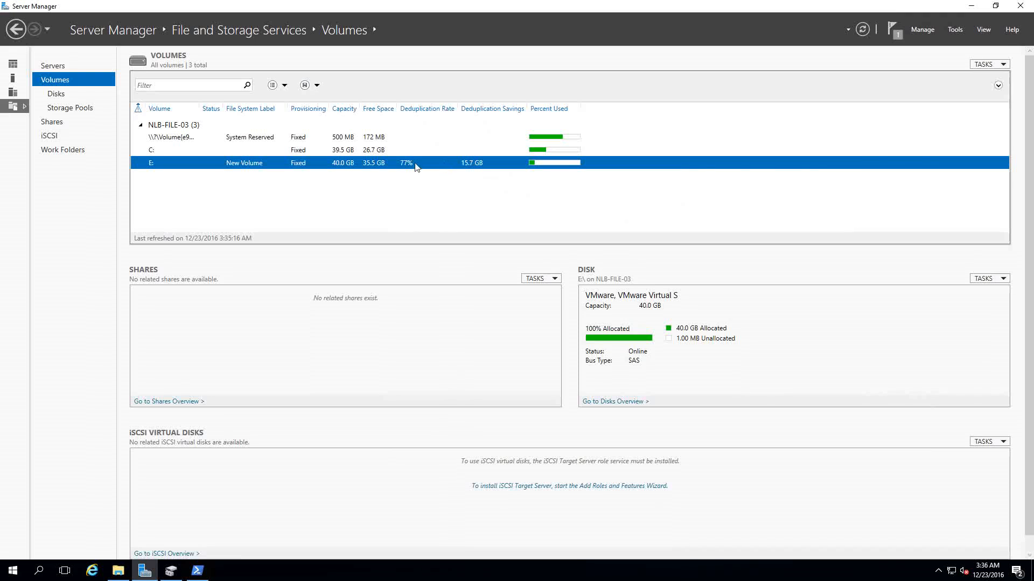
pyautogui.moveTo(419, 175)
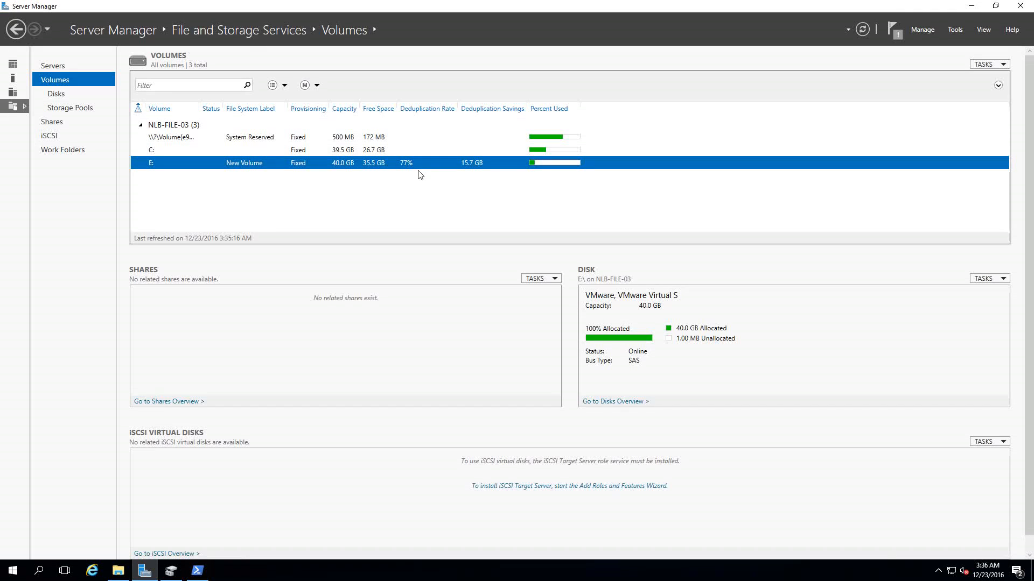
pyautogui.moveTo(427, 174)
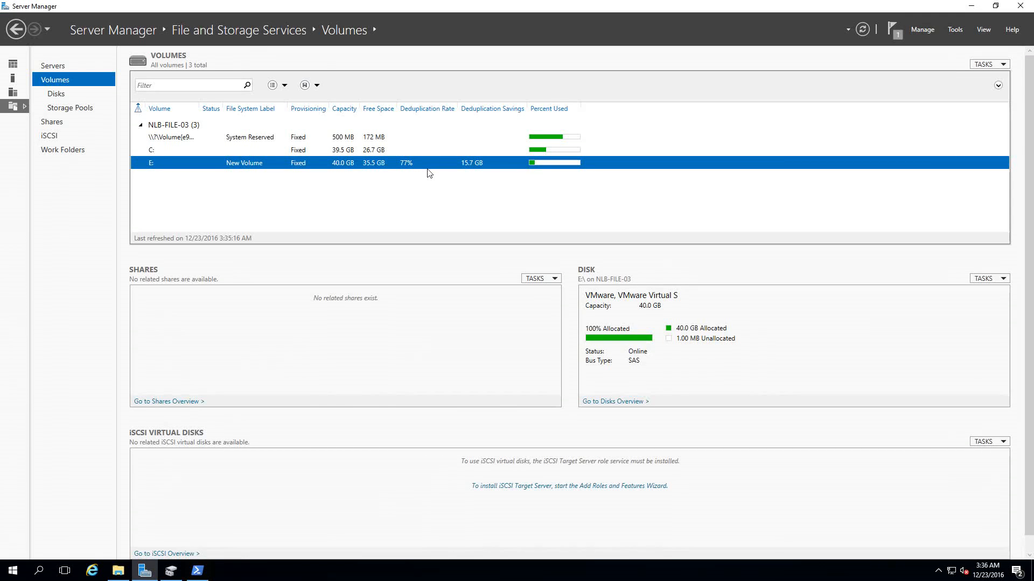